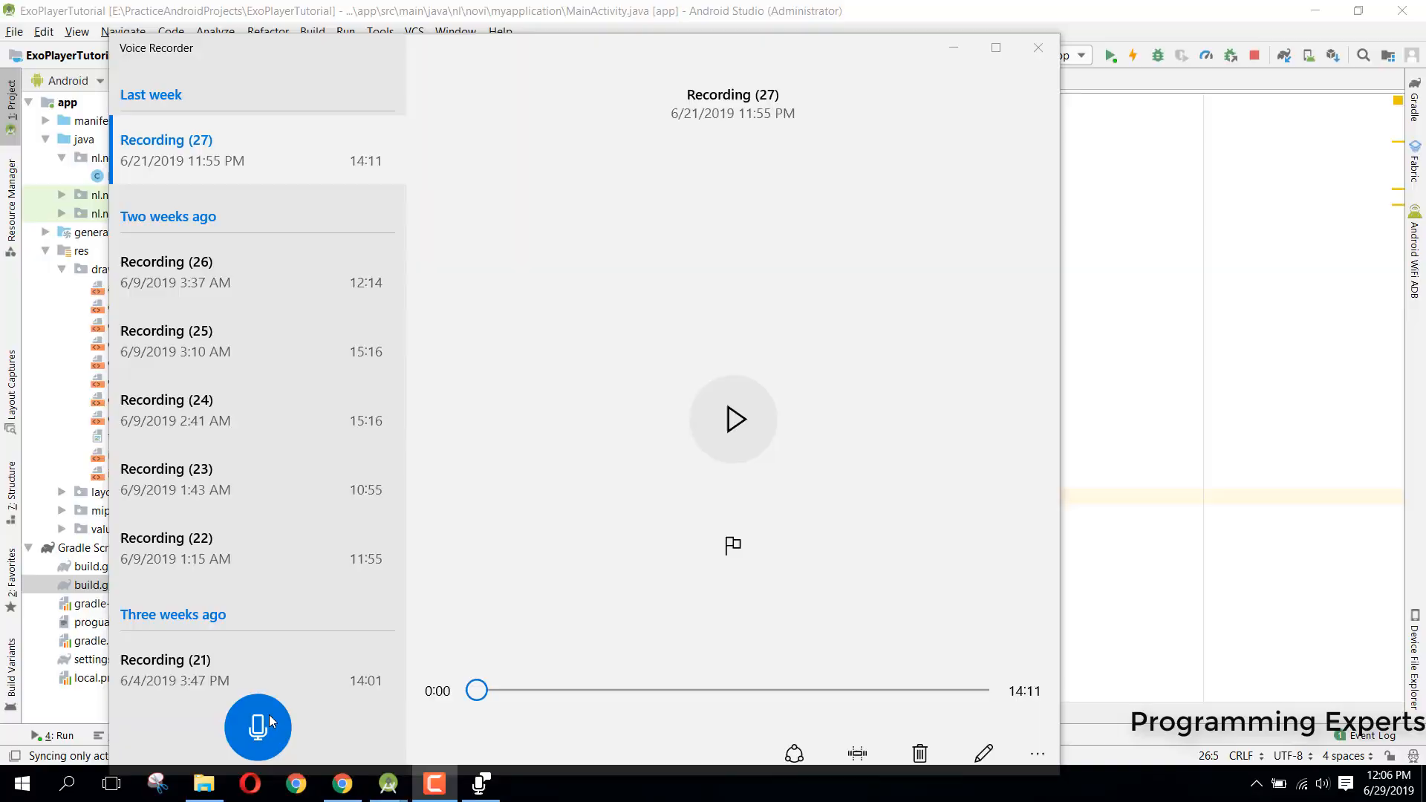
Trim the blank lines in MainActivity's onCreate and bring up activity_main.xml.
left_click(258, 725)
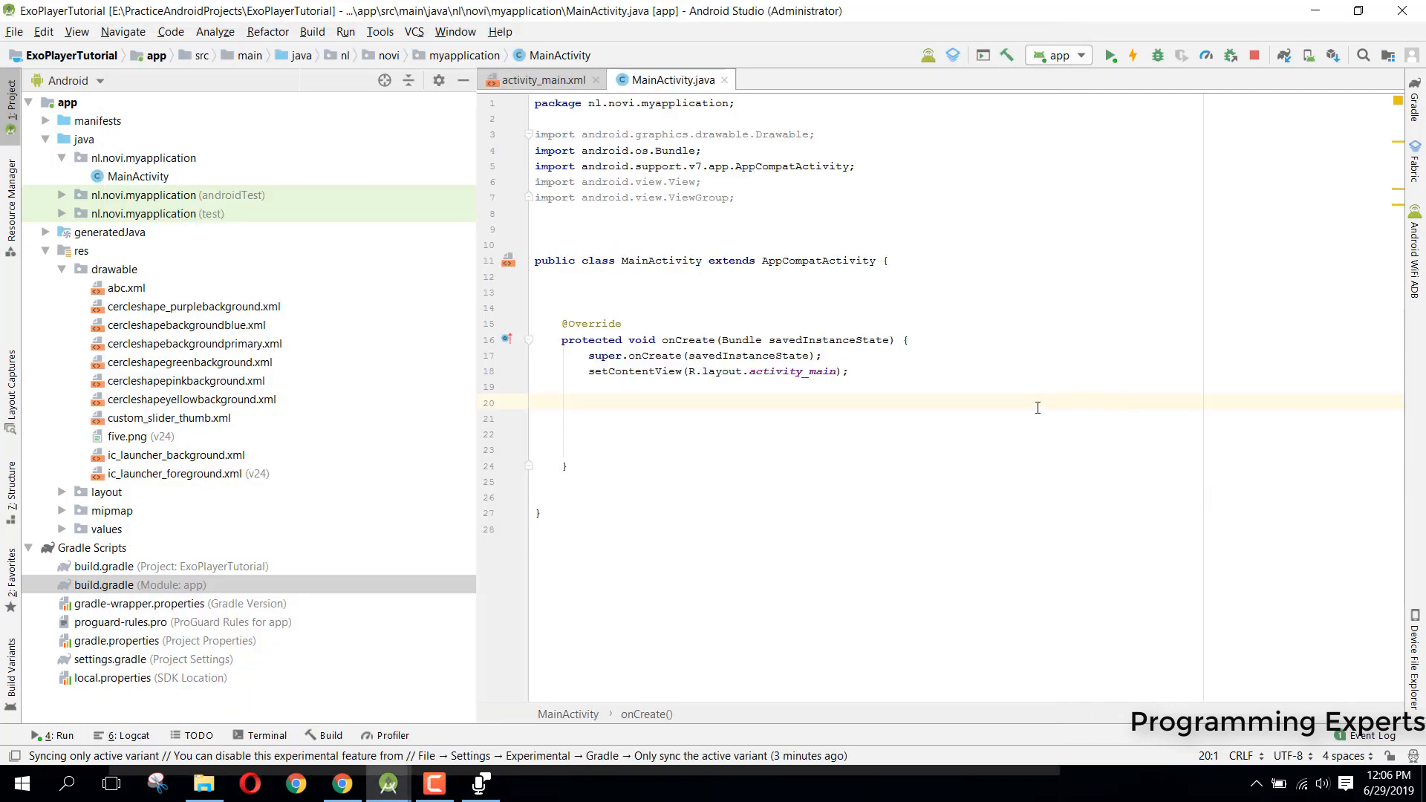
mouse_move(862, 410)
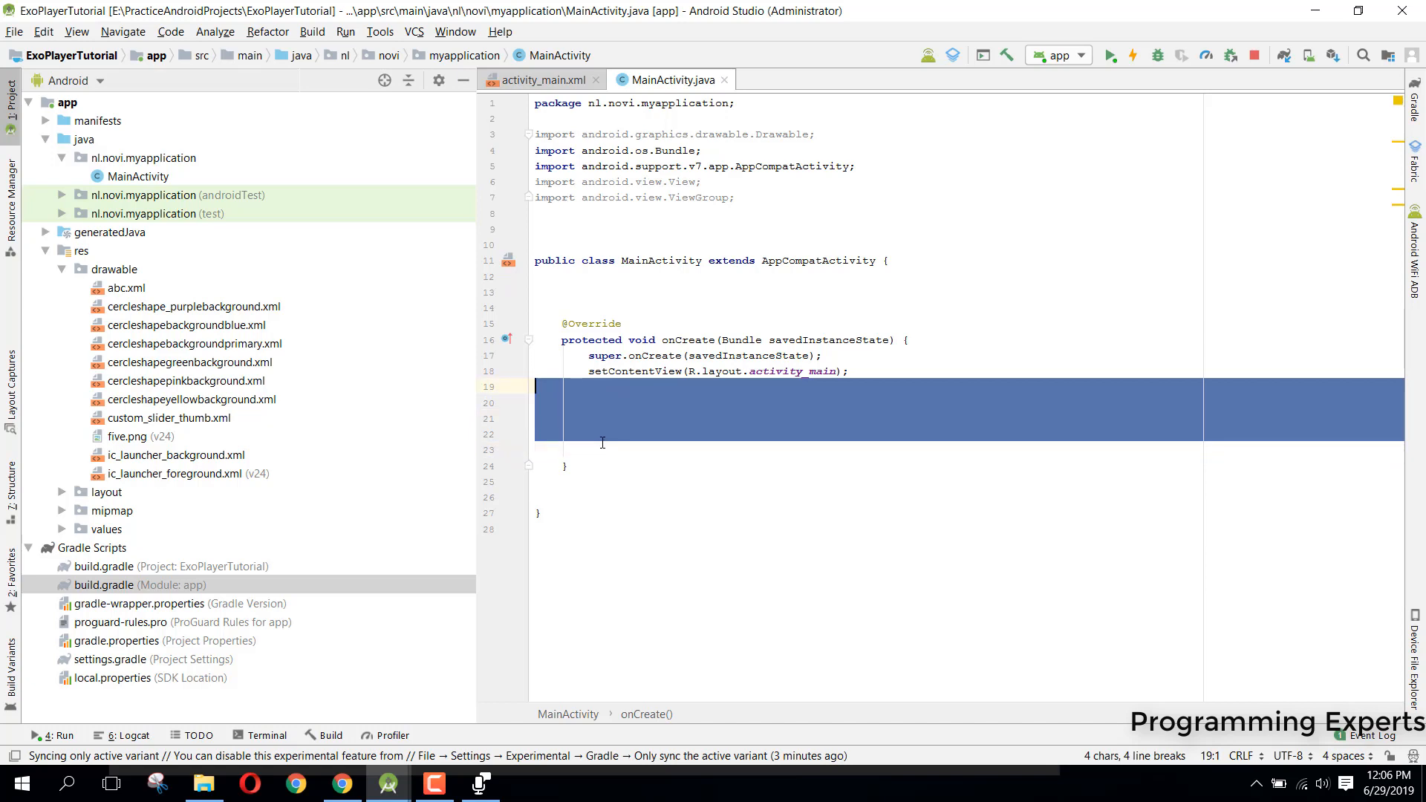
left_click(639, 433)
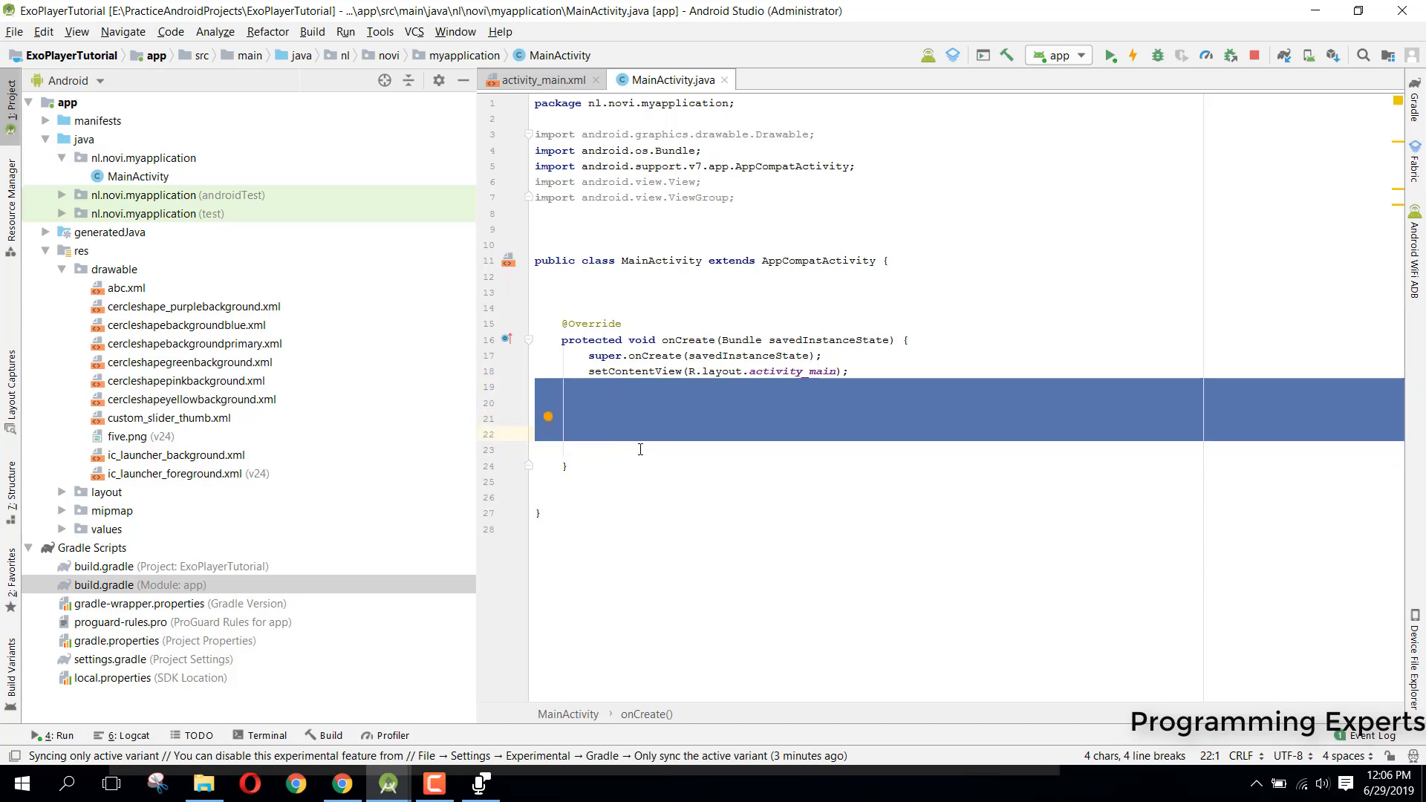
left_click(625, 439)
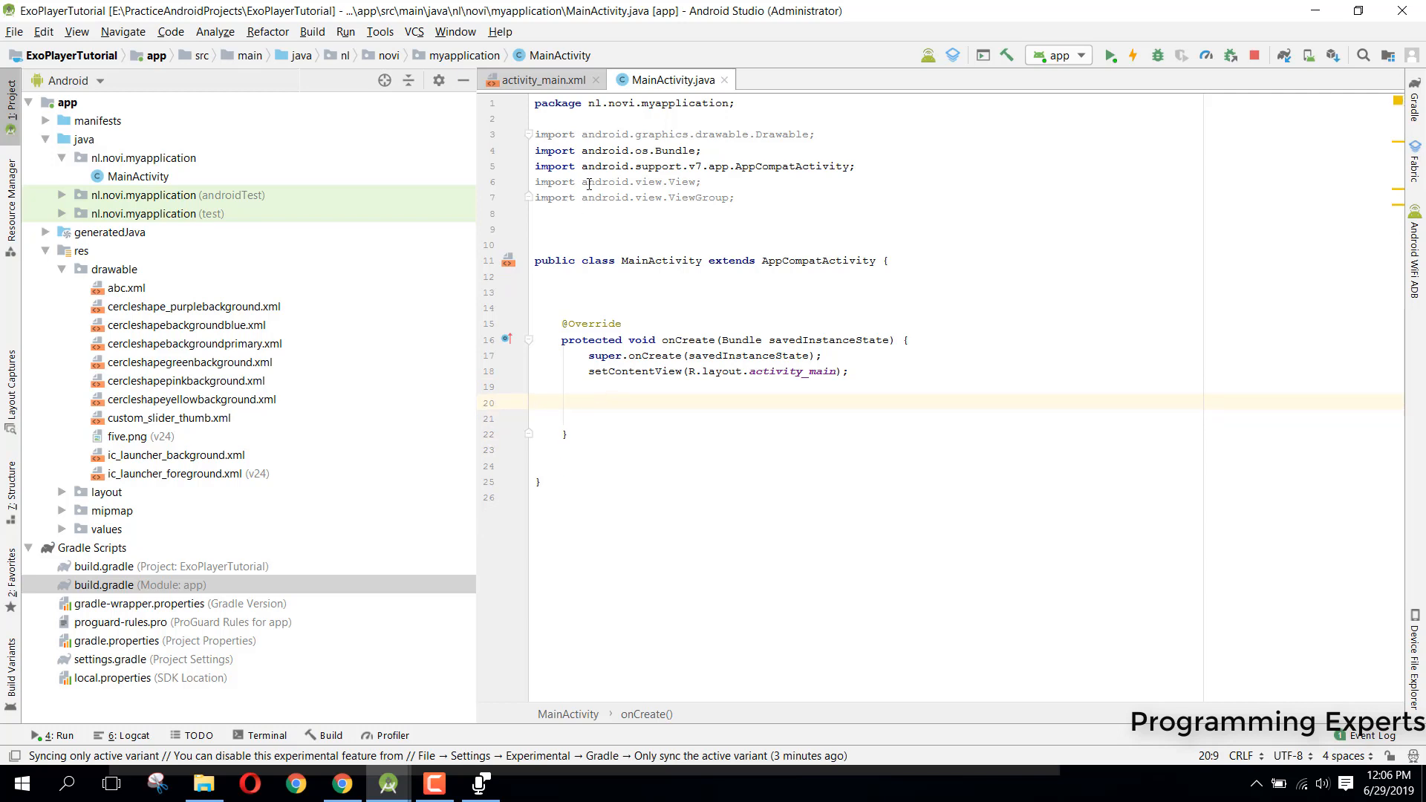
left_click(537, 81)
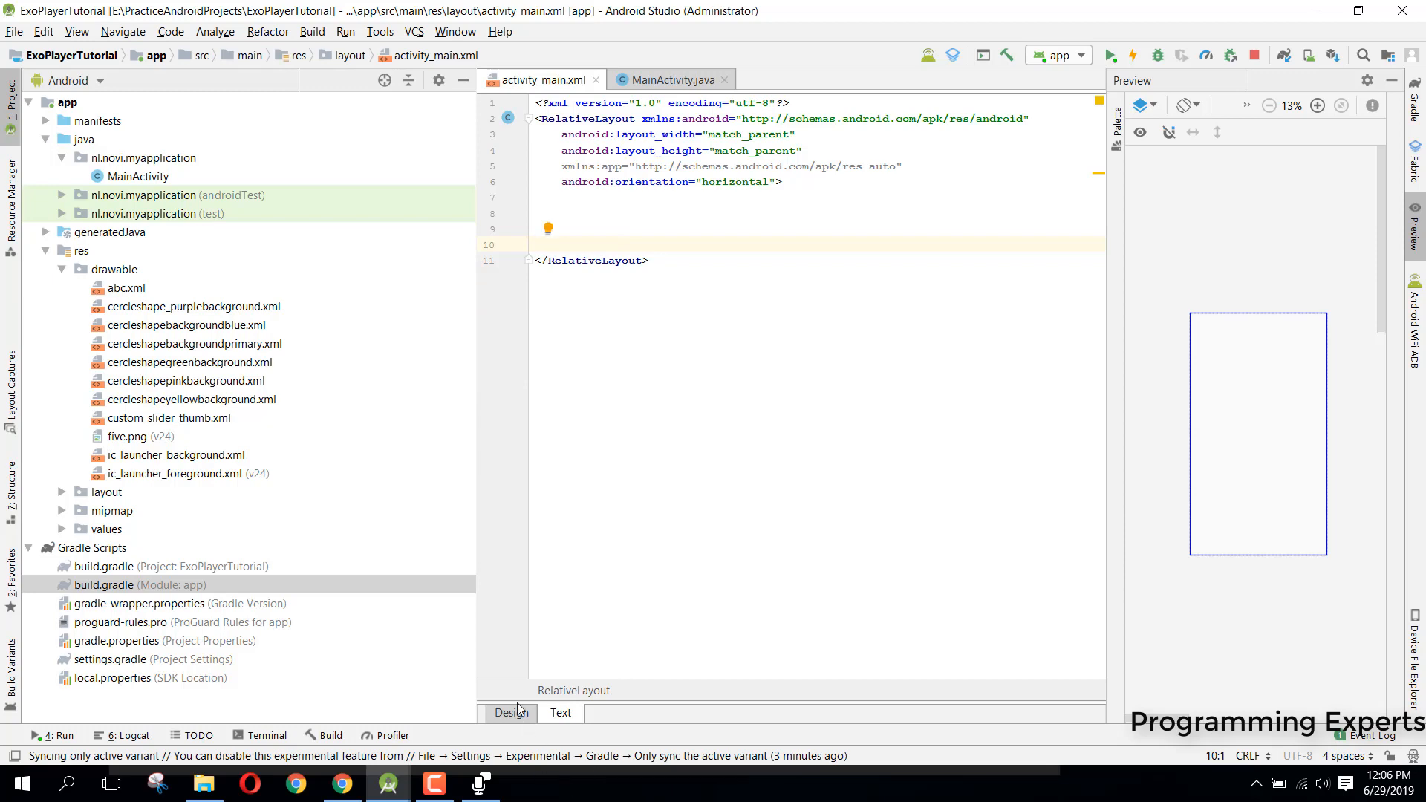
Review the Dimezis/BlurView README on GitHub, from the demo down to the How to use example.
left_click(339, 783)
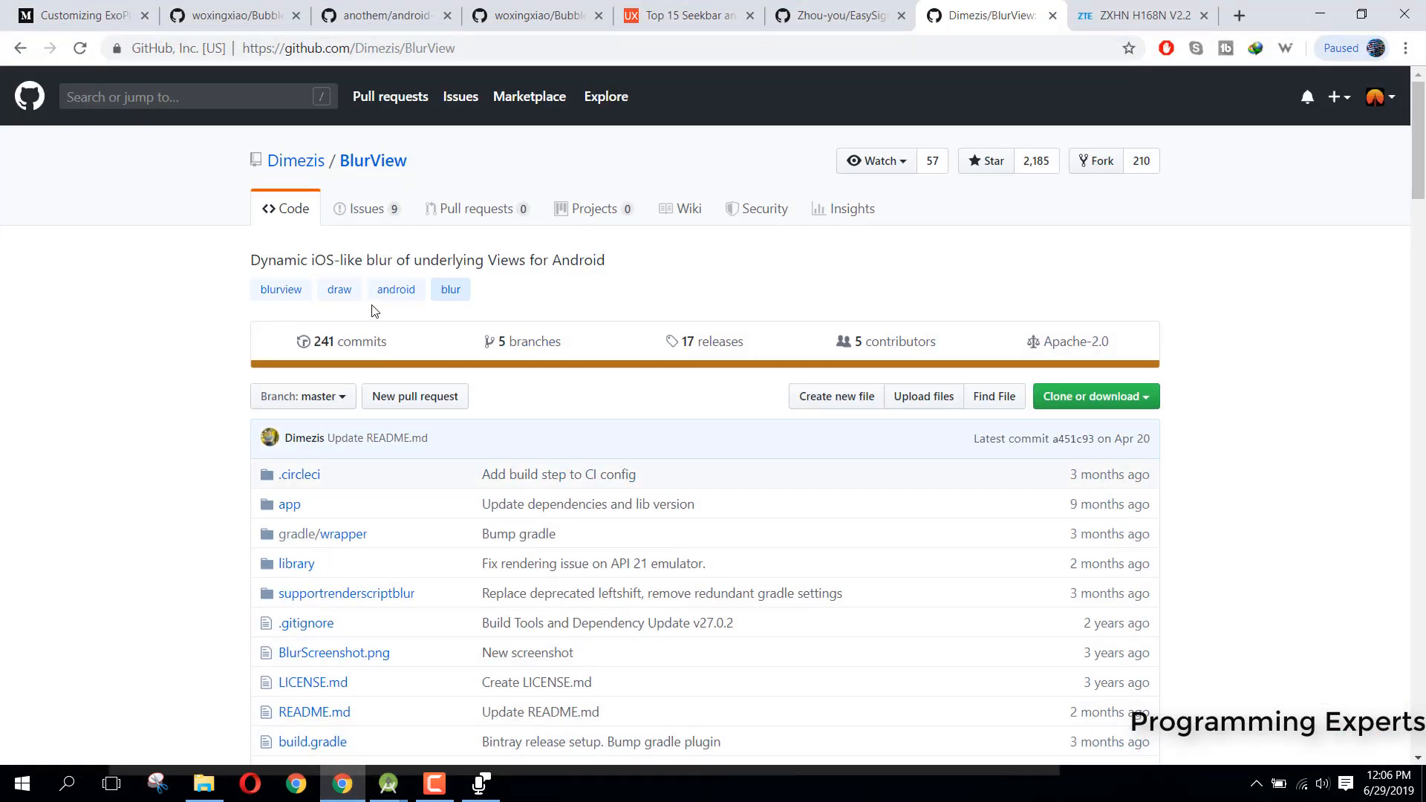
mouse_move(339, 258)
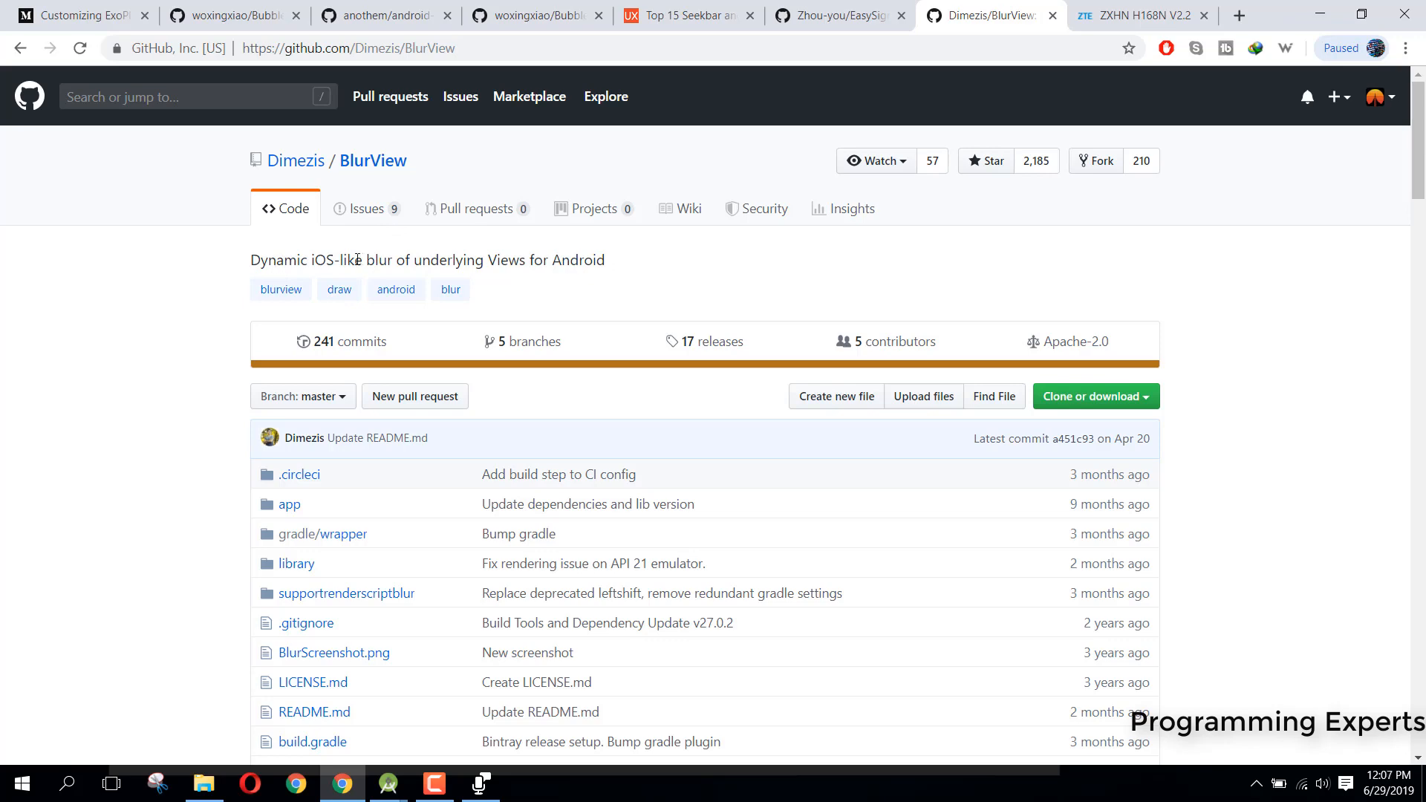
mouse_move(1352, 202)
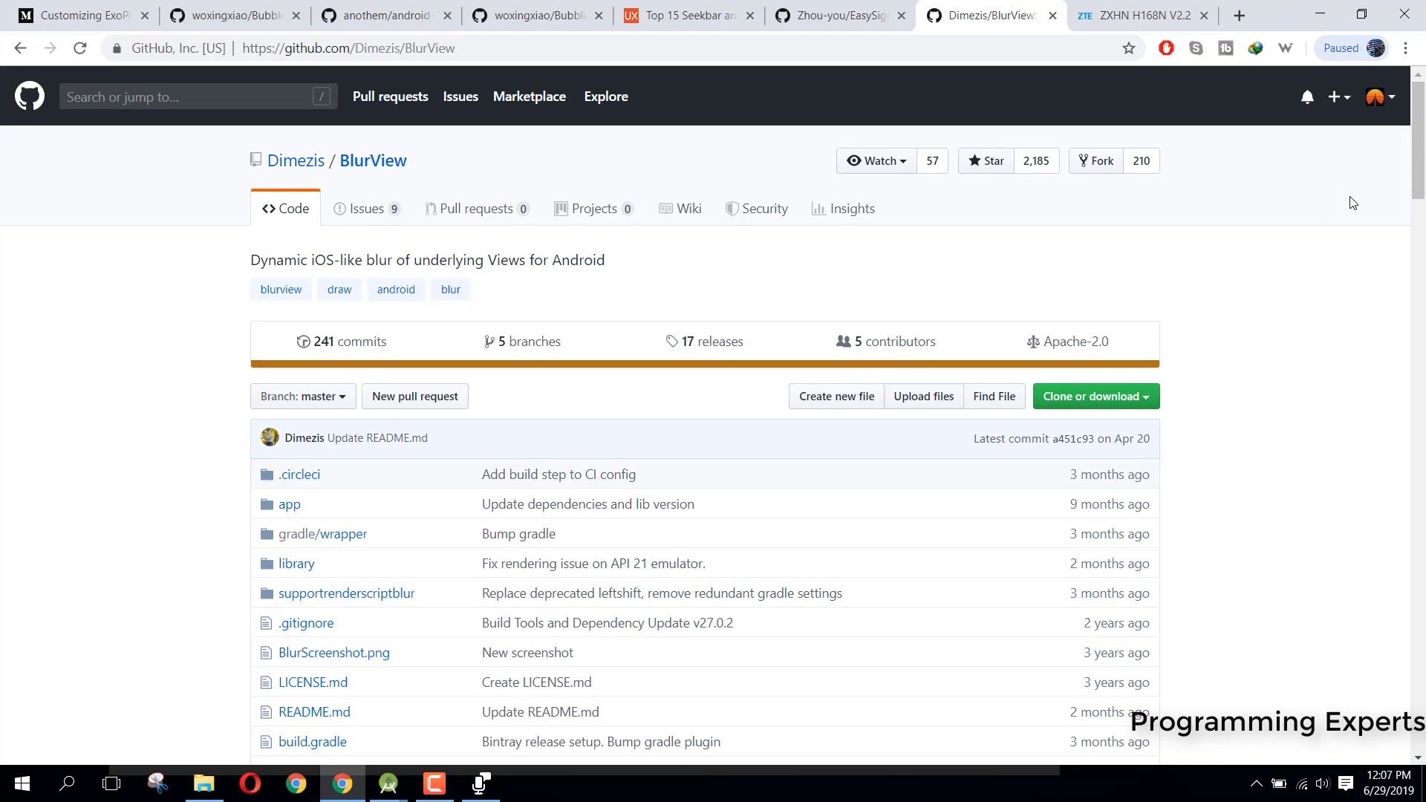
scroll("down", 3)
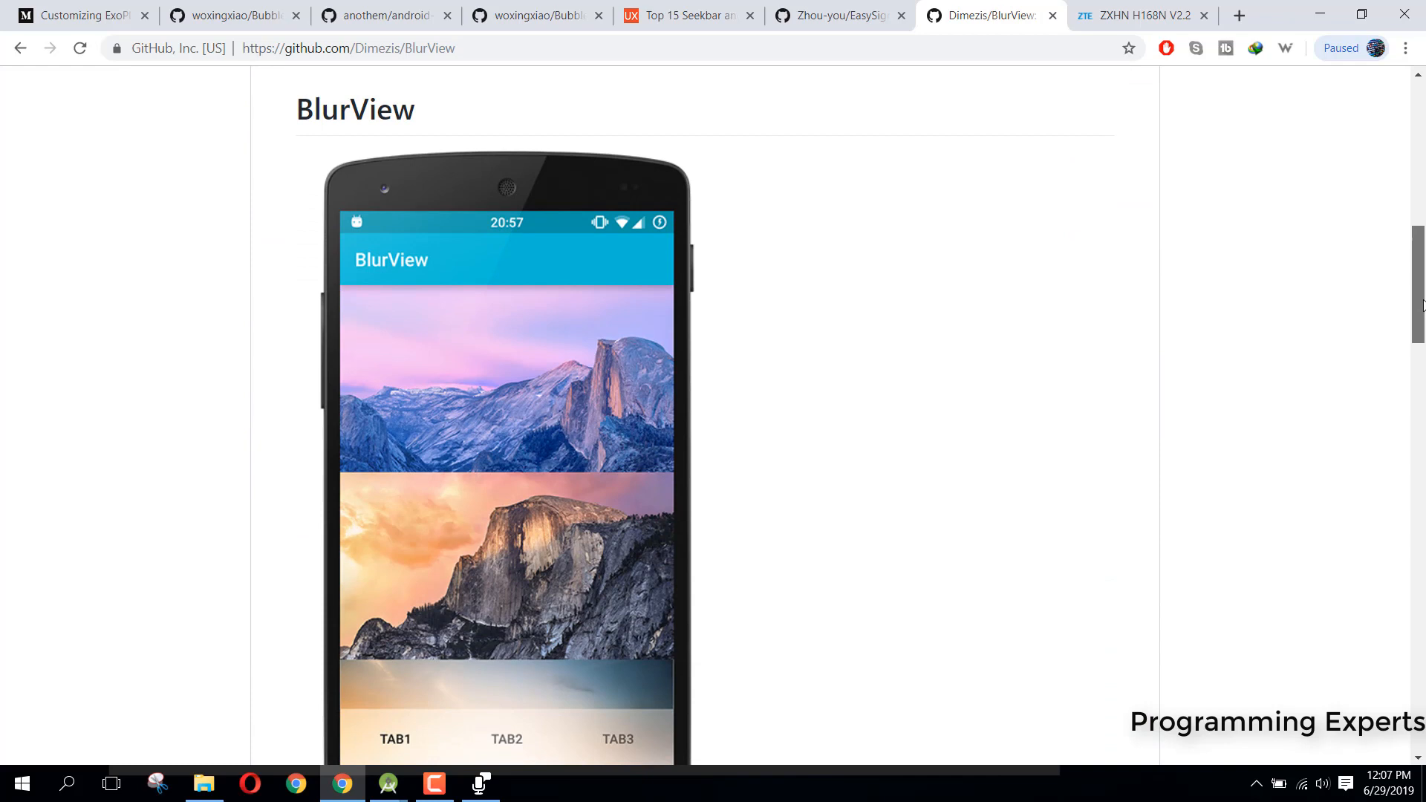
scroll("down", 3)
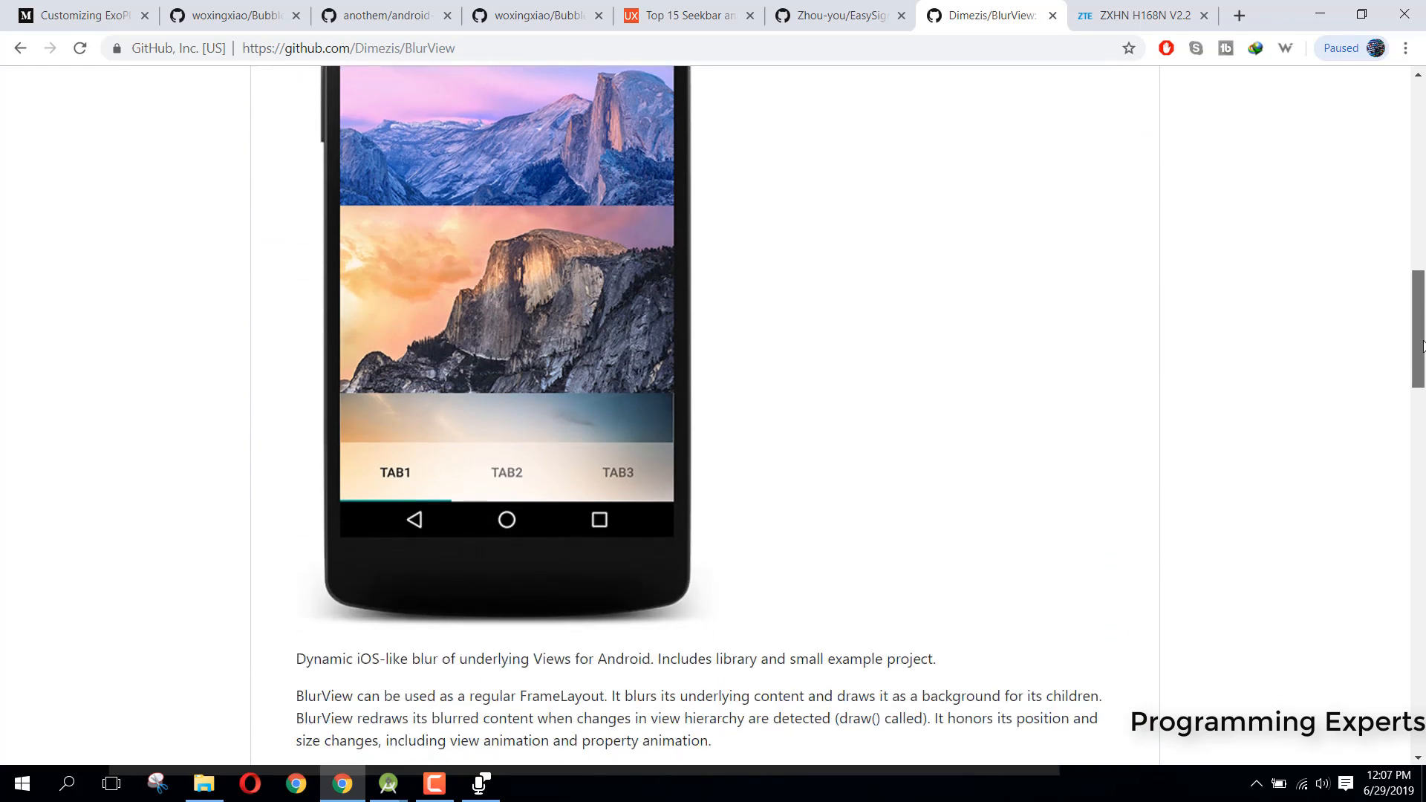
scroll("down", 3)
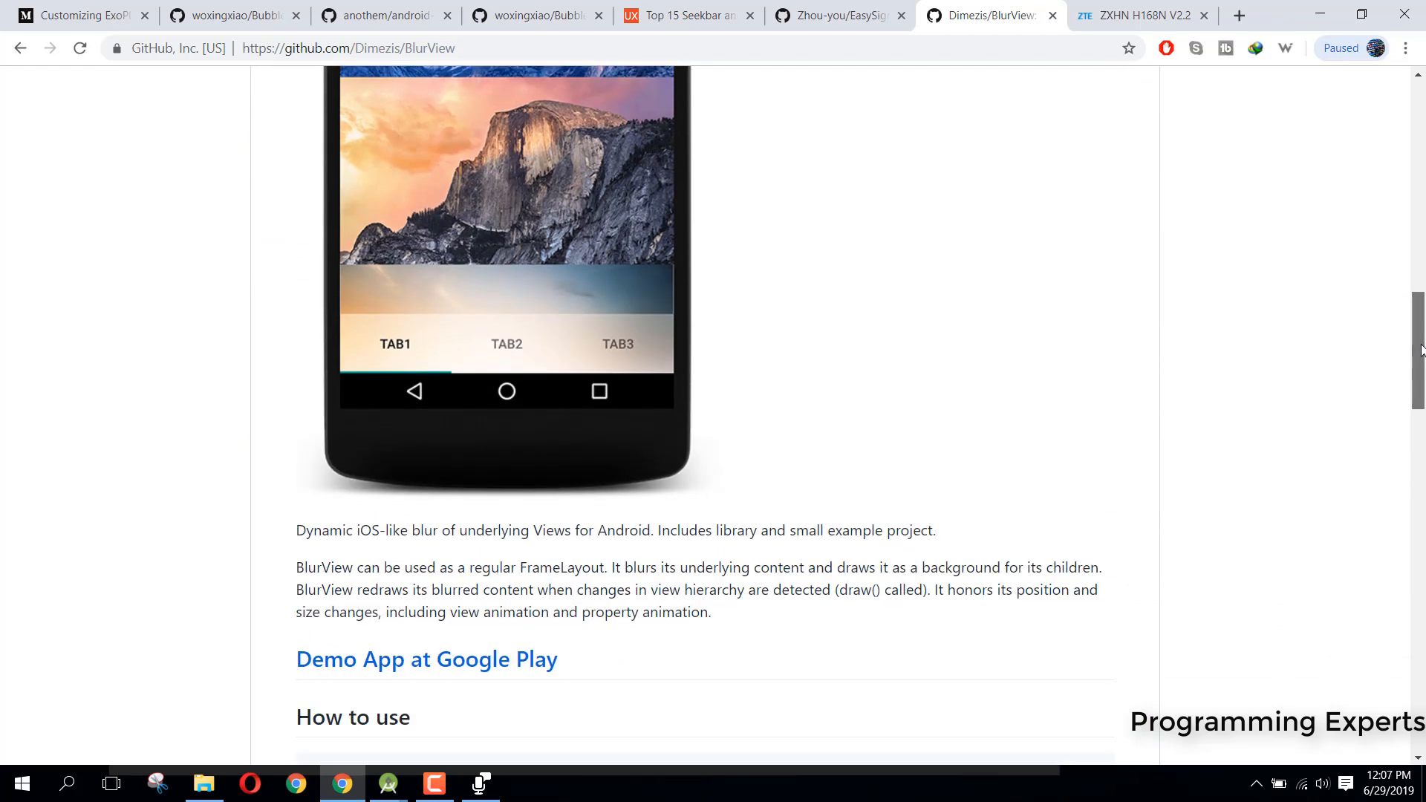
scroll("down", 3)
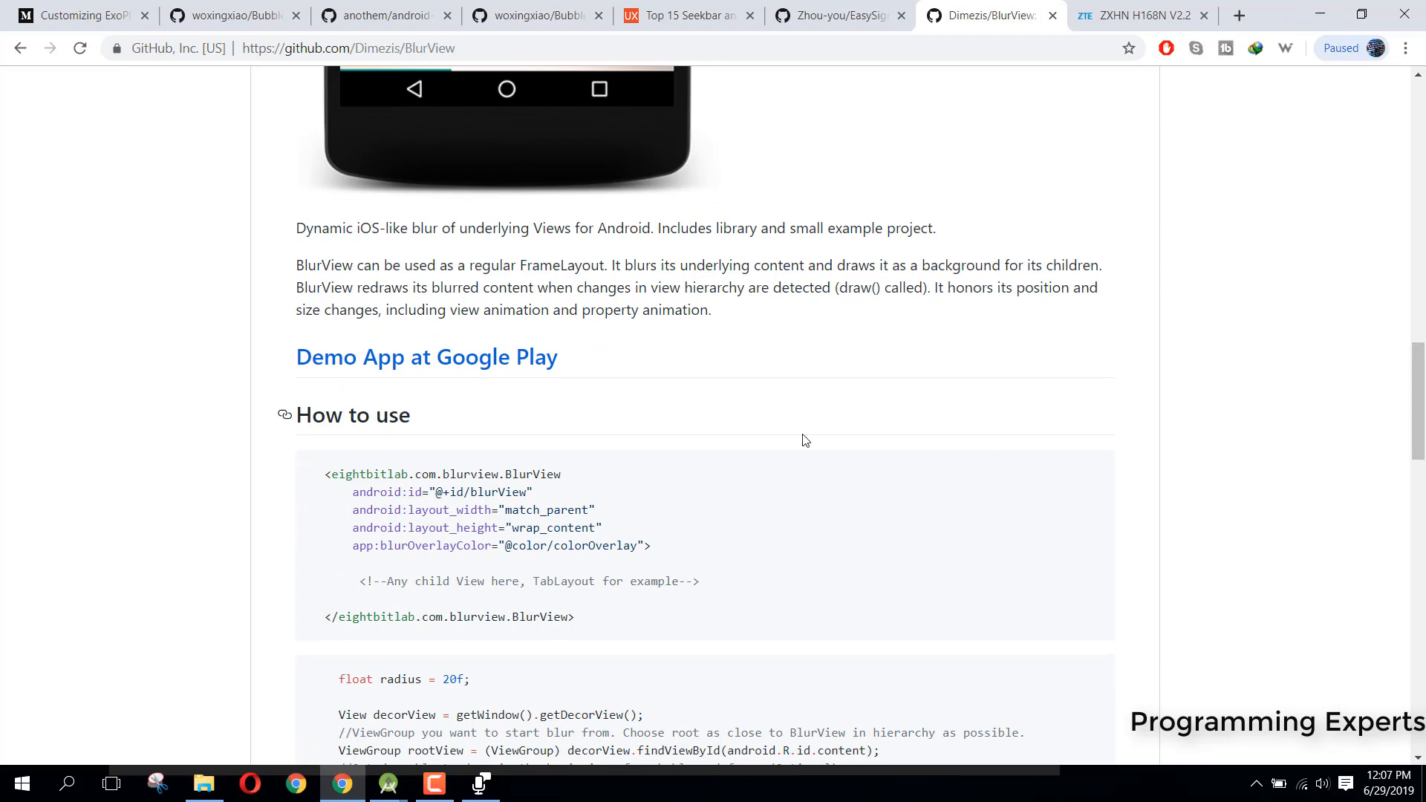
scroll("down", 3)
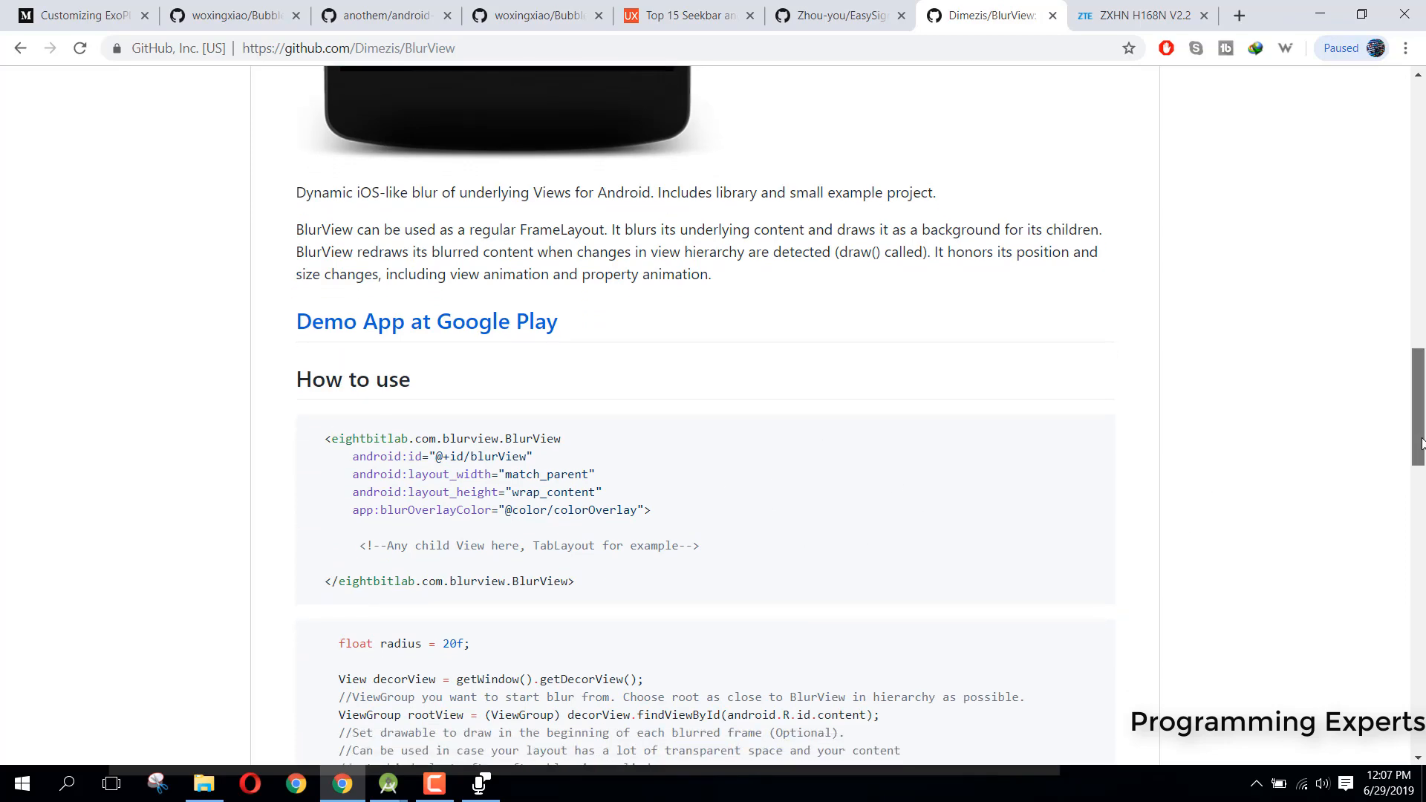
scroll("up", 3)
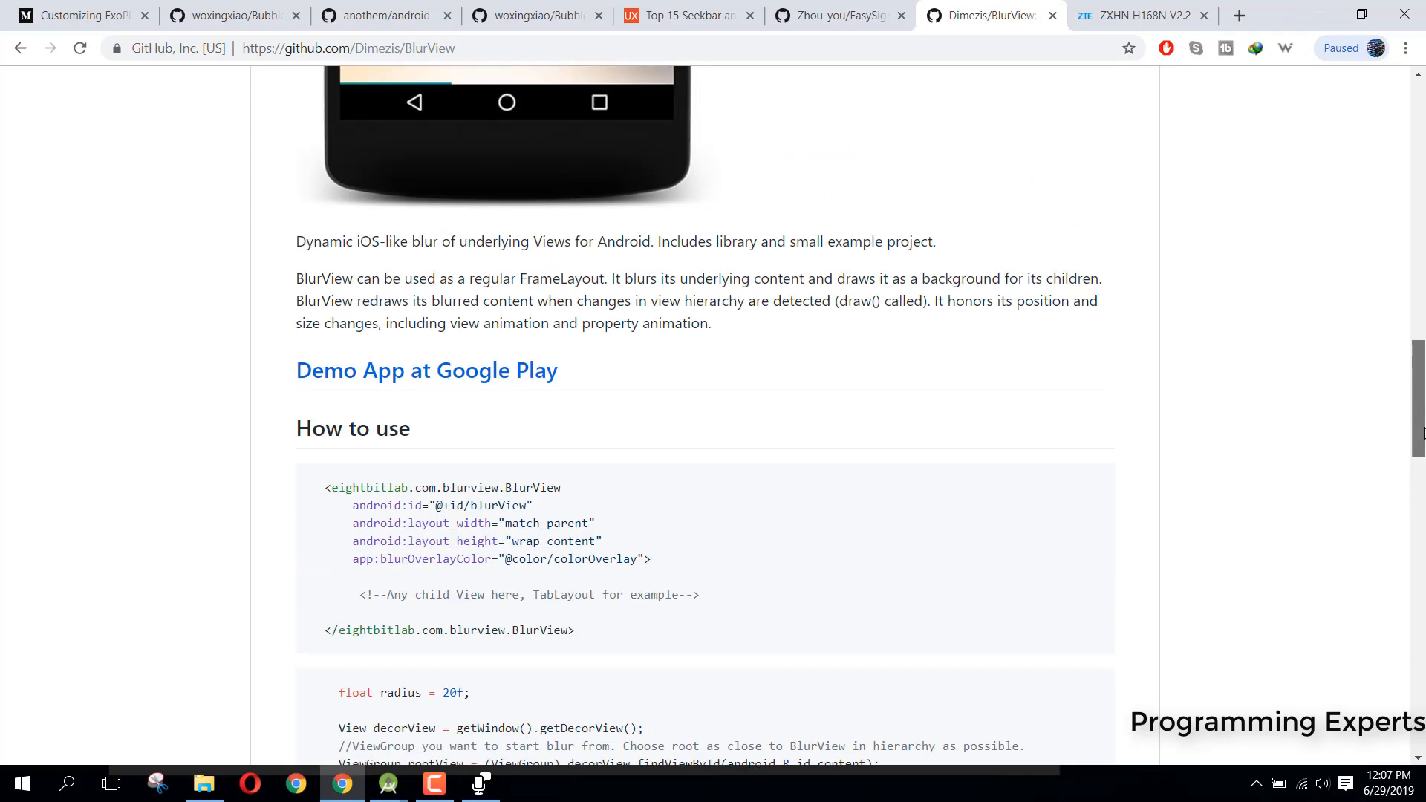
scroll("up", 3)
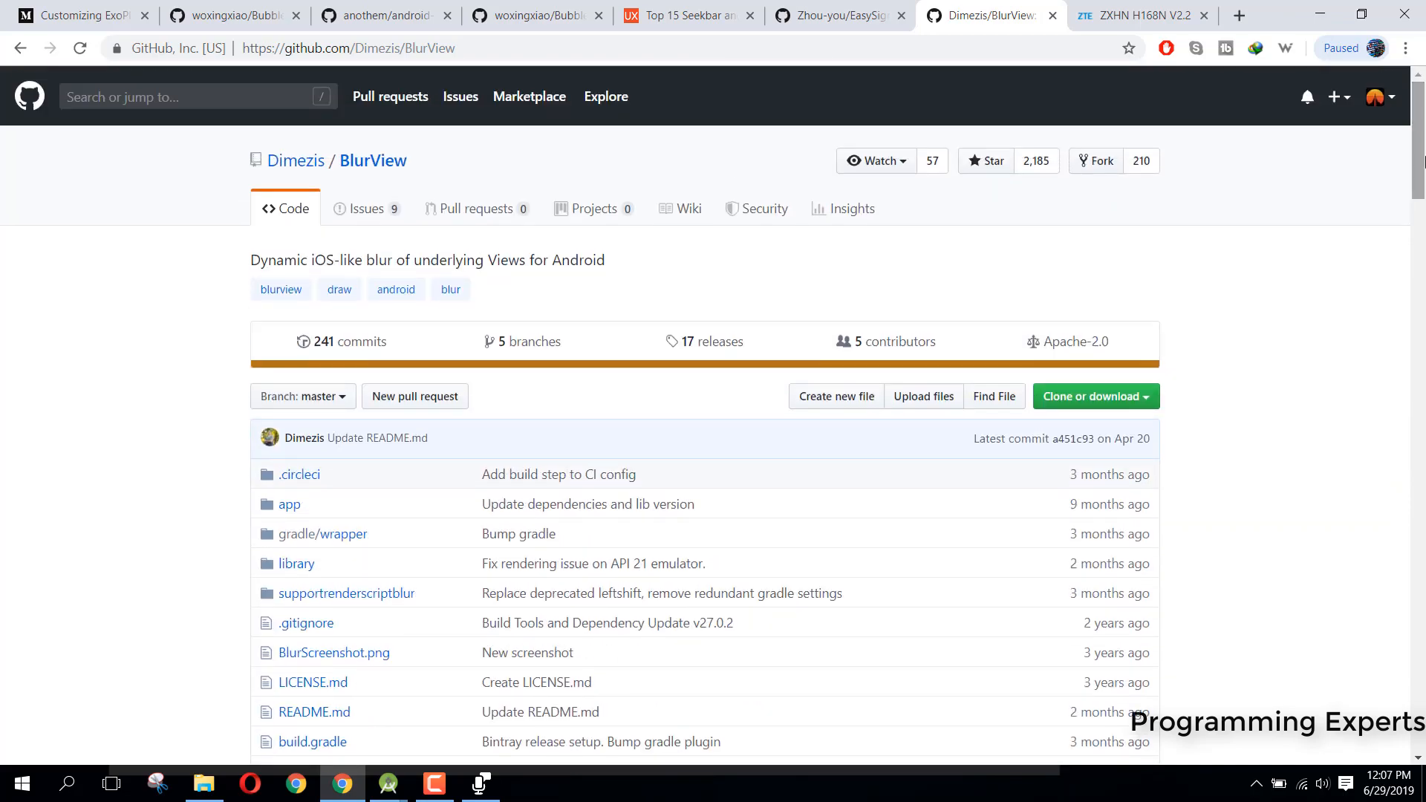
scroll("down", 3)
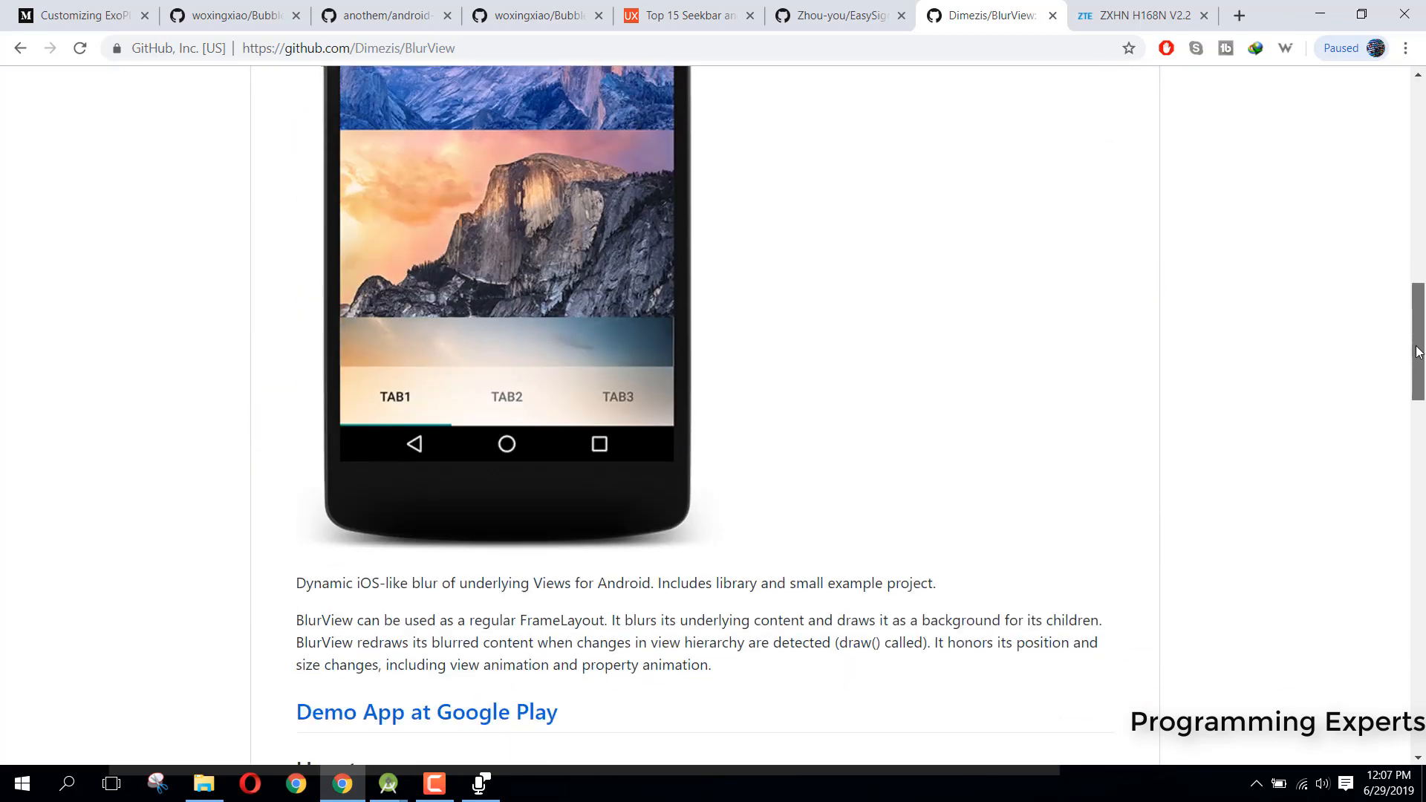
scroll("down", 3)
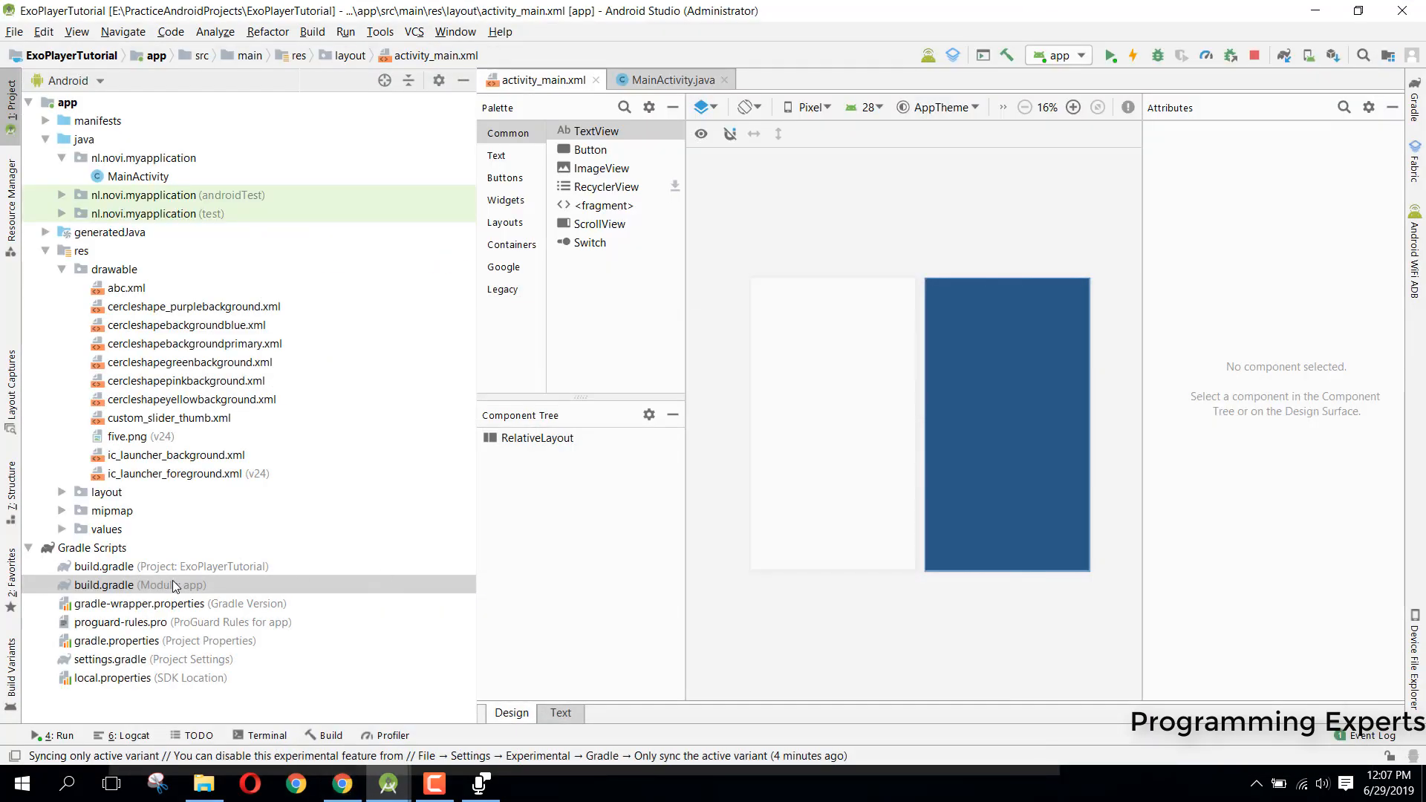
Take the blurview 1.6.1 implementation line from the README's Gradle section for the app build.gradle.
double_click(141, 585)
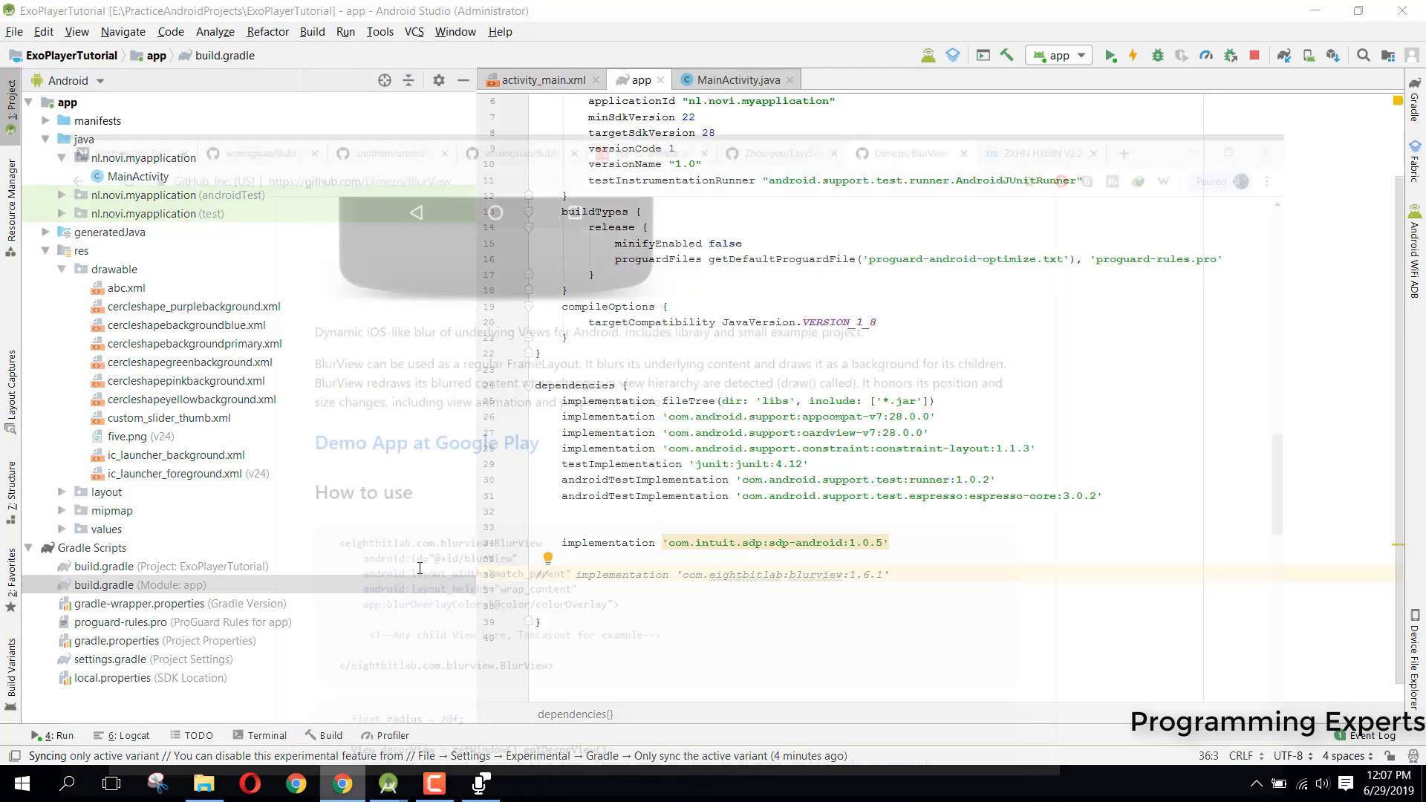
left_click(339, 783)
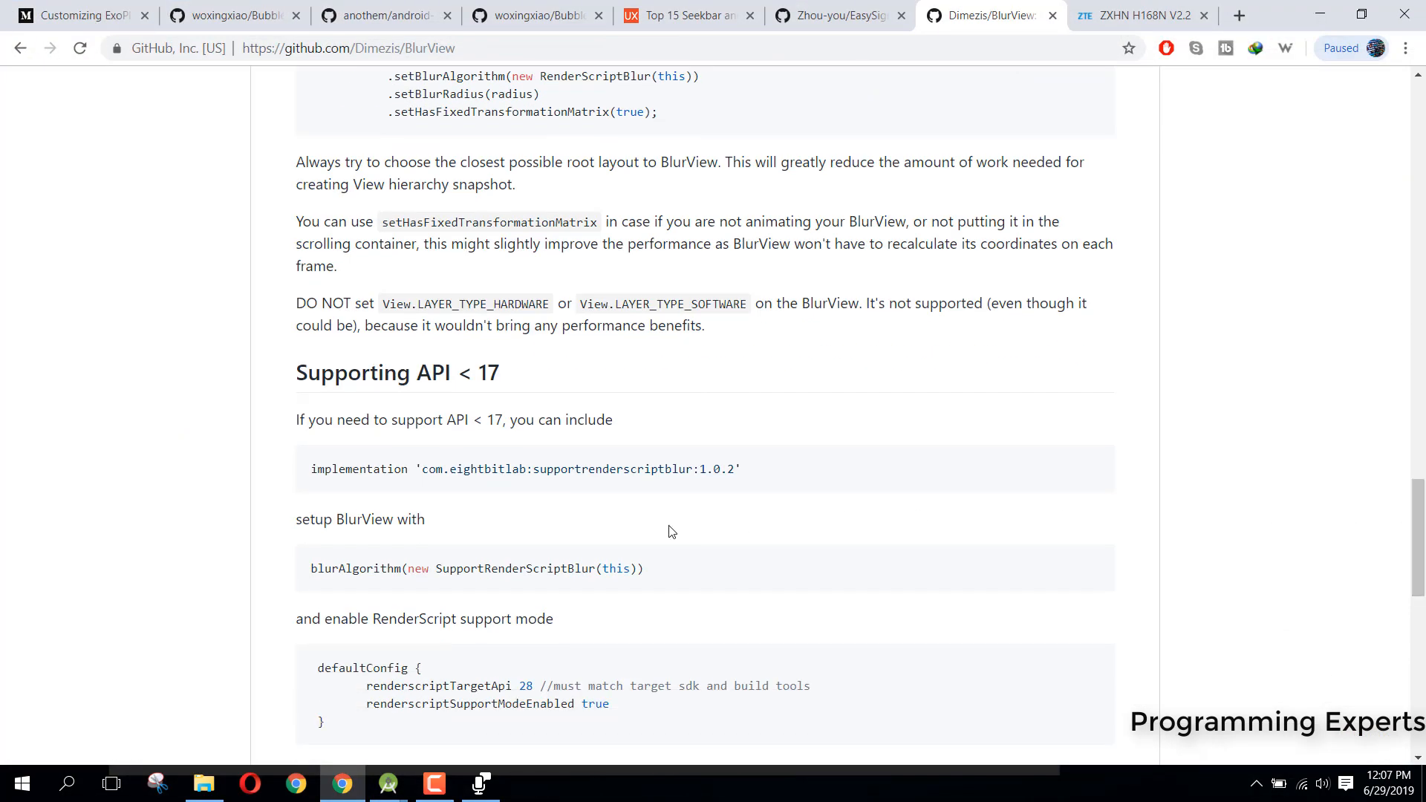
scroll("down", 3)
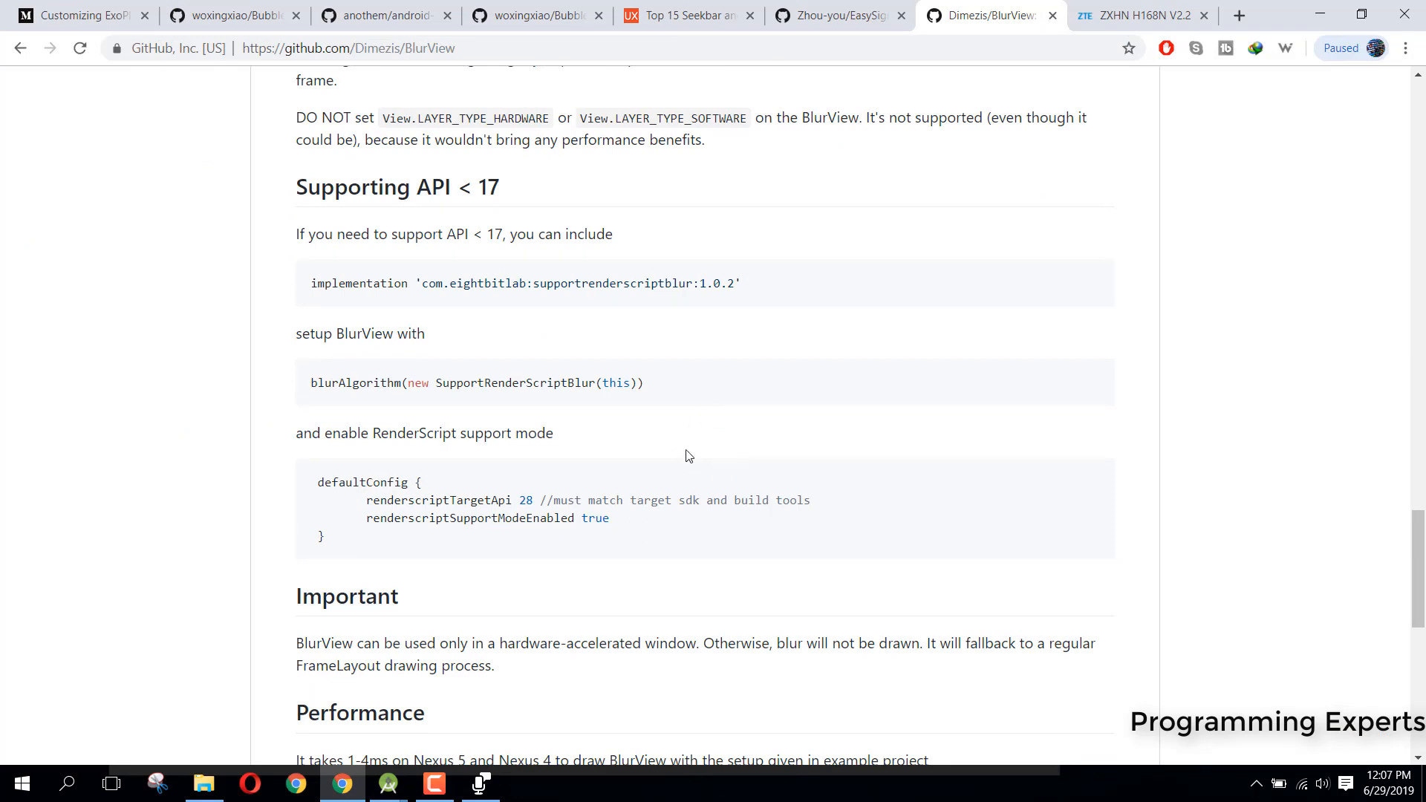
scroll("down", 3)
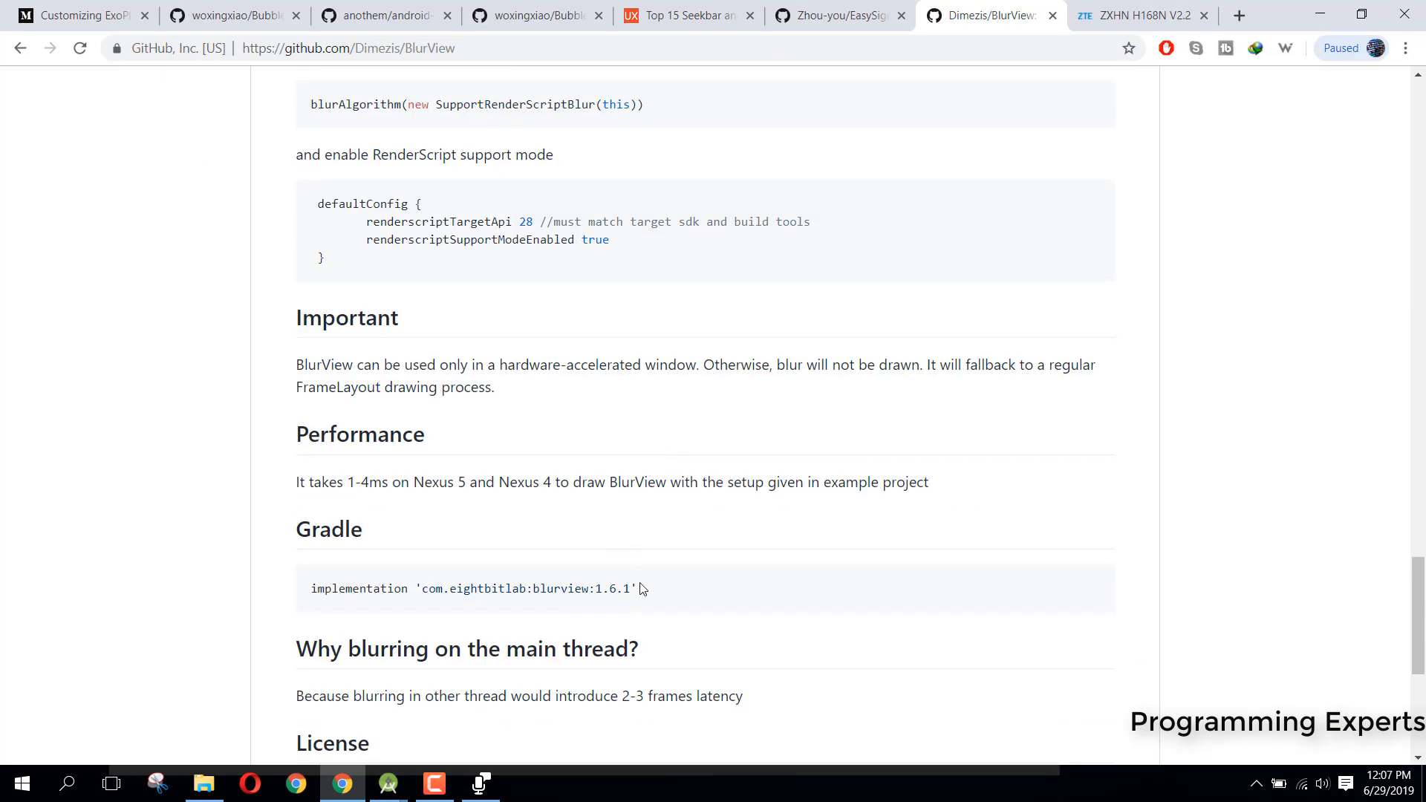
triple_click(472, 588)
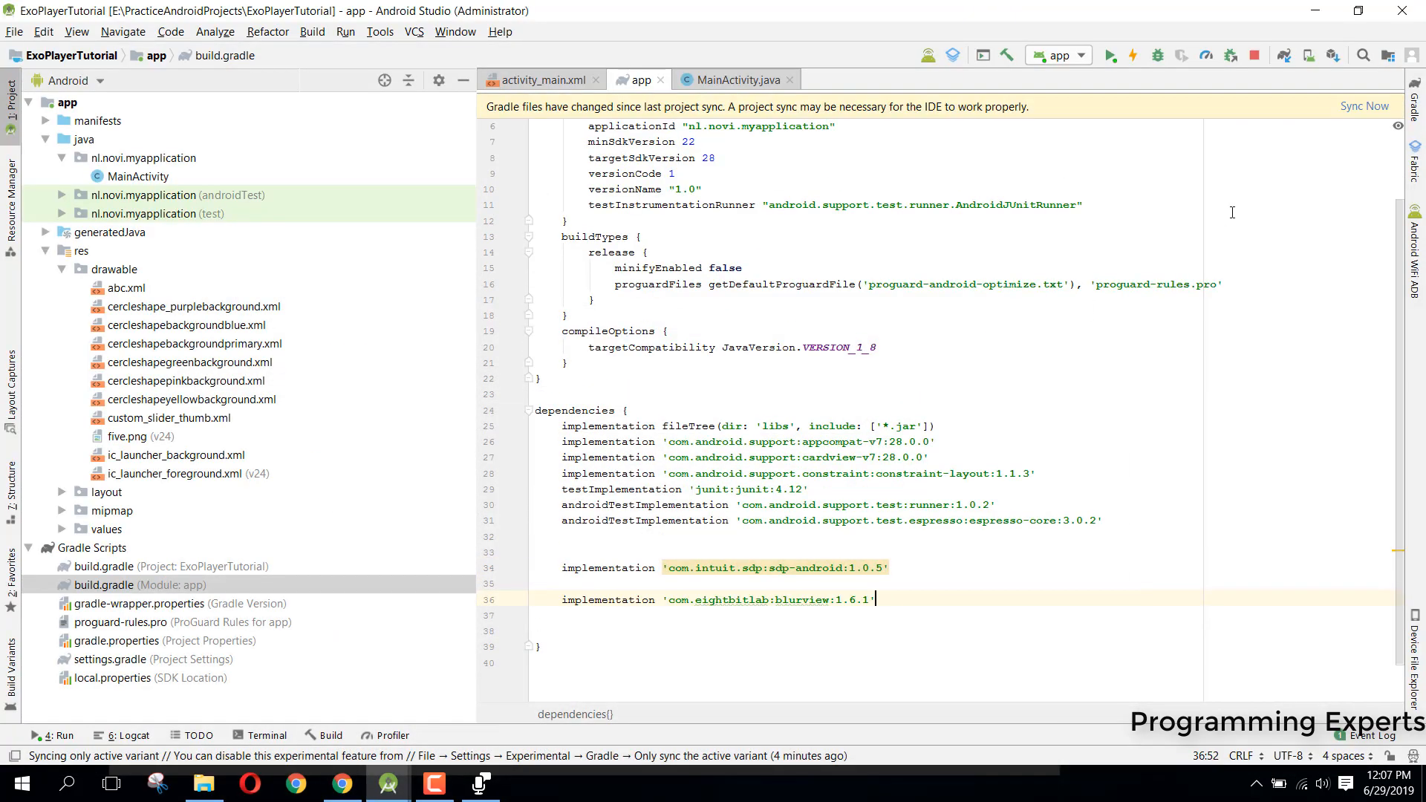
Sync Gradle for the BlurView dependency and place the caret inside activity_main.xml's RelativeLayout.
left_click(1364, 107)
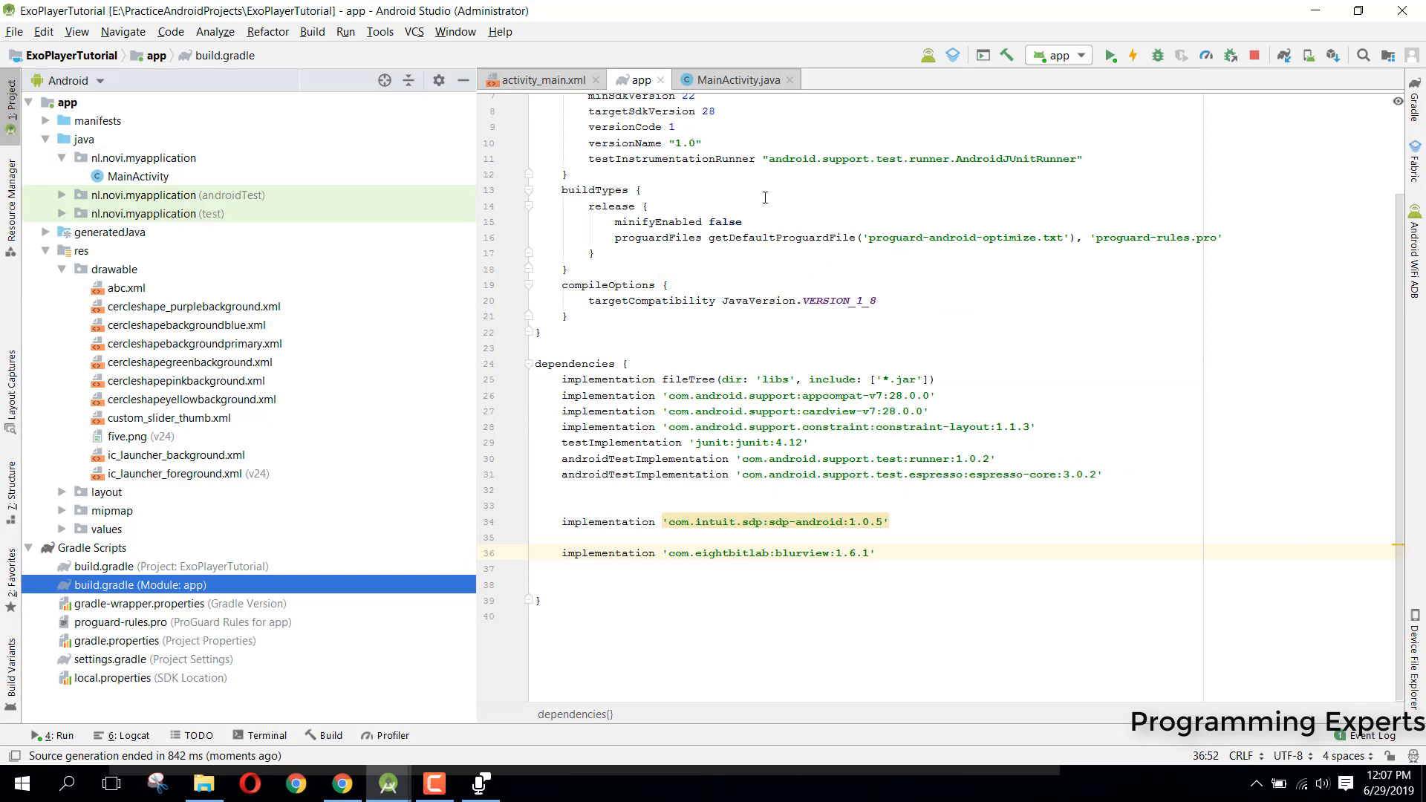
left_click(535, 79)
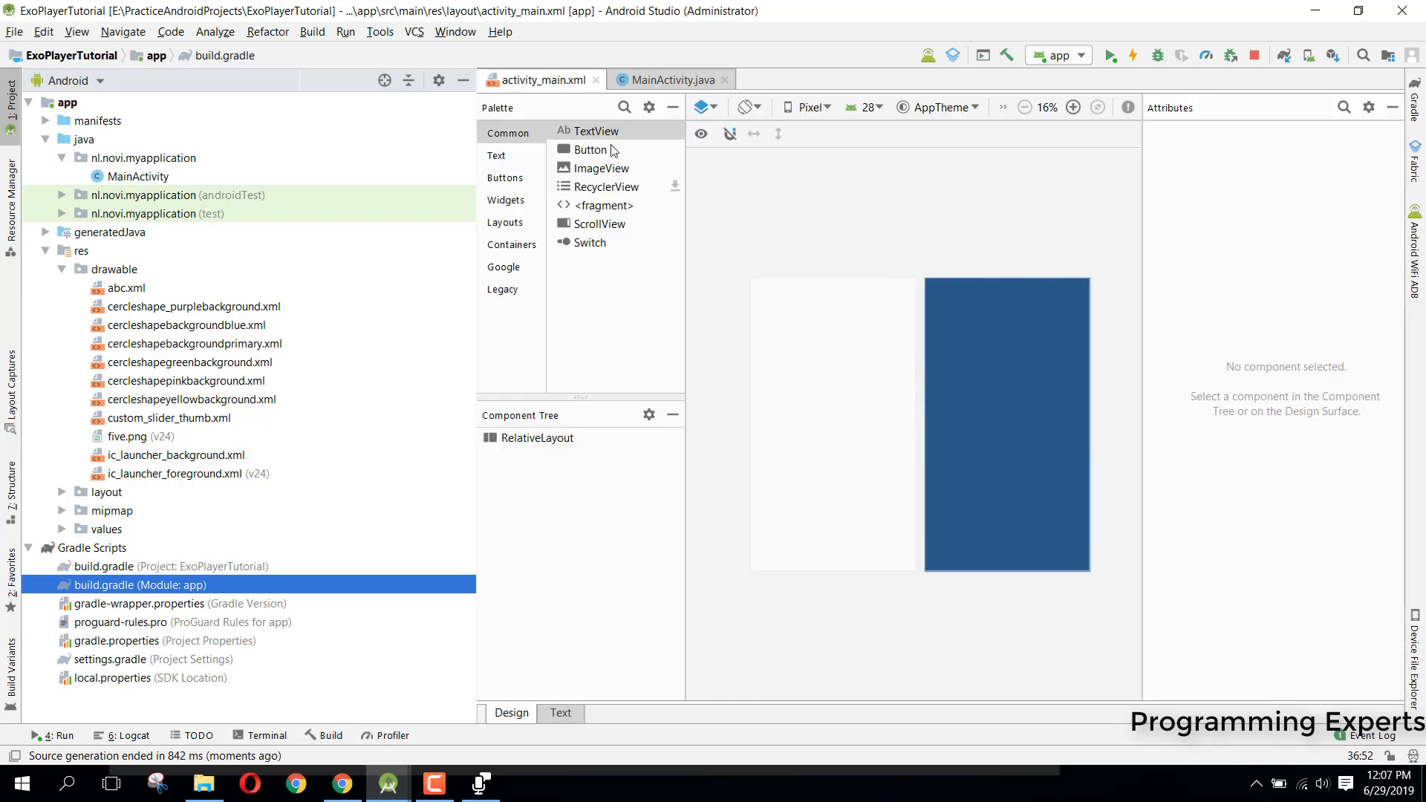
left_click(340, 783)
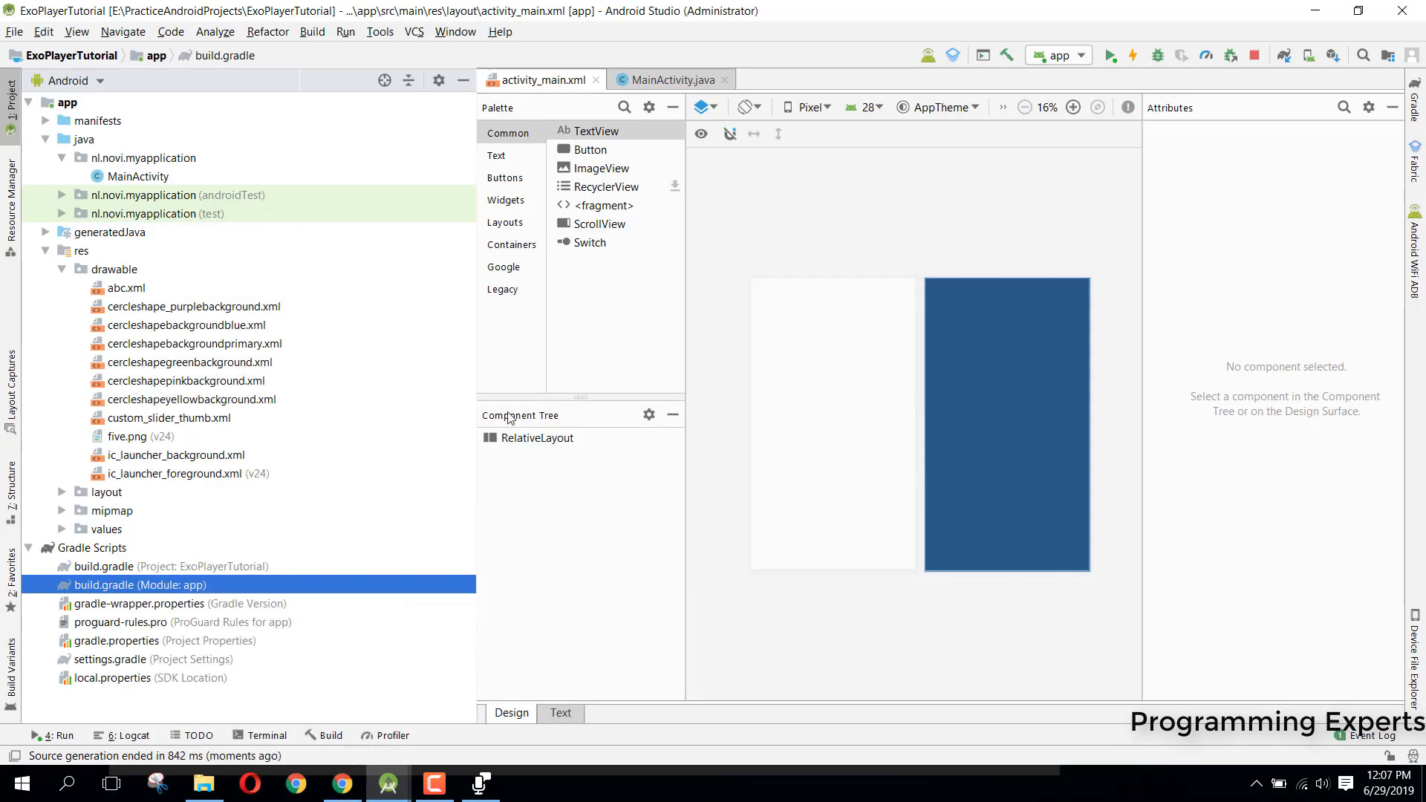
left_click(560, 713)
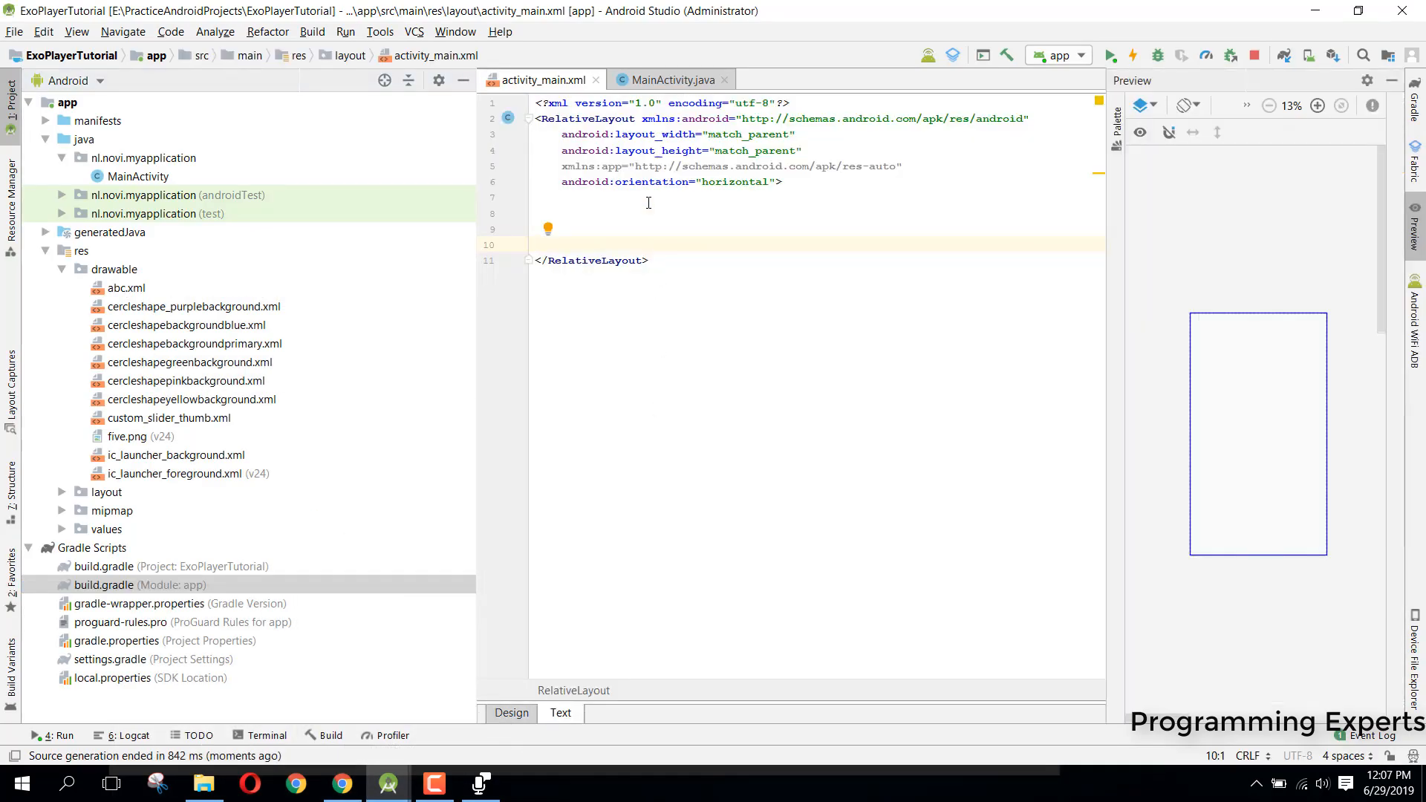
Add a match_parent eightbitlab BlurView with id @+id/blurLayout, then bring up aa.xml.
key("Enter")
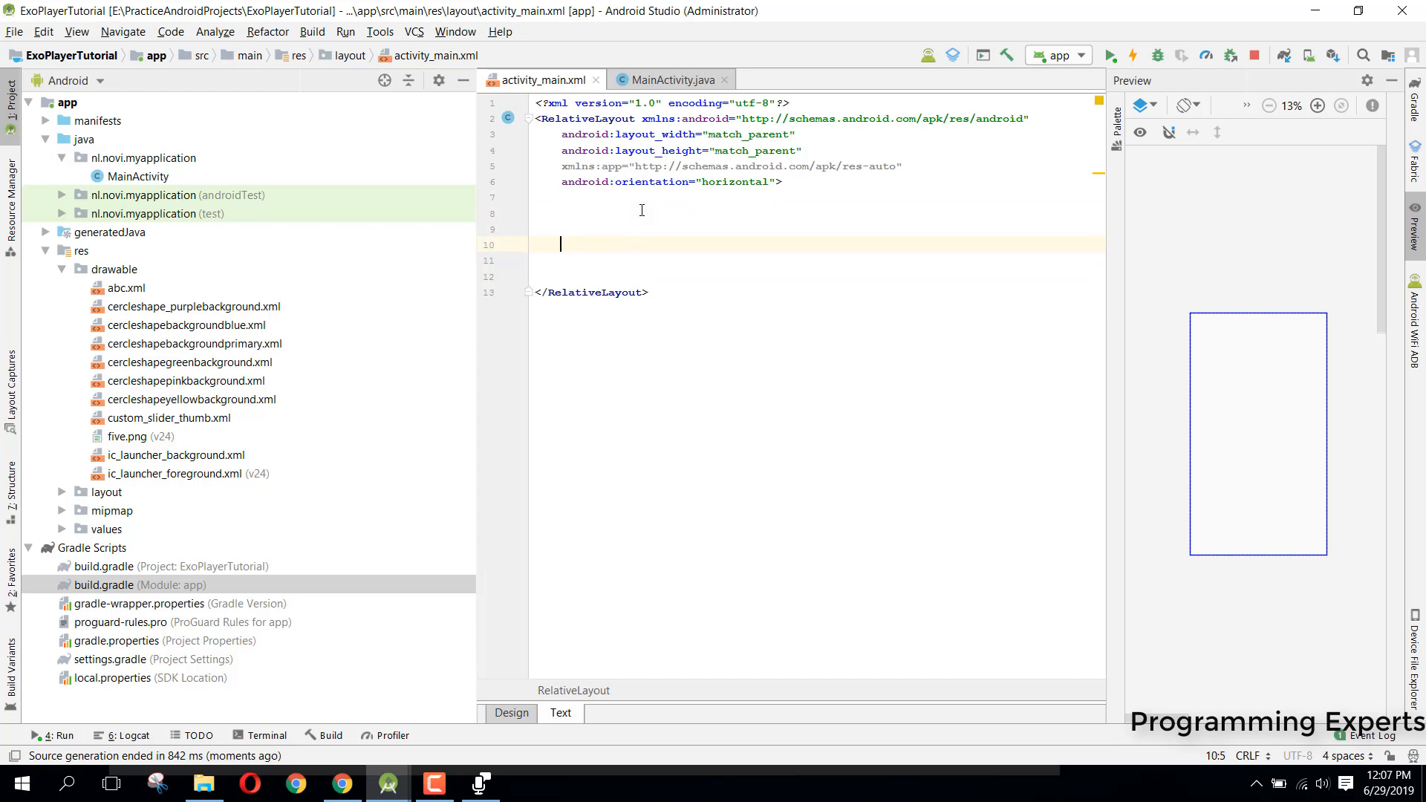
type("<")
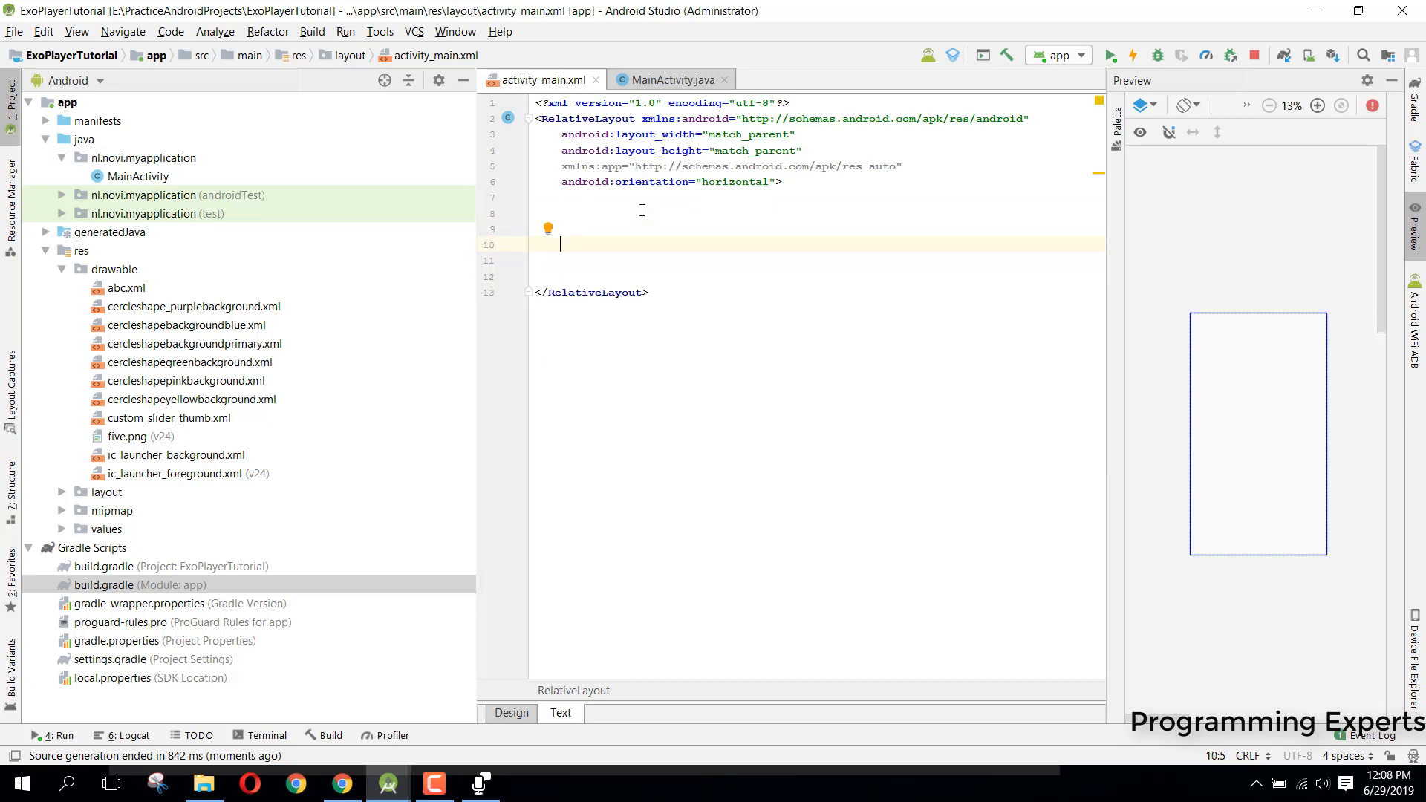
type("<Blu")
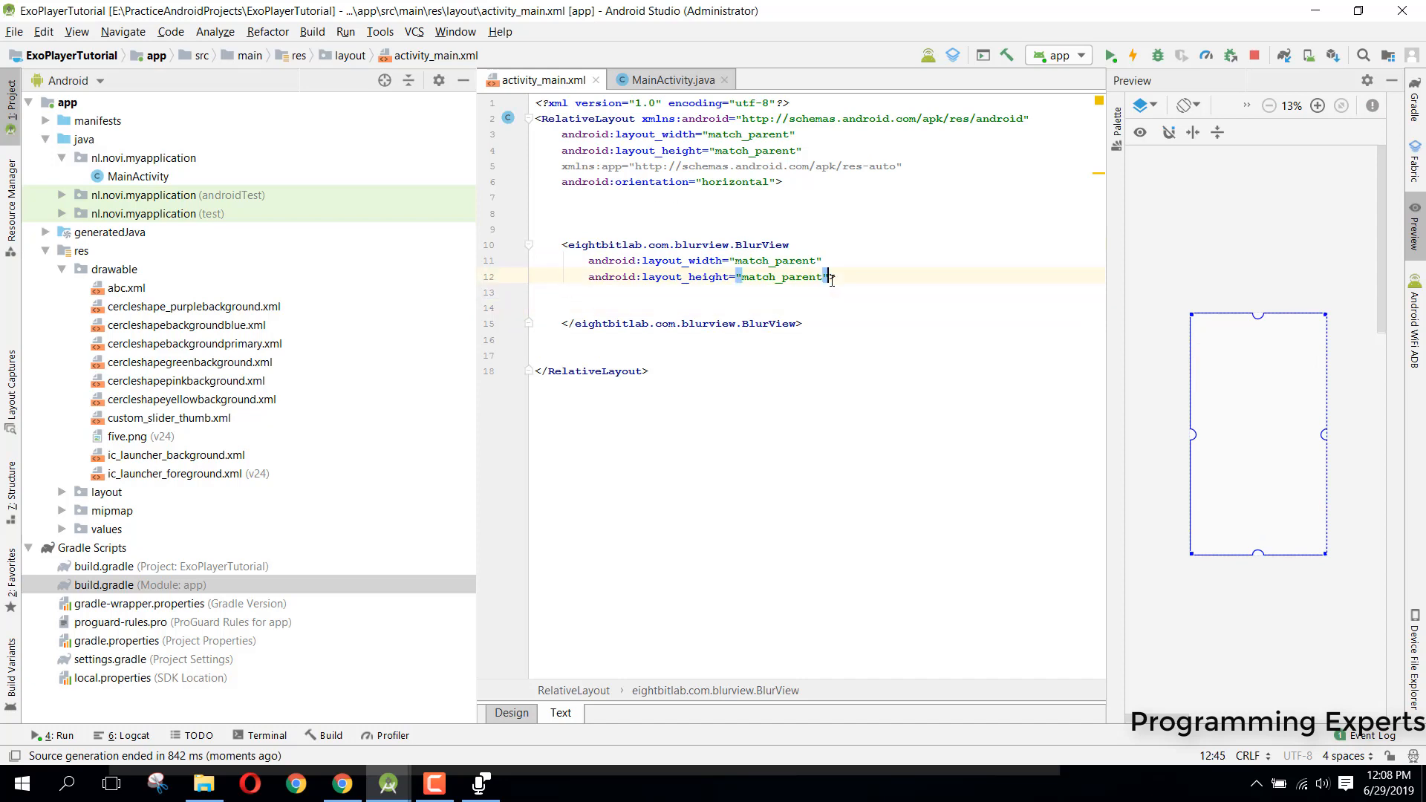
type("android:id=\"@+id/blur\">")
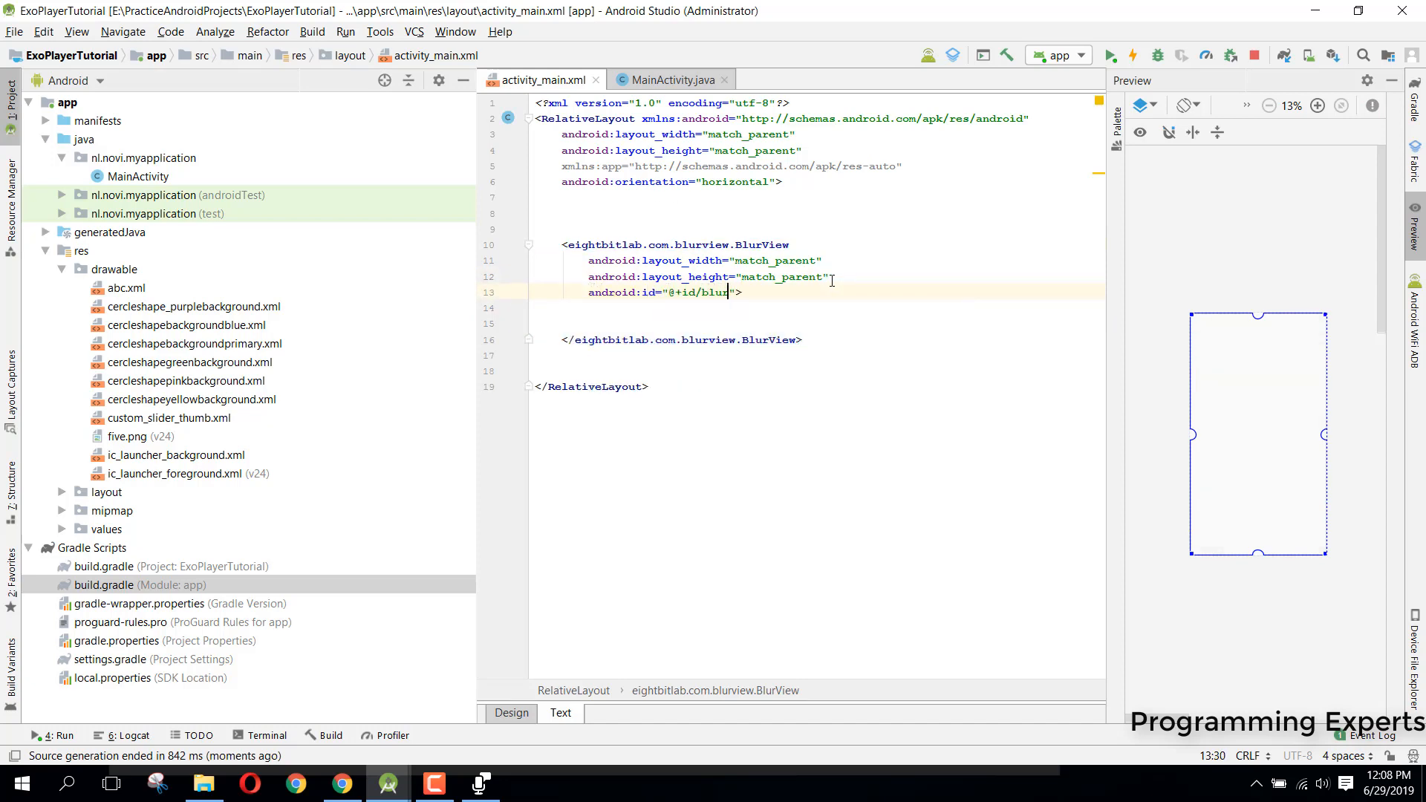
type("Layout")
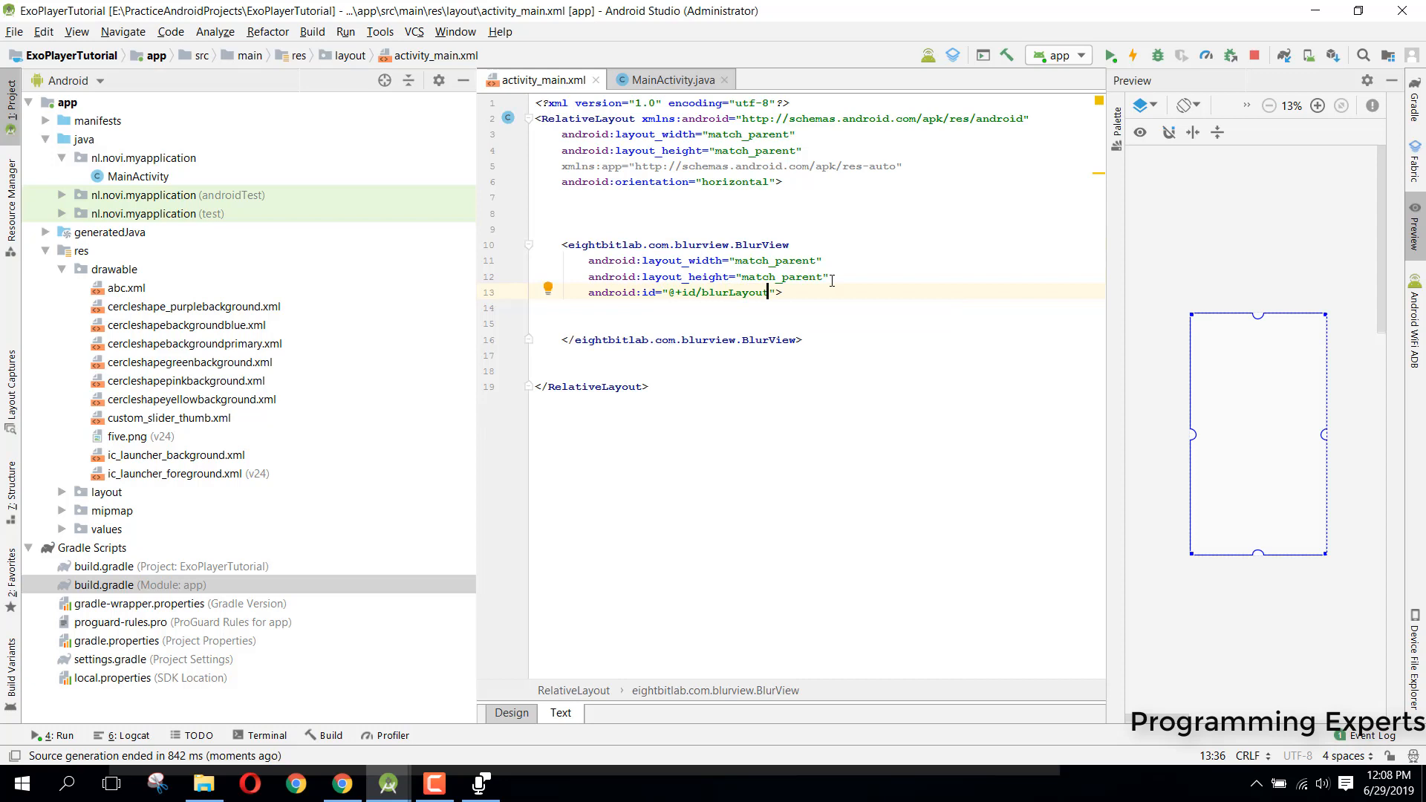
left_click(618, 212)
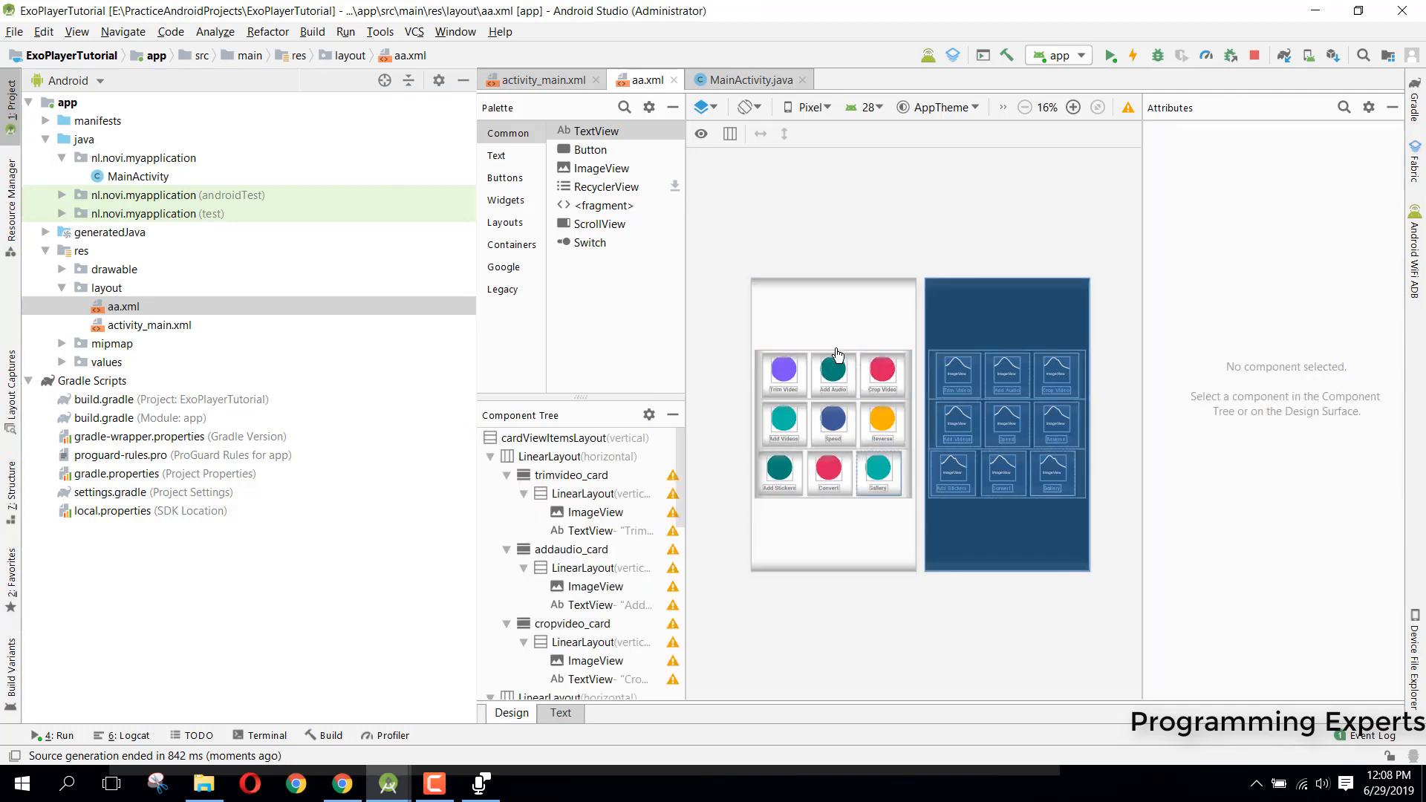
Copy all of aa.xml's card-grid LinearLayout into activity_main.xml above the BlurView.
left_click(560, 713)
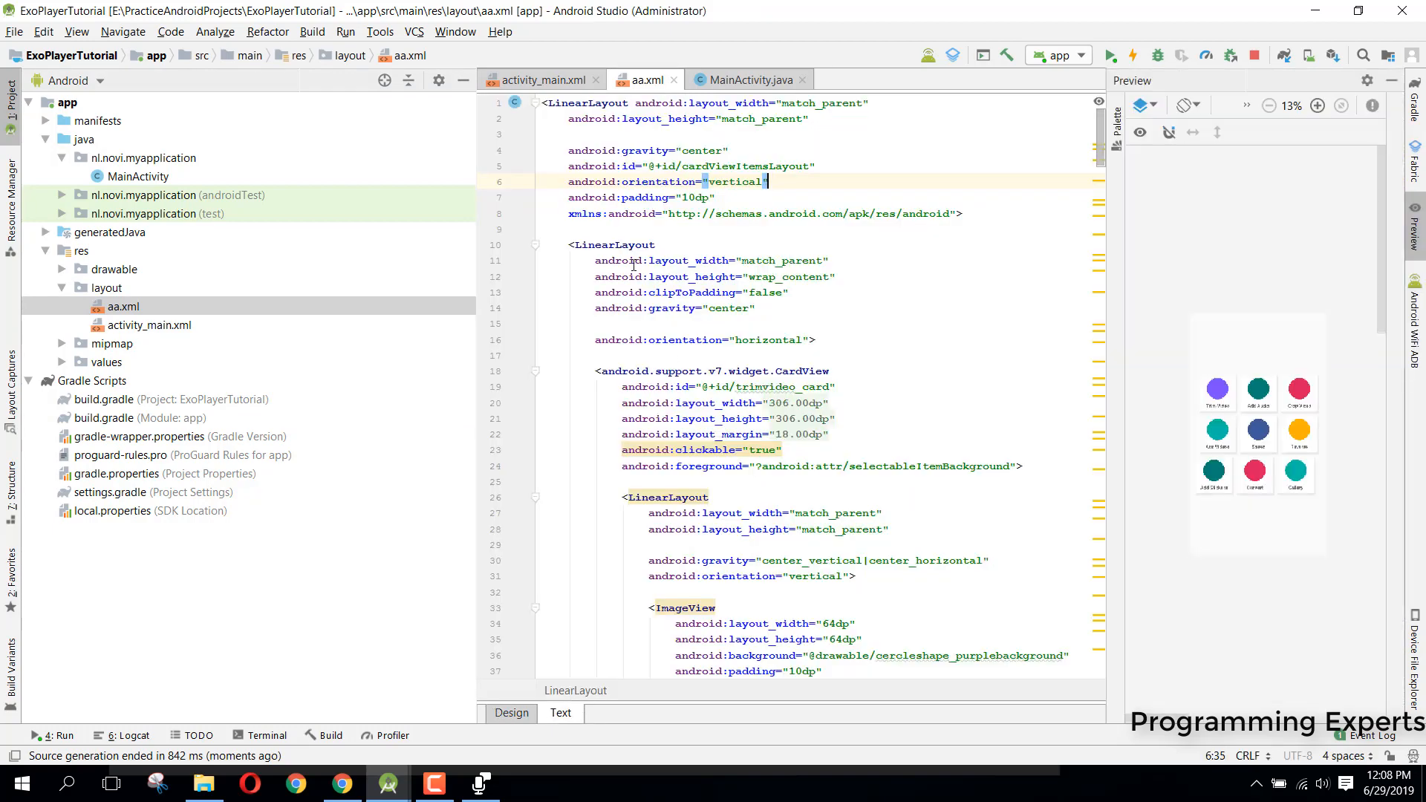
key("ctrl+a")
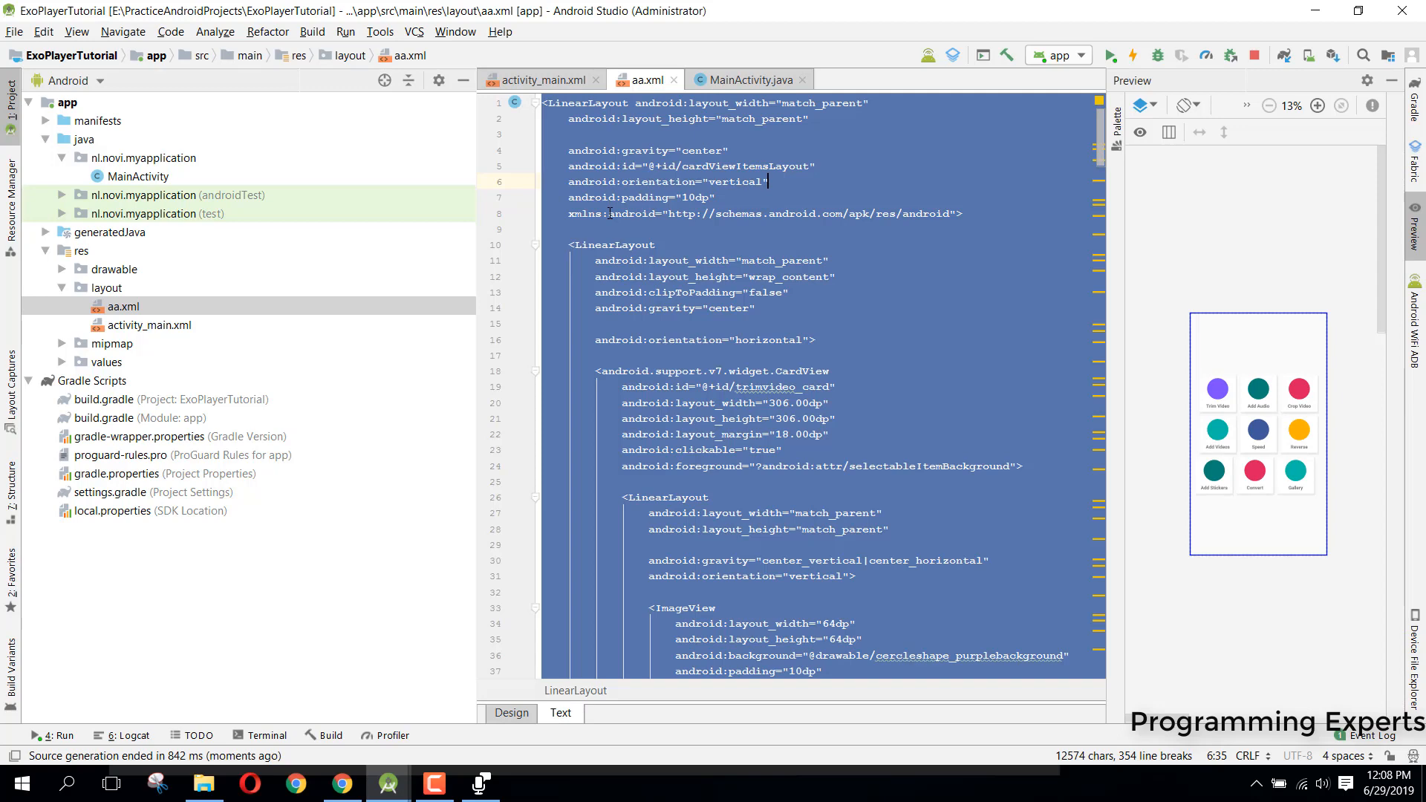
left_click(539, 79)
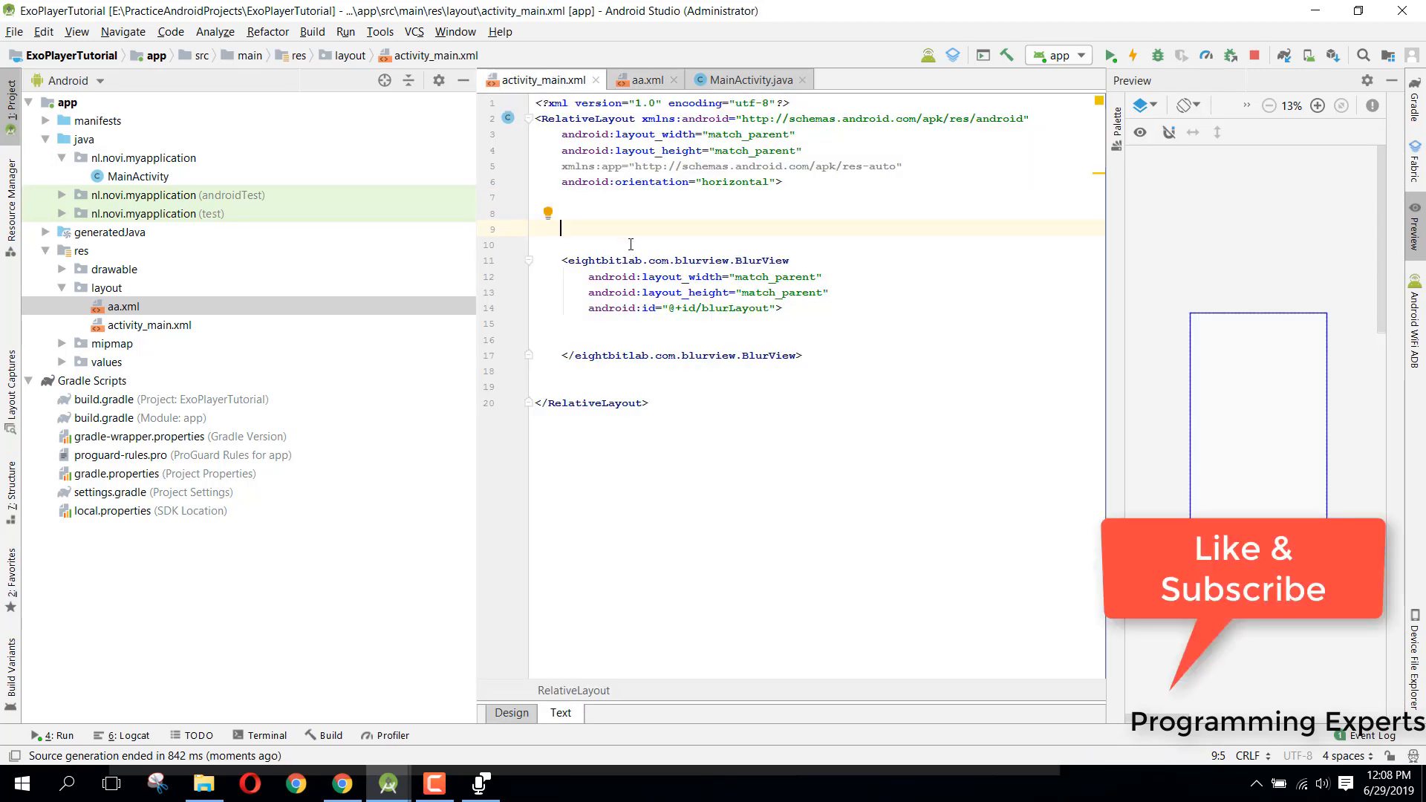
scroll("down", 3)
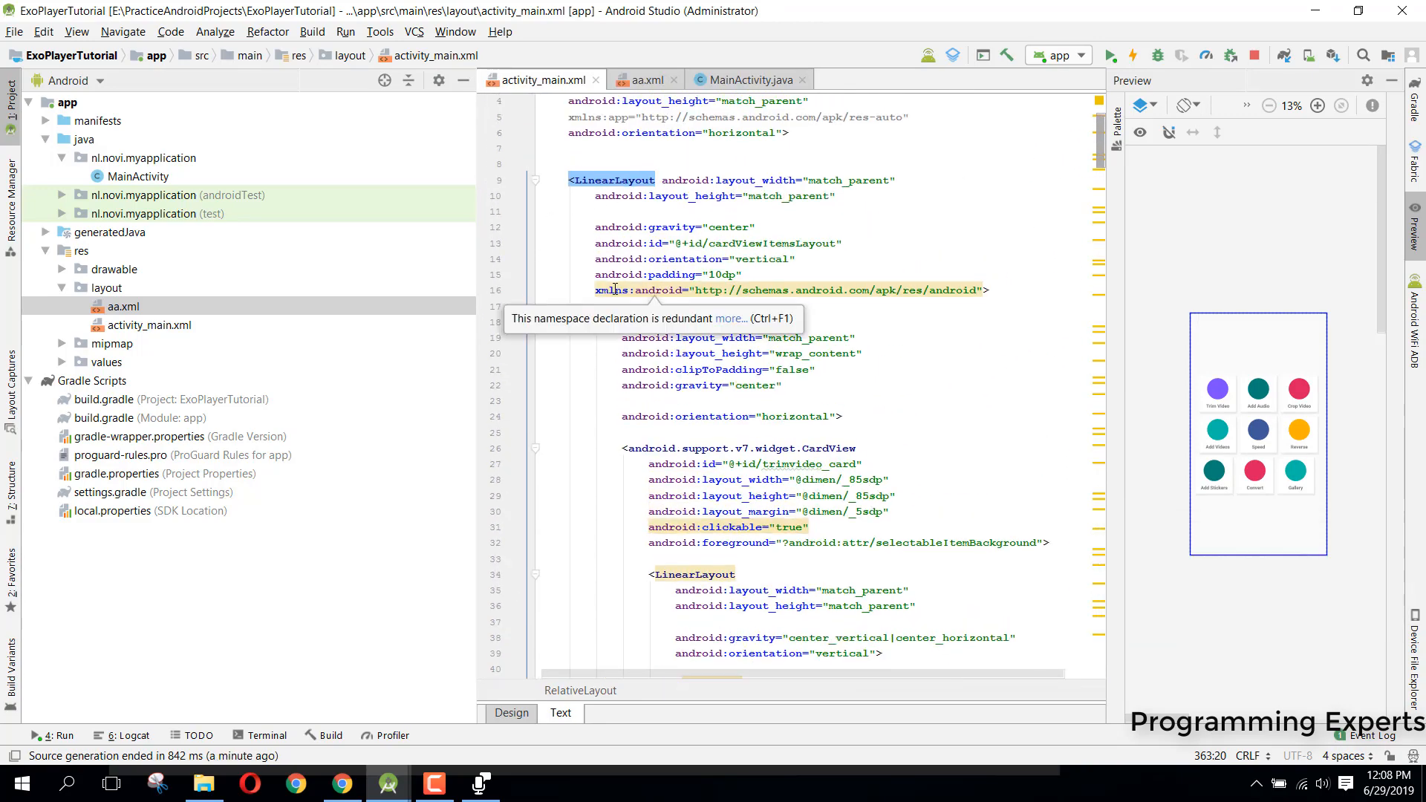
Fold the pasted card-grid block and close the aa.xml file.
left_click(746, 275)
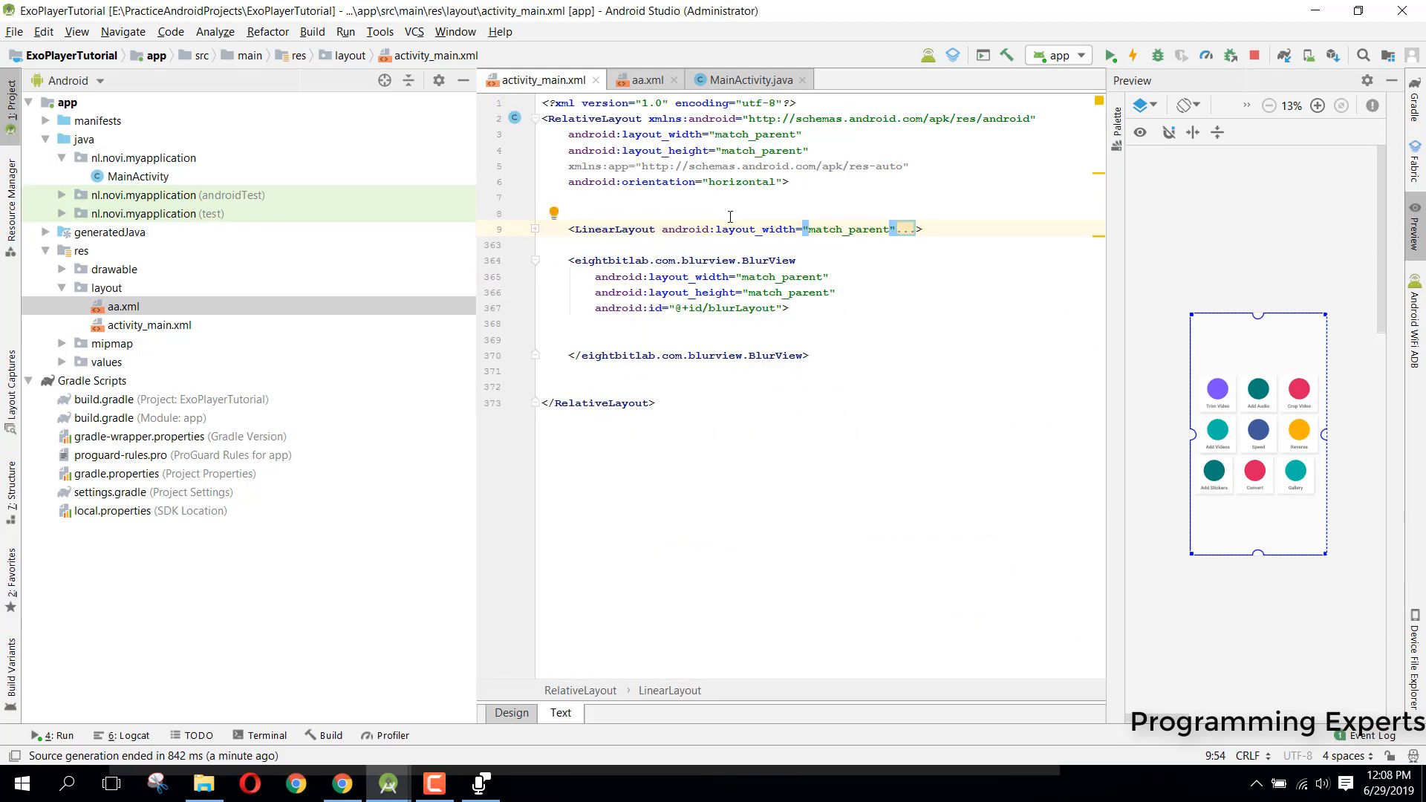
left_click(737, 229)
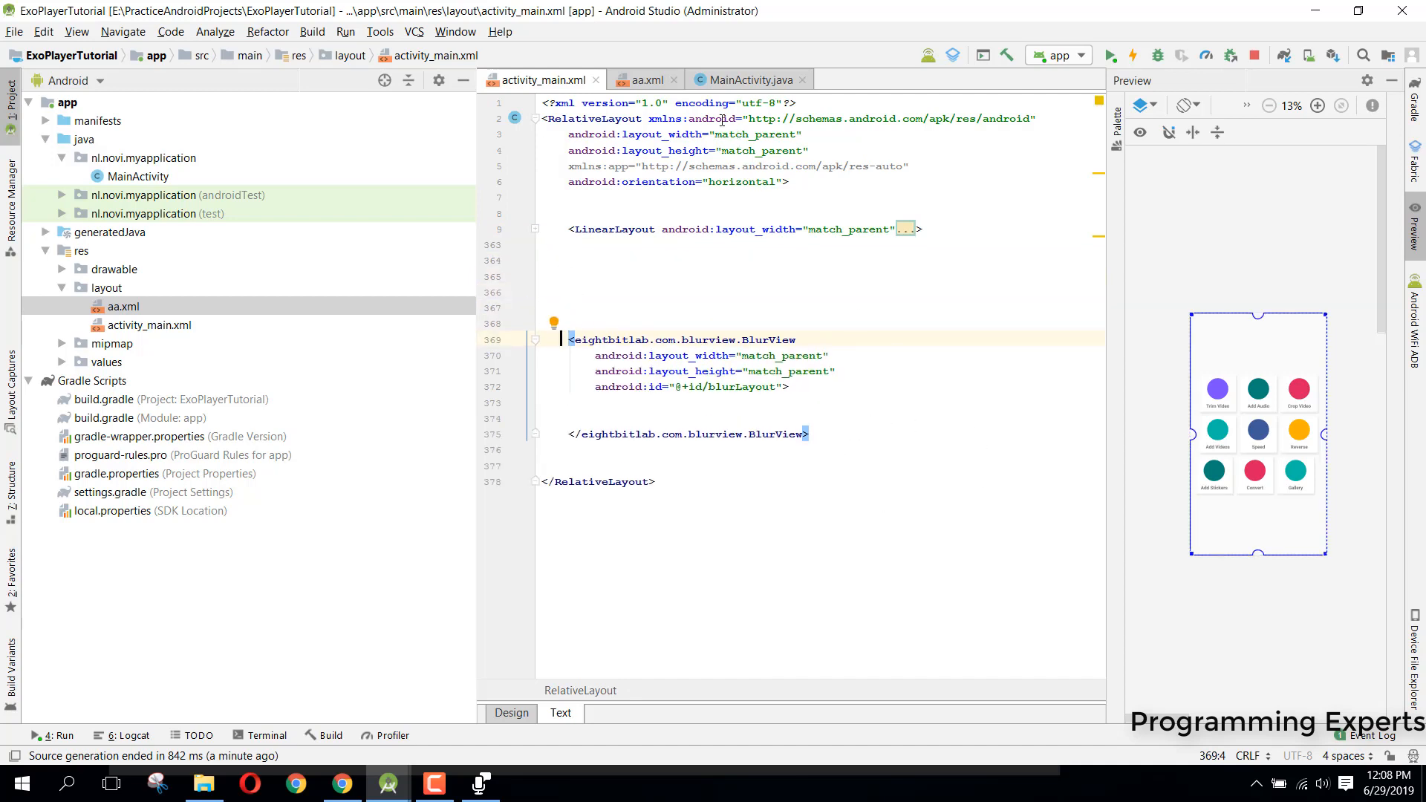
left_click(673, 79)
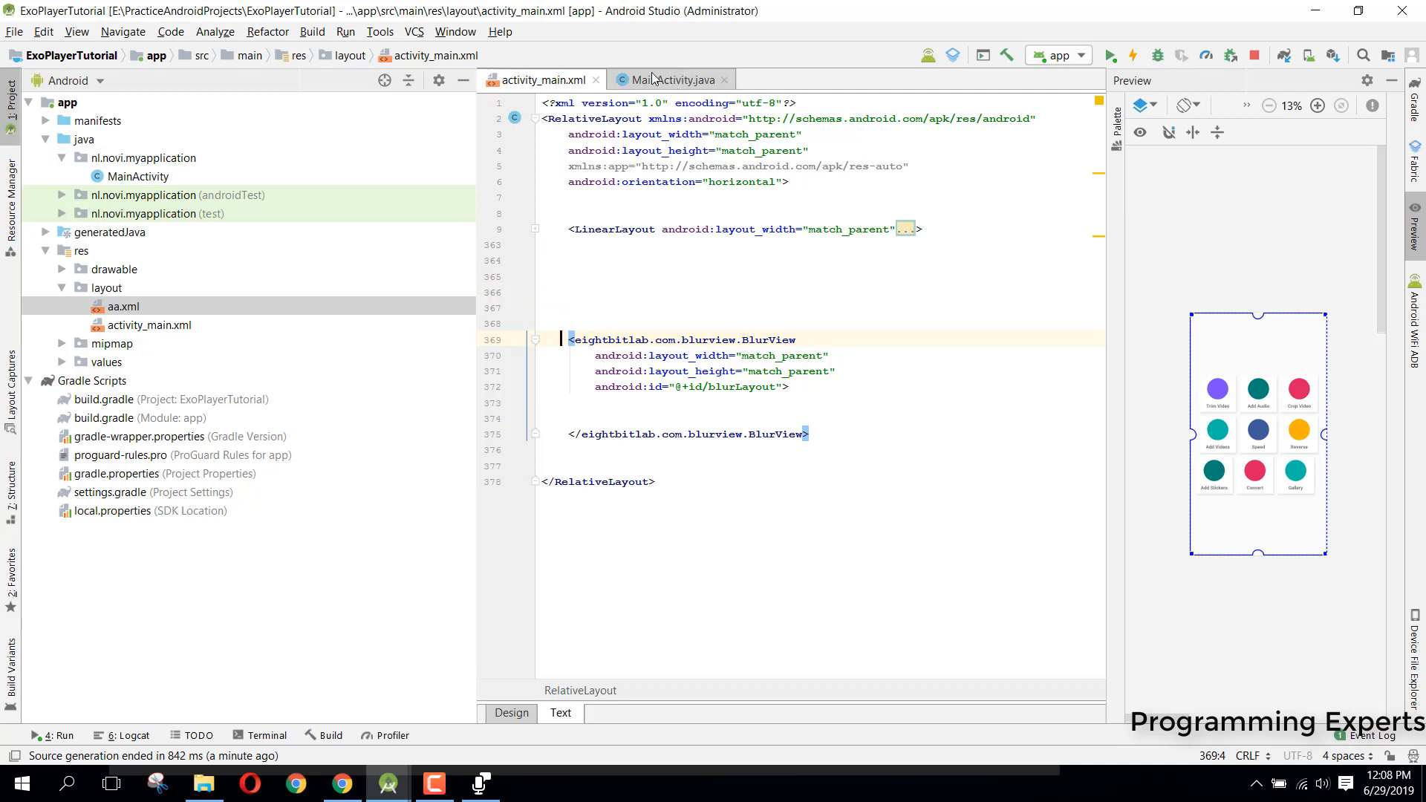
Declare a BlurView blurView field in MainActivity and bind it with findViewById(R.id.blurLayout).
left_click(673, 80)
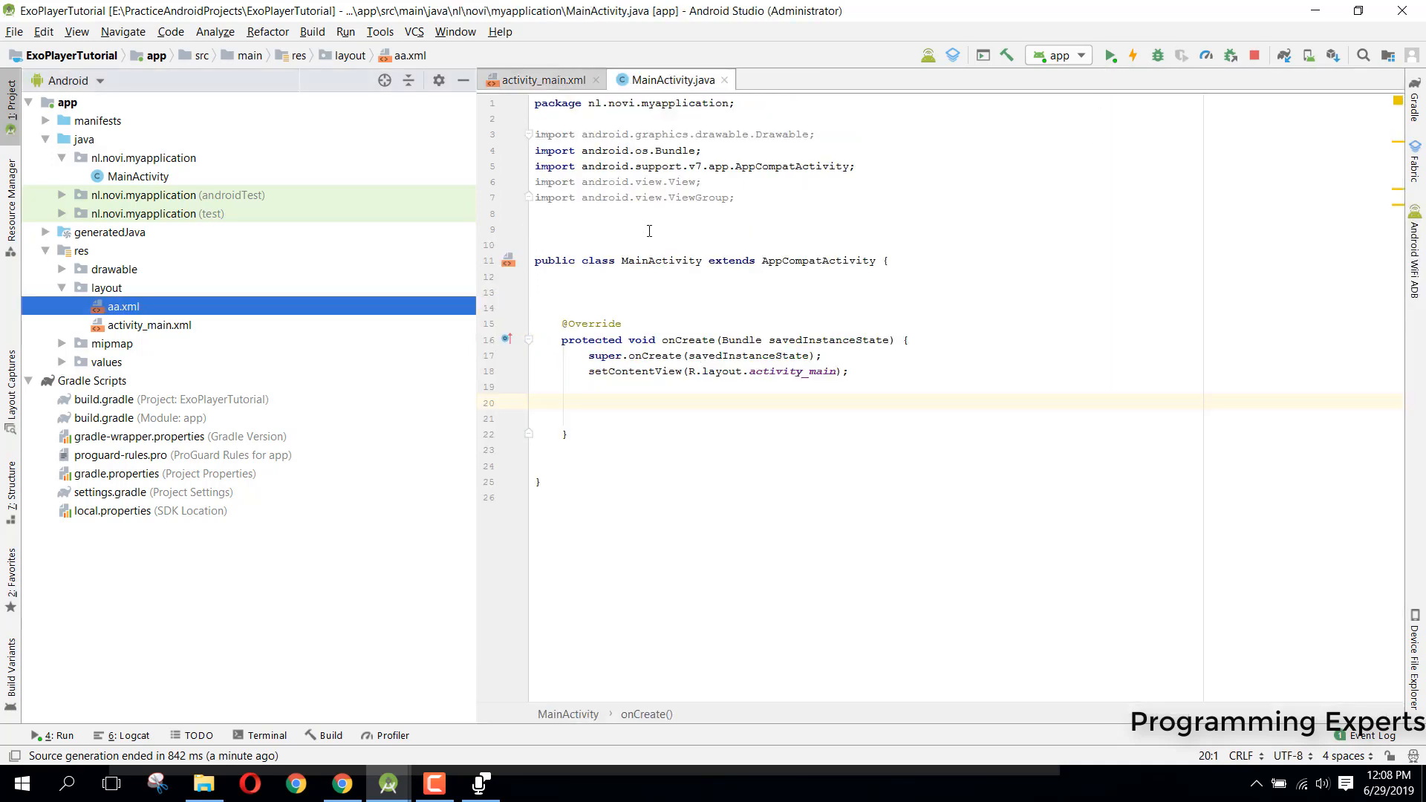
left_click(592, 304)
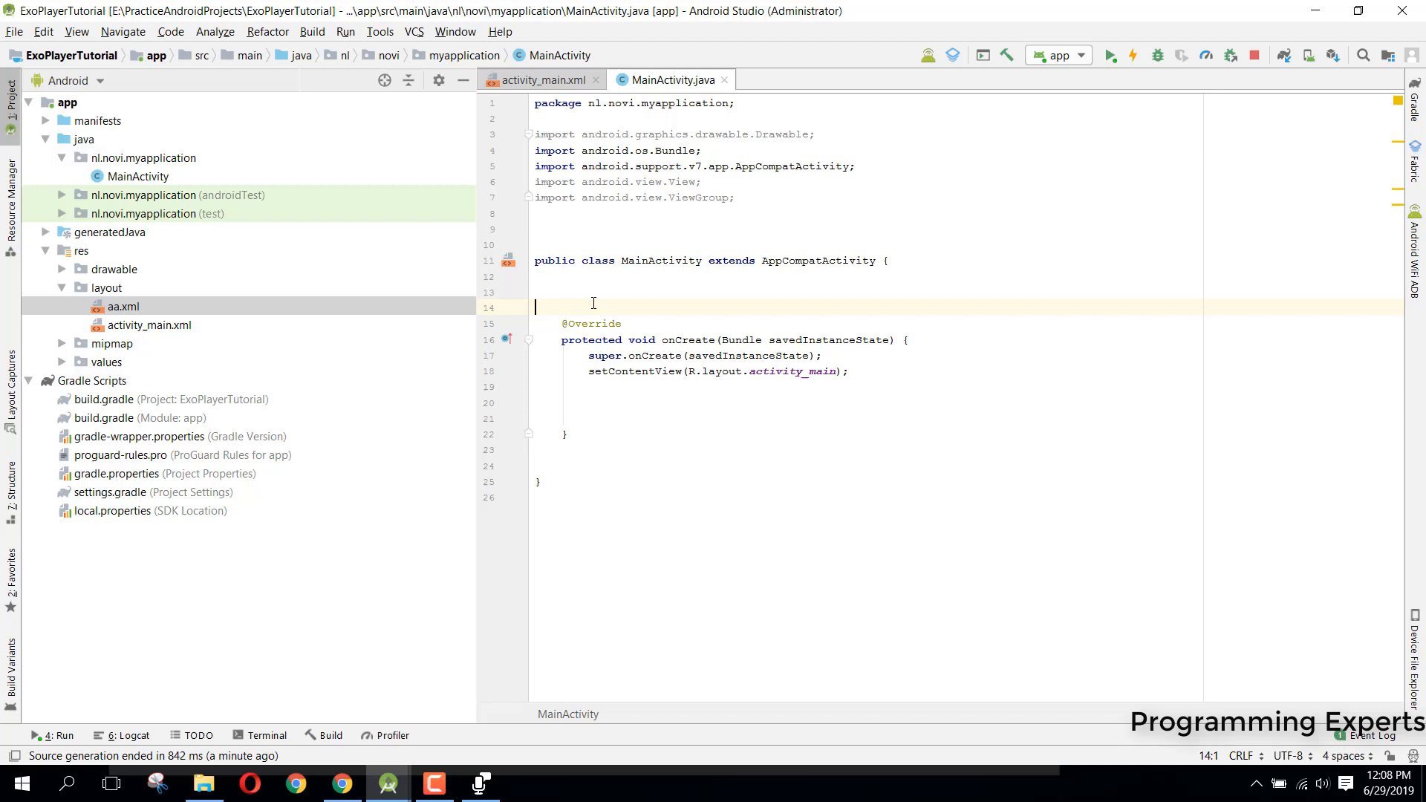
type("Blur")
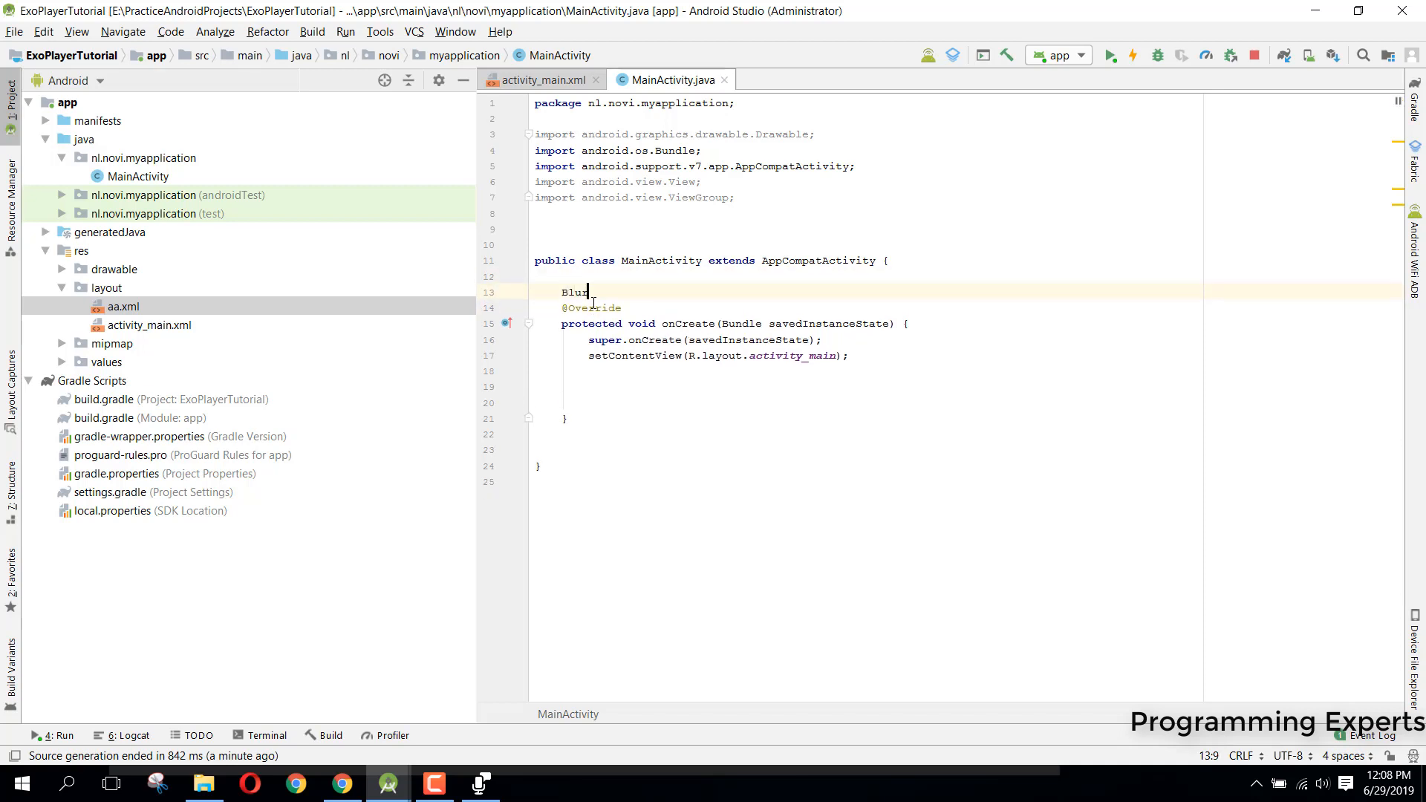
type("View")
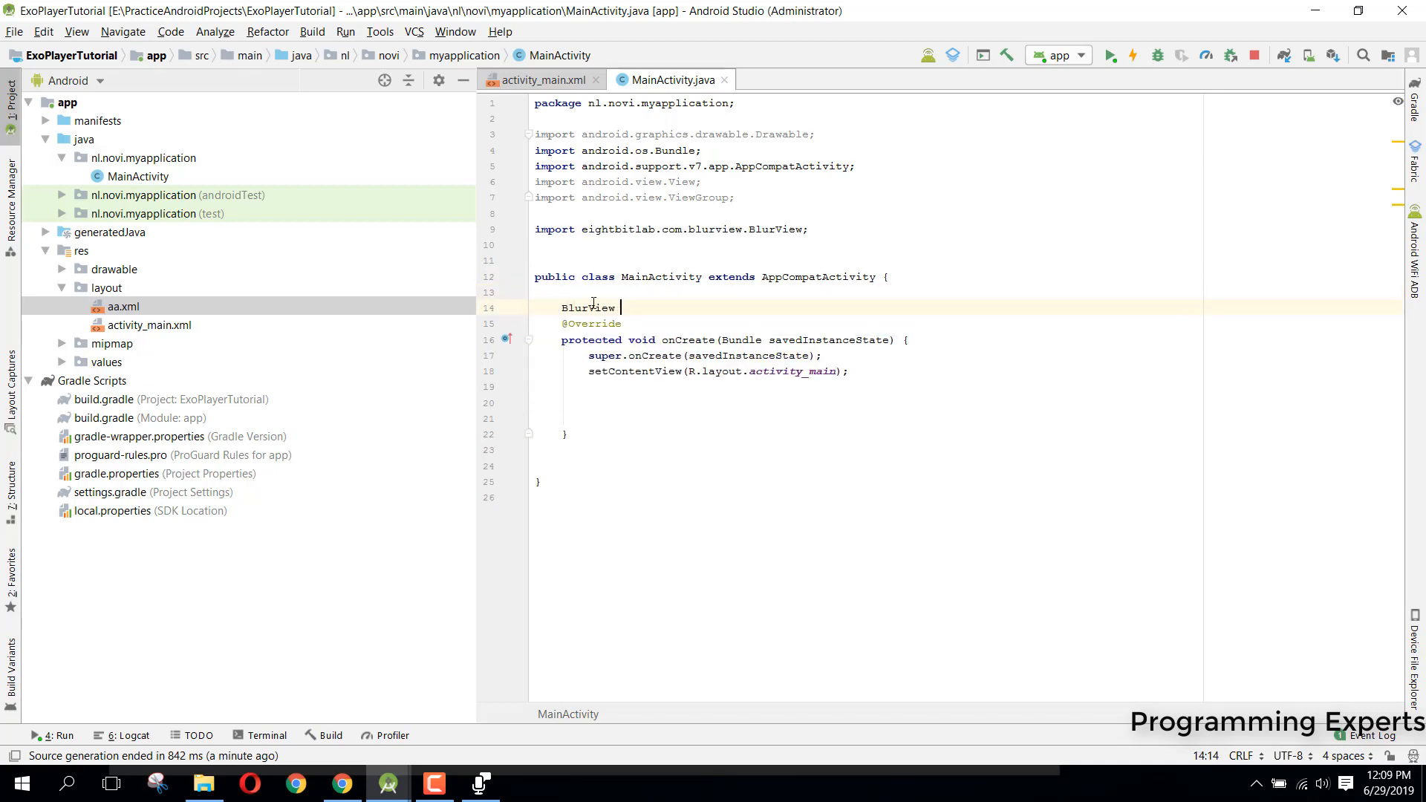
type("blurView;")
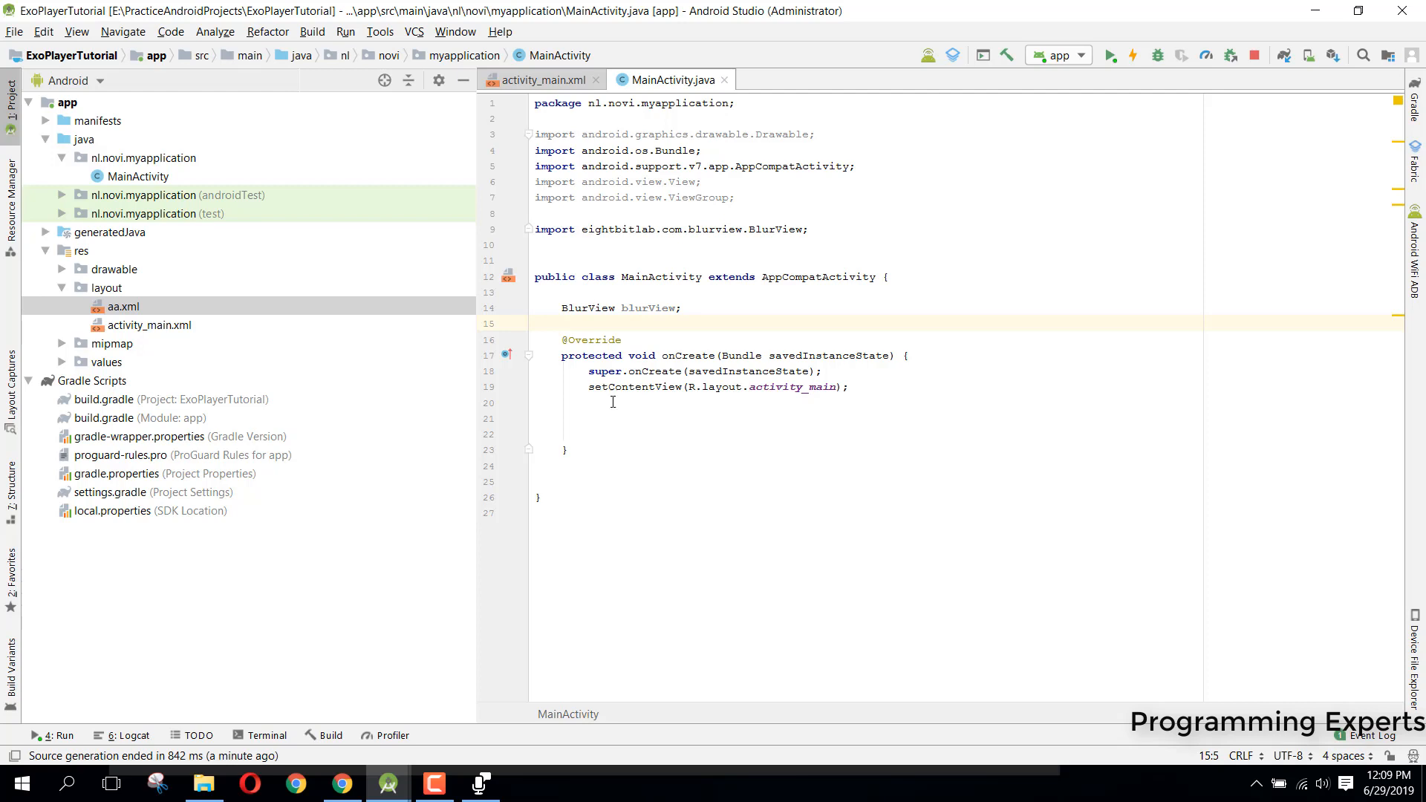
type("blurView = (BlurView)f")
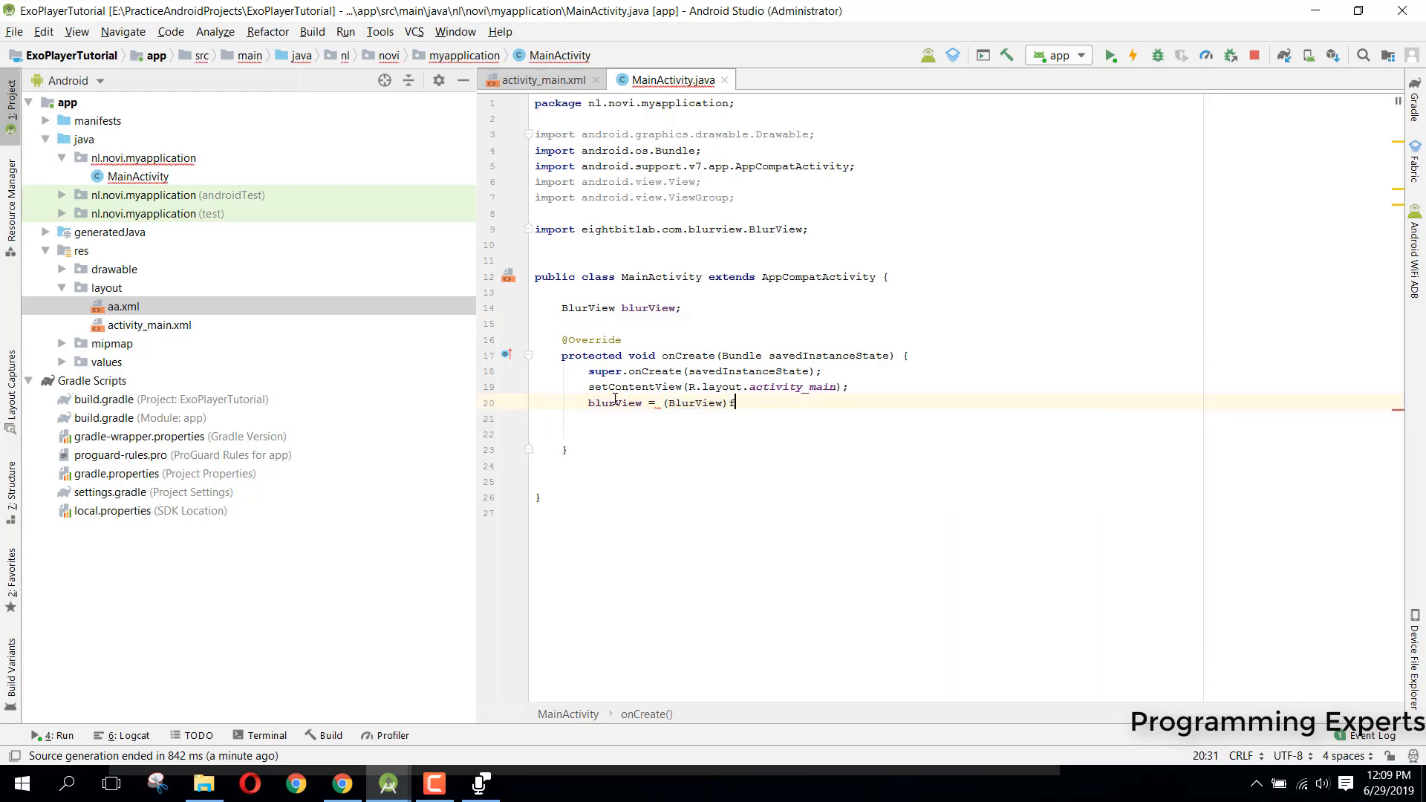
type("indViewById(R.id.blurLayout);")
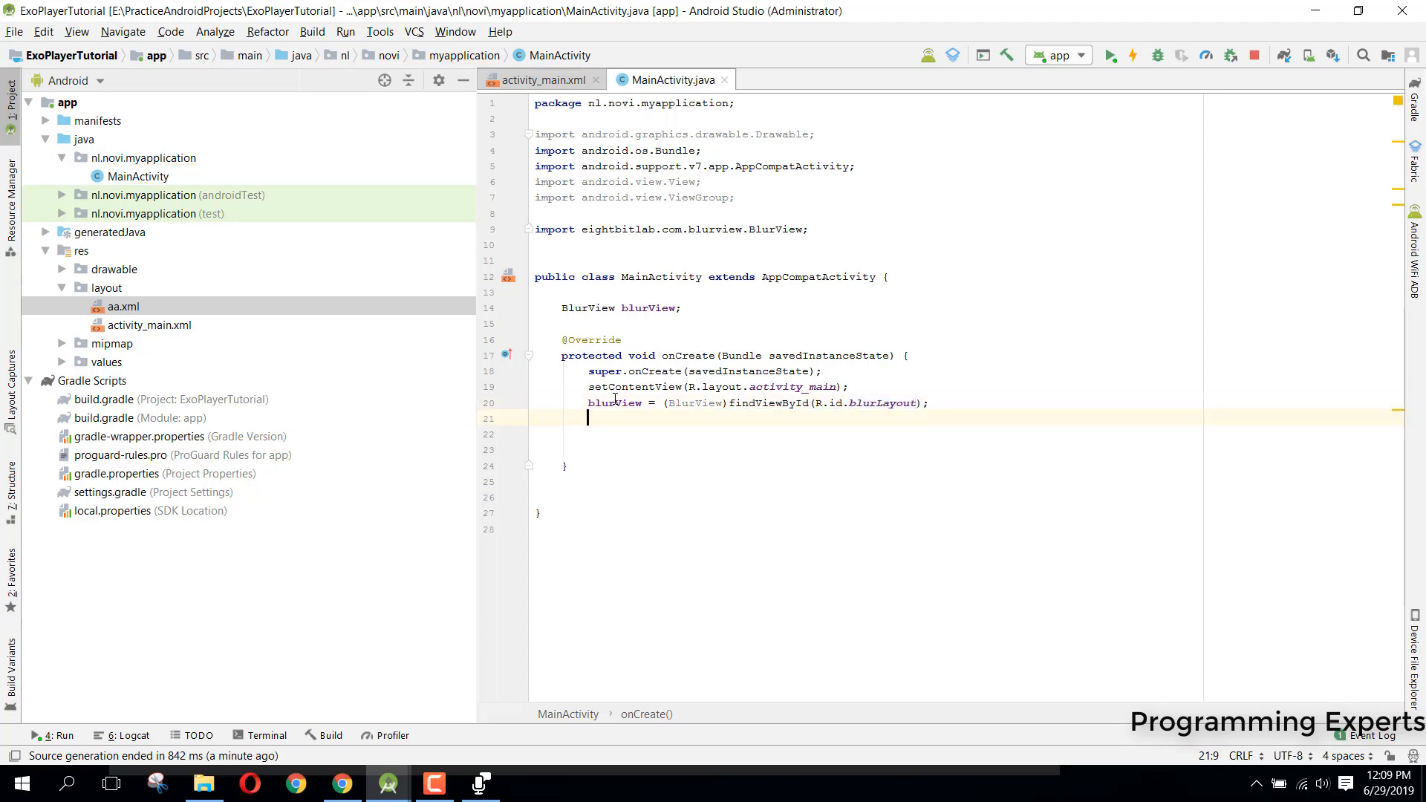
type("b")
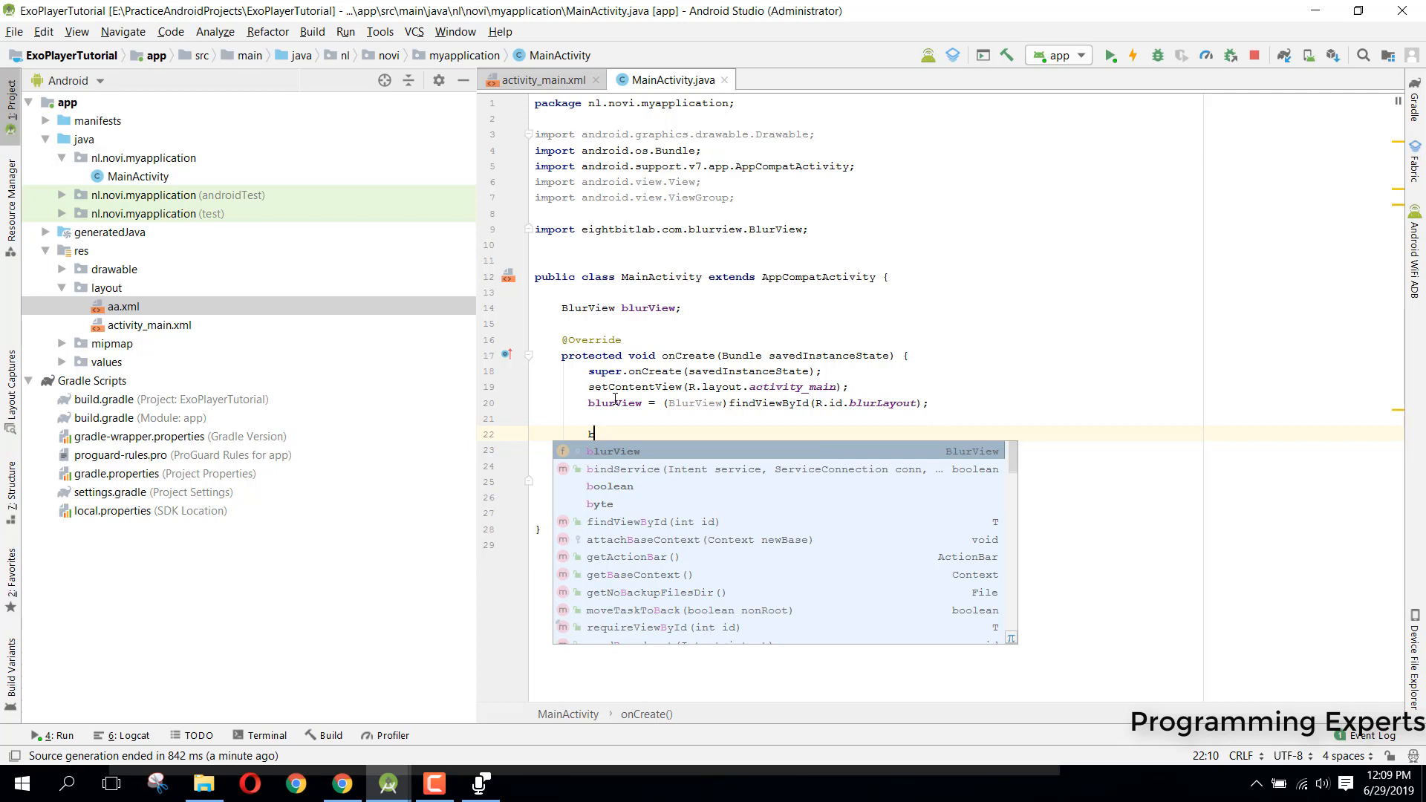
mouse_move(614, 451)
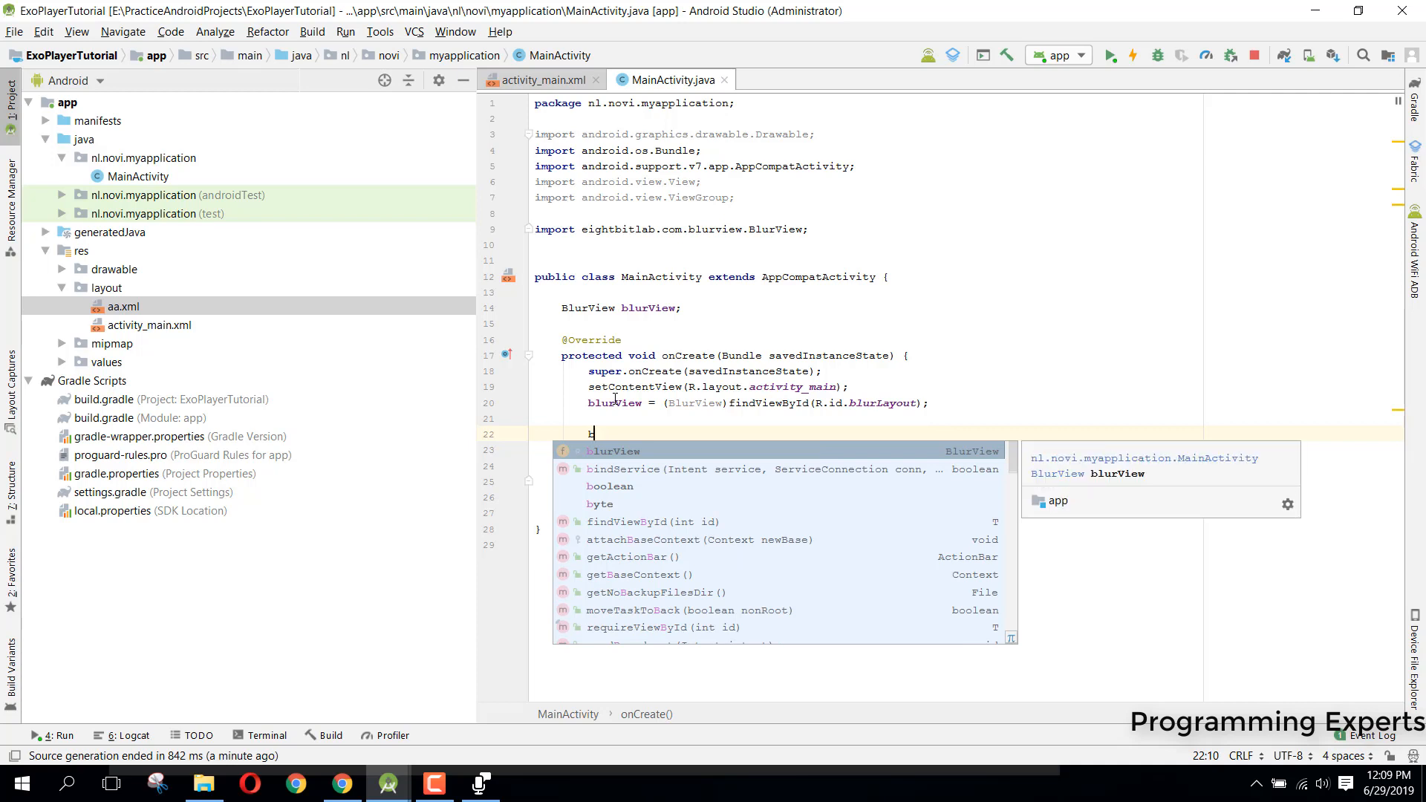
Call blurBackground() in onCreate and generate the empty method via the quick fix.
type("blurBackground();")
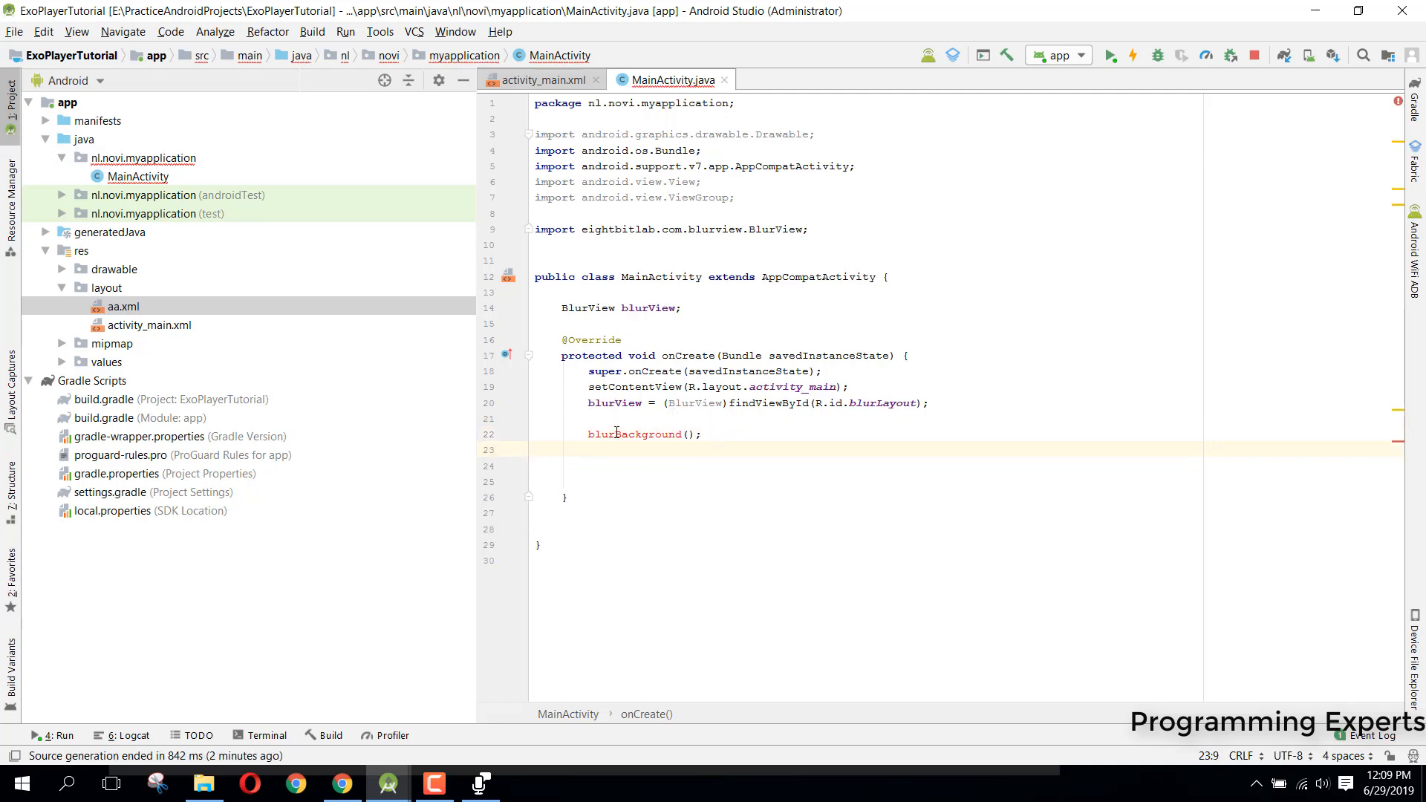
mouse_move(637, 434)
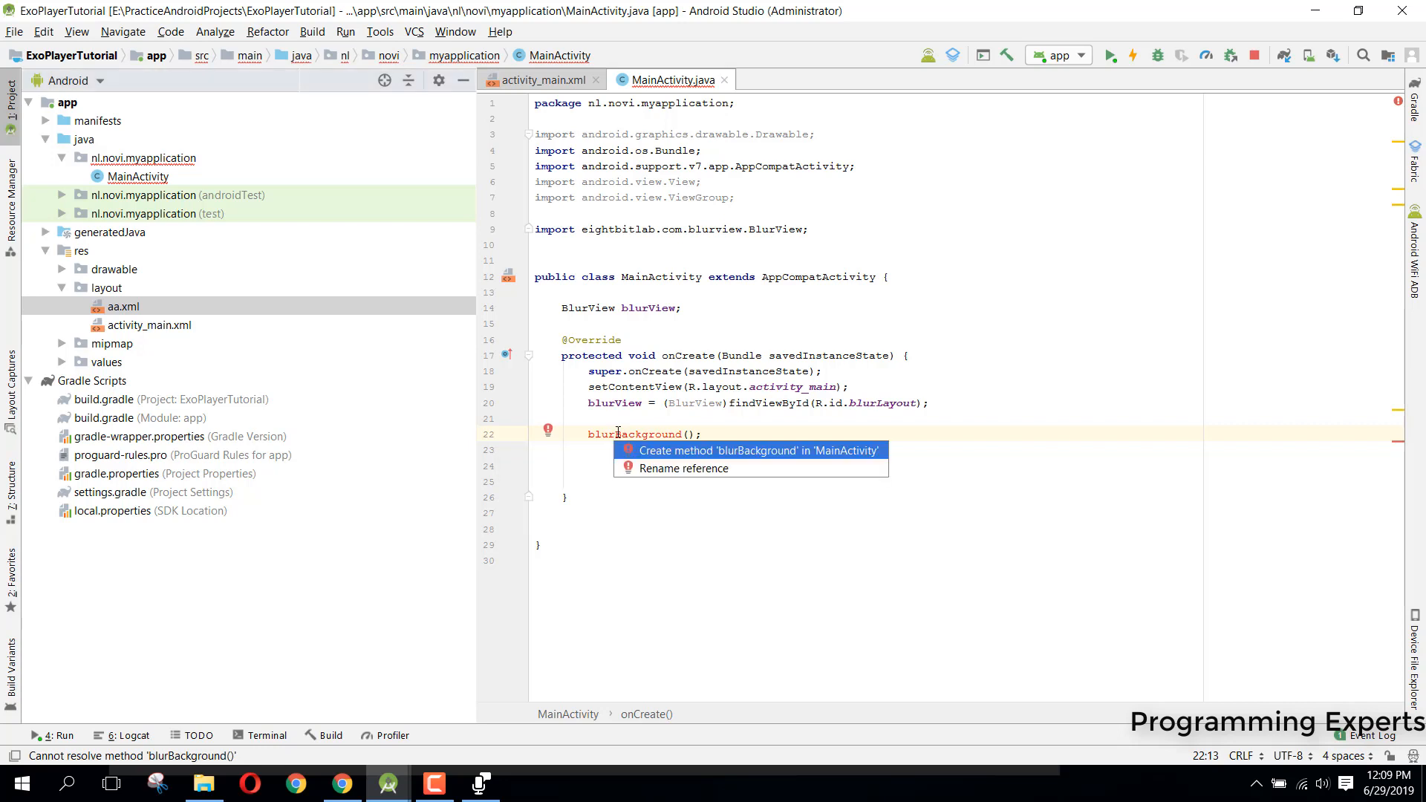
left_click(755, 450)
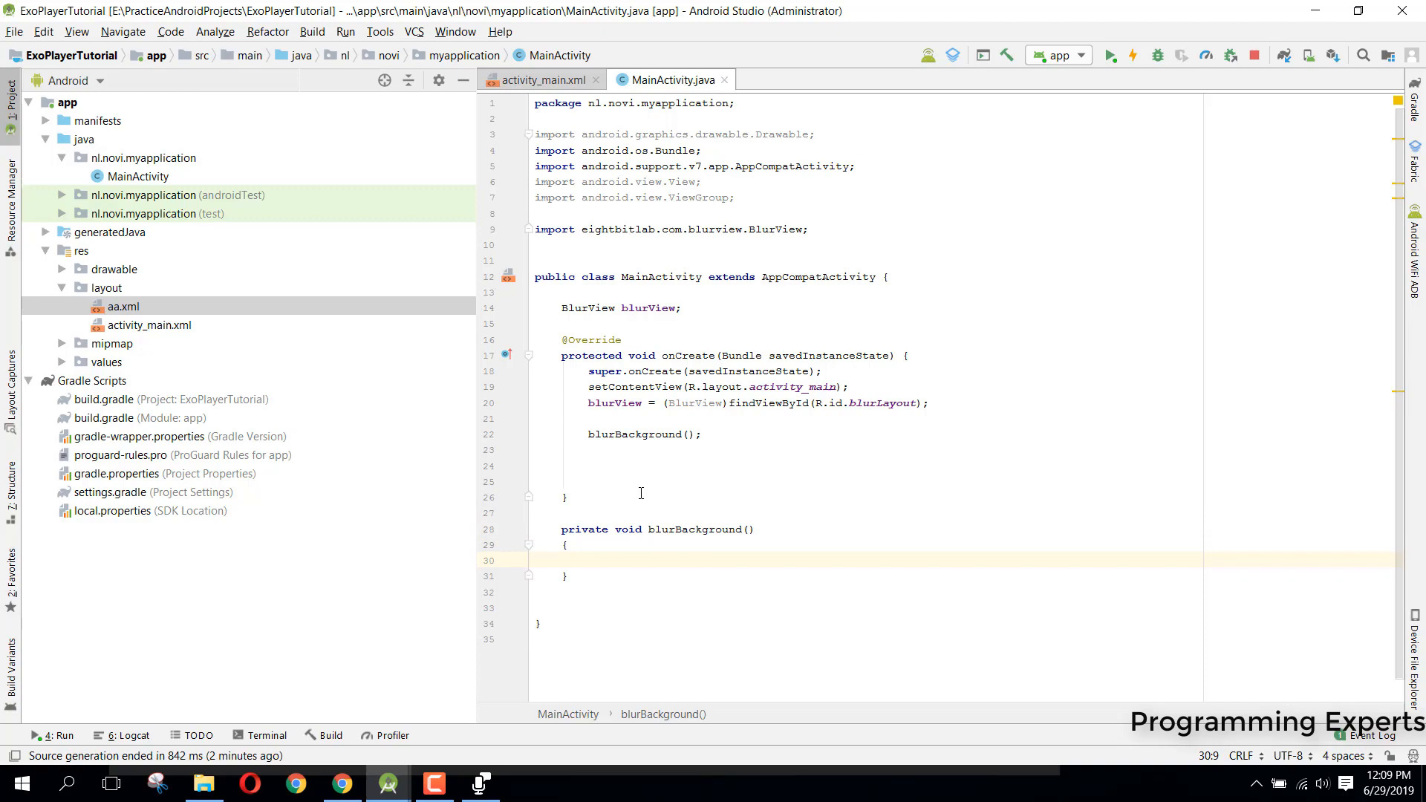
Review the BlurView README's setup notes around 'Supporting API < 17' and the intro.
left_click(339, 783)
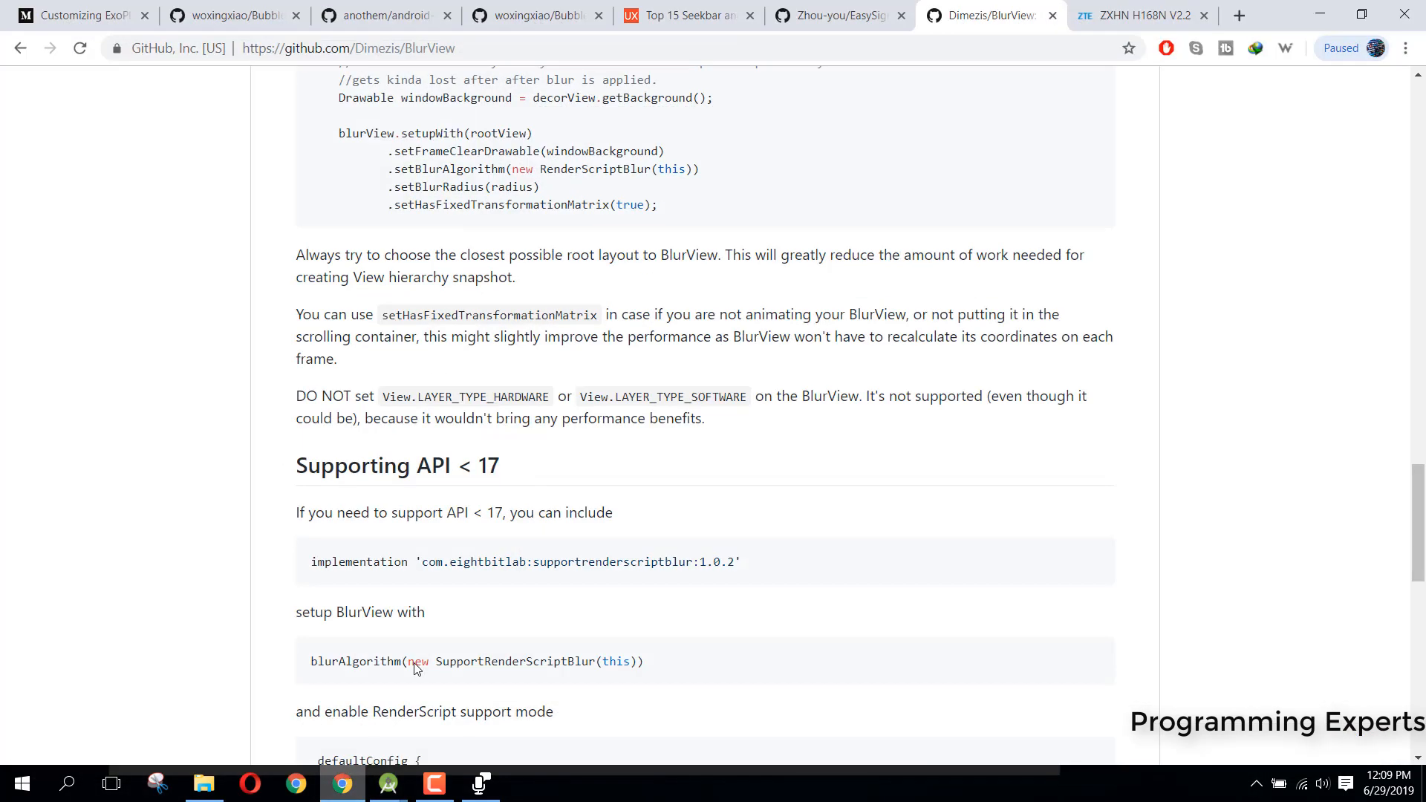
scroll("up", 3)
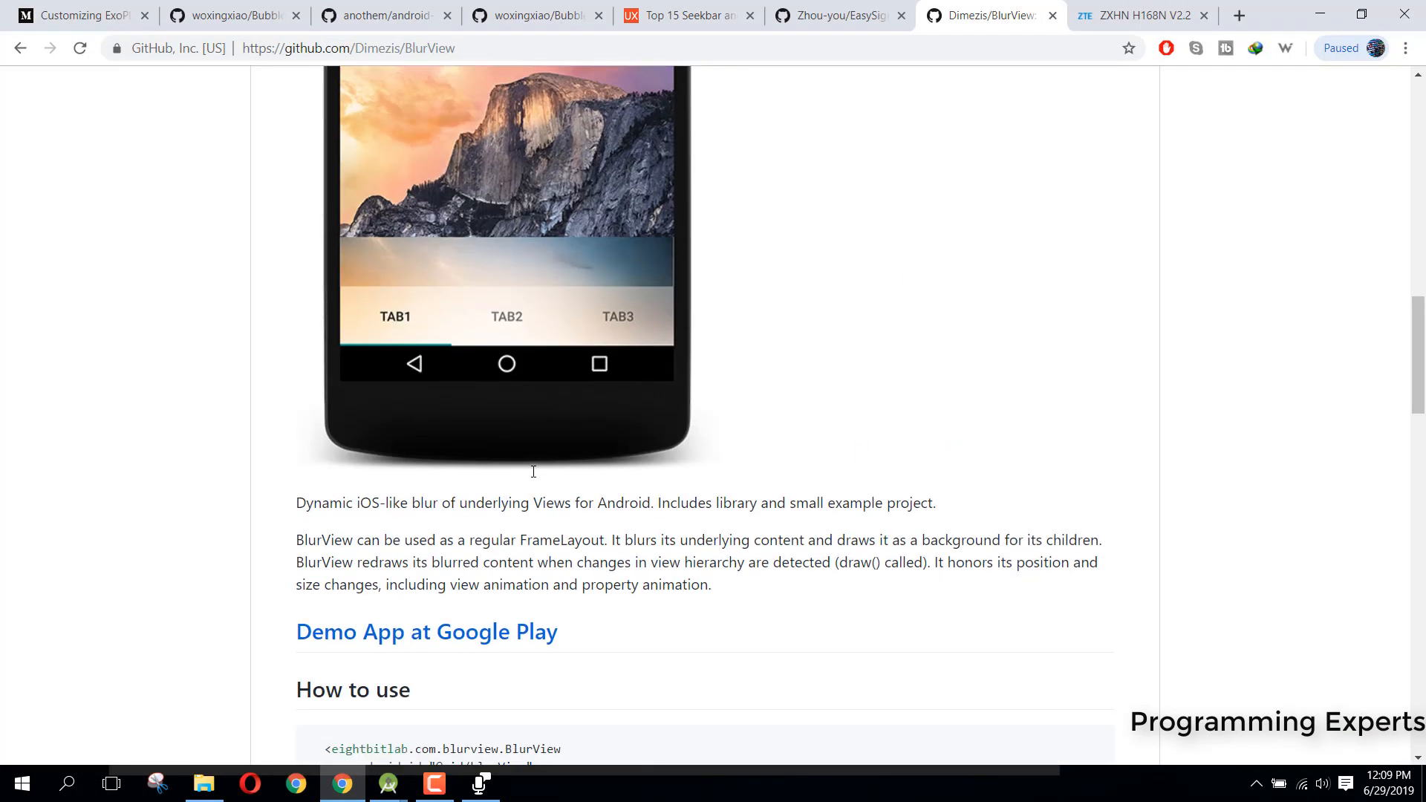
scroll("down", 3)
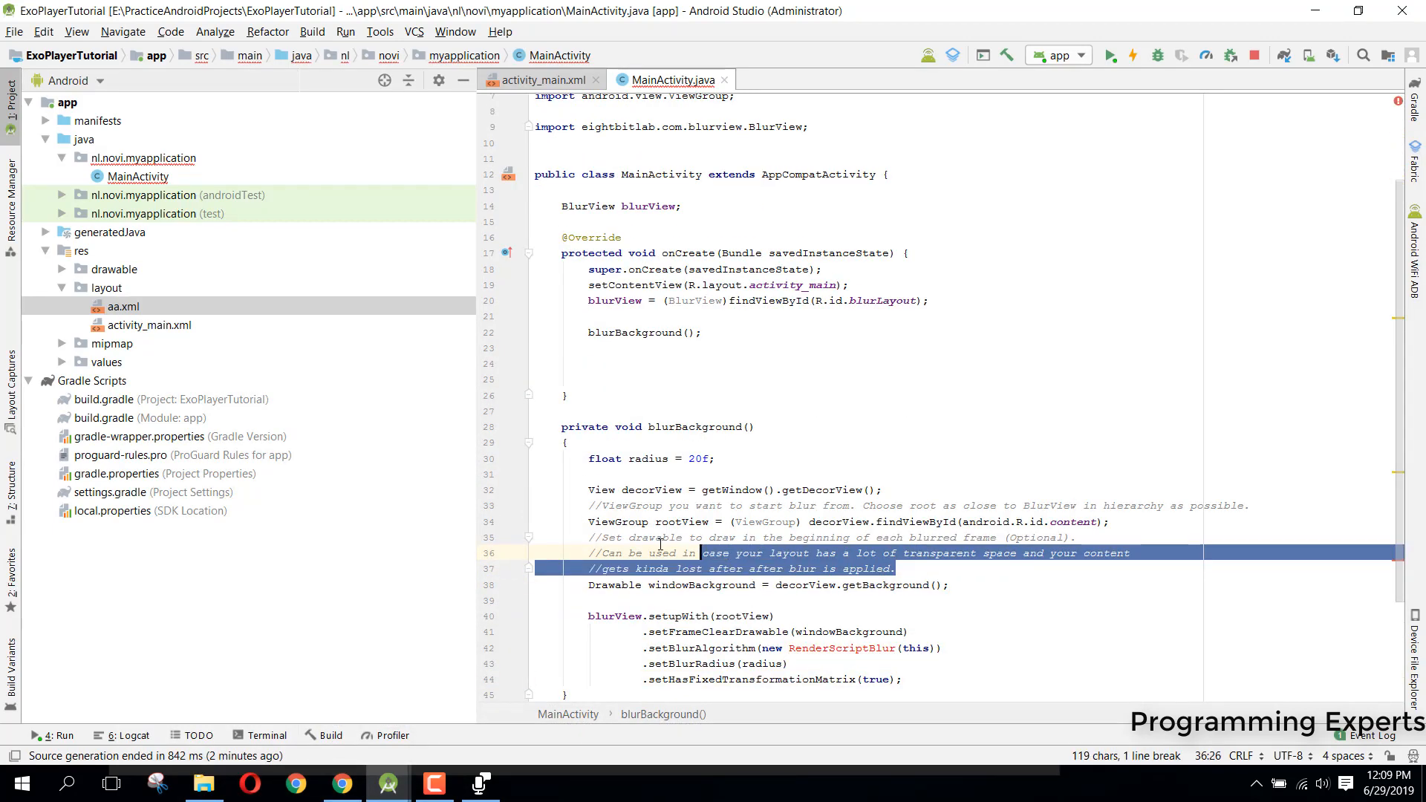
Strip the README comments from blurBackground and change the blur radius from 20f to 21f.
key("Delete")
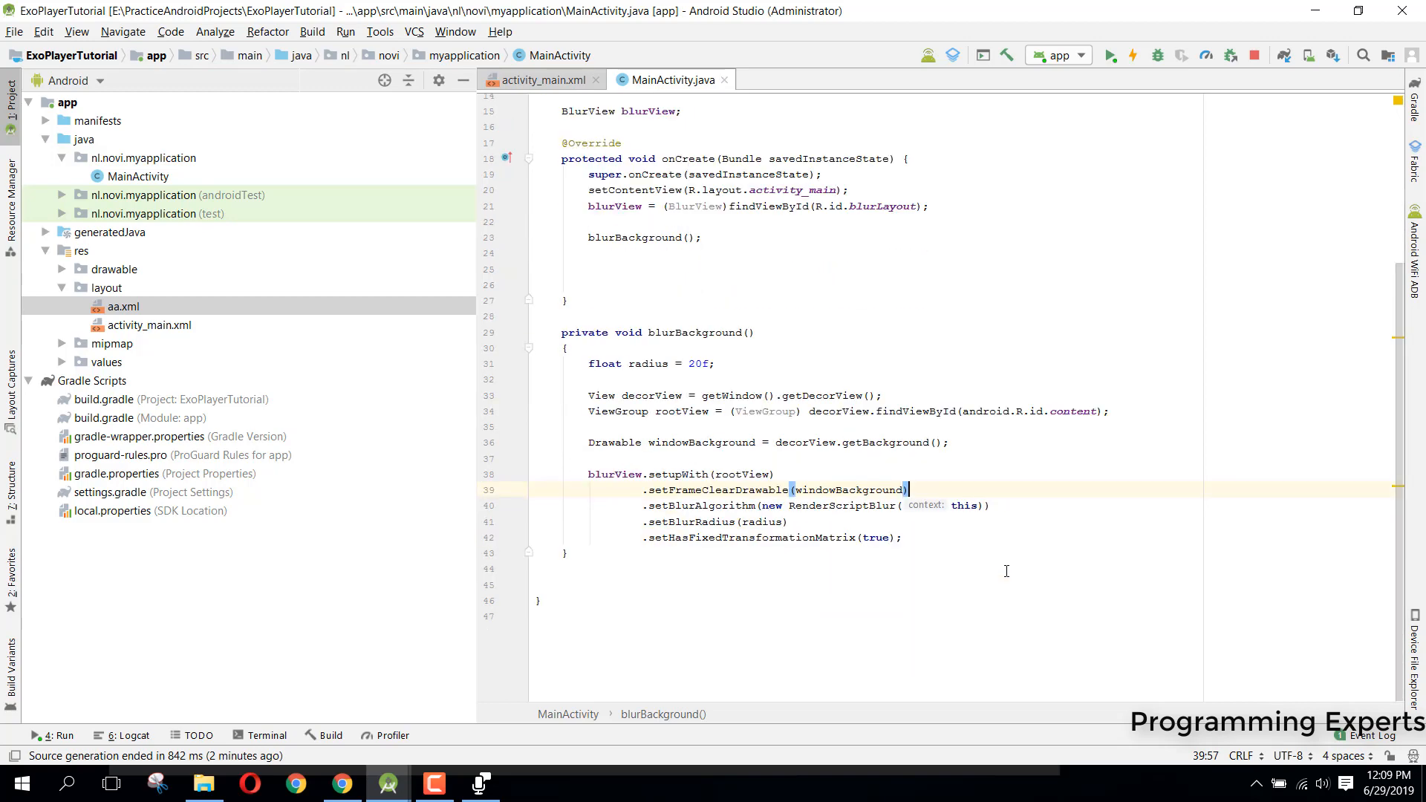
double_click(700, 364)
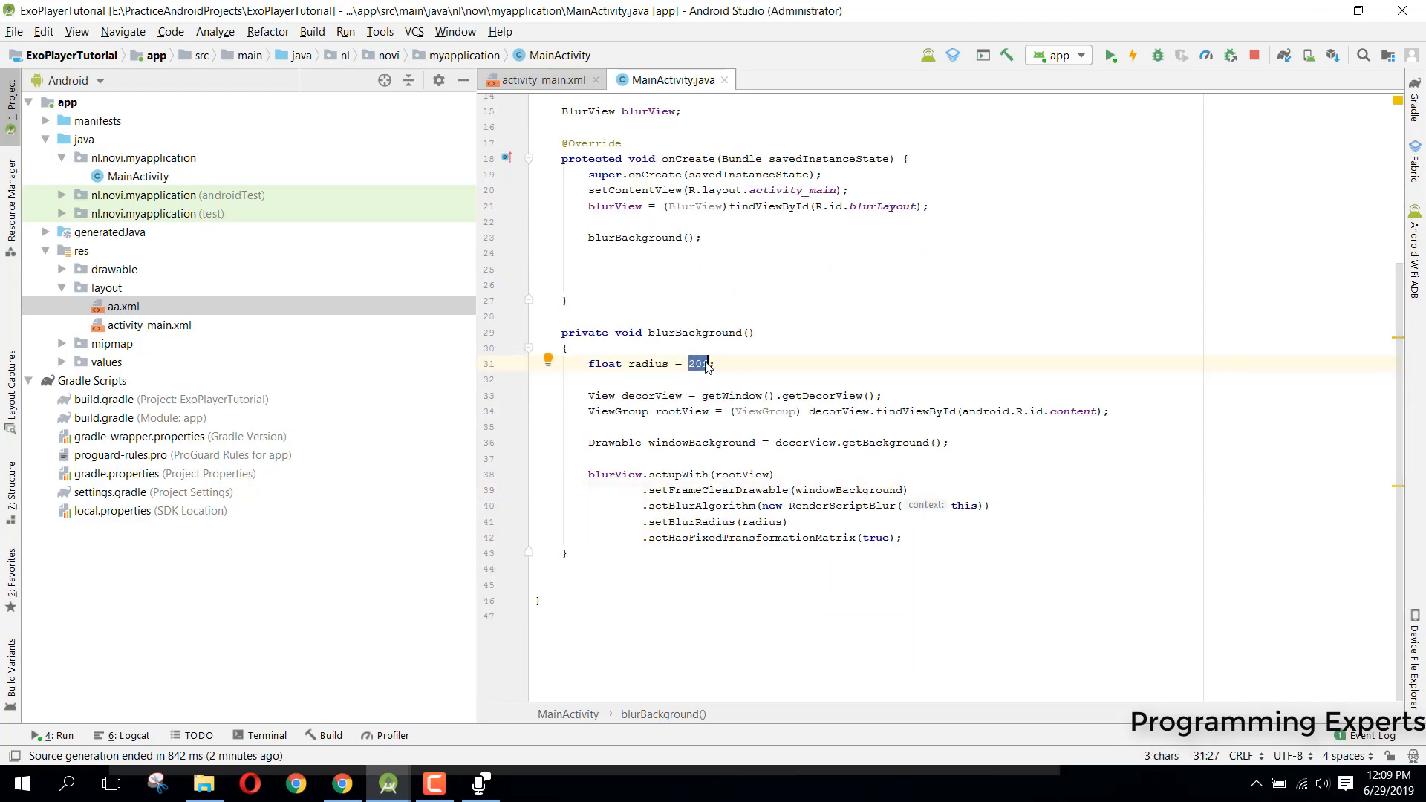
mouse_move(691, 373)
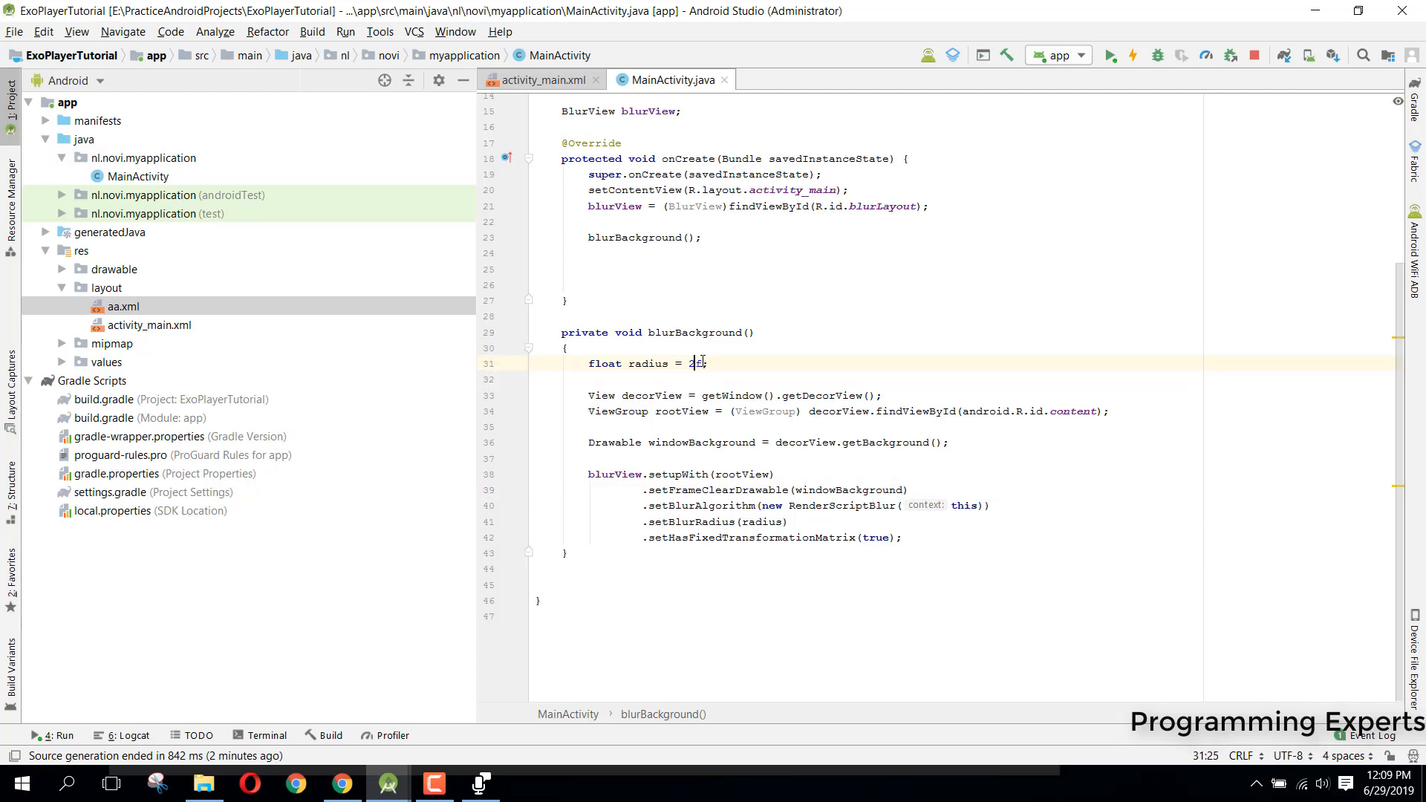
type("2")
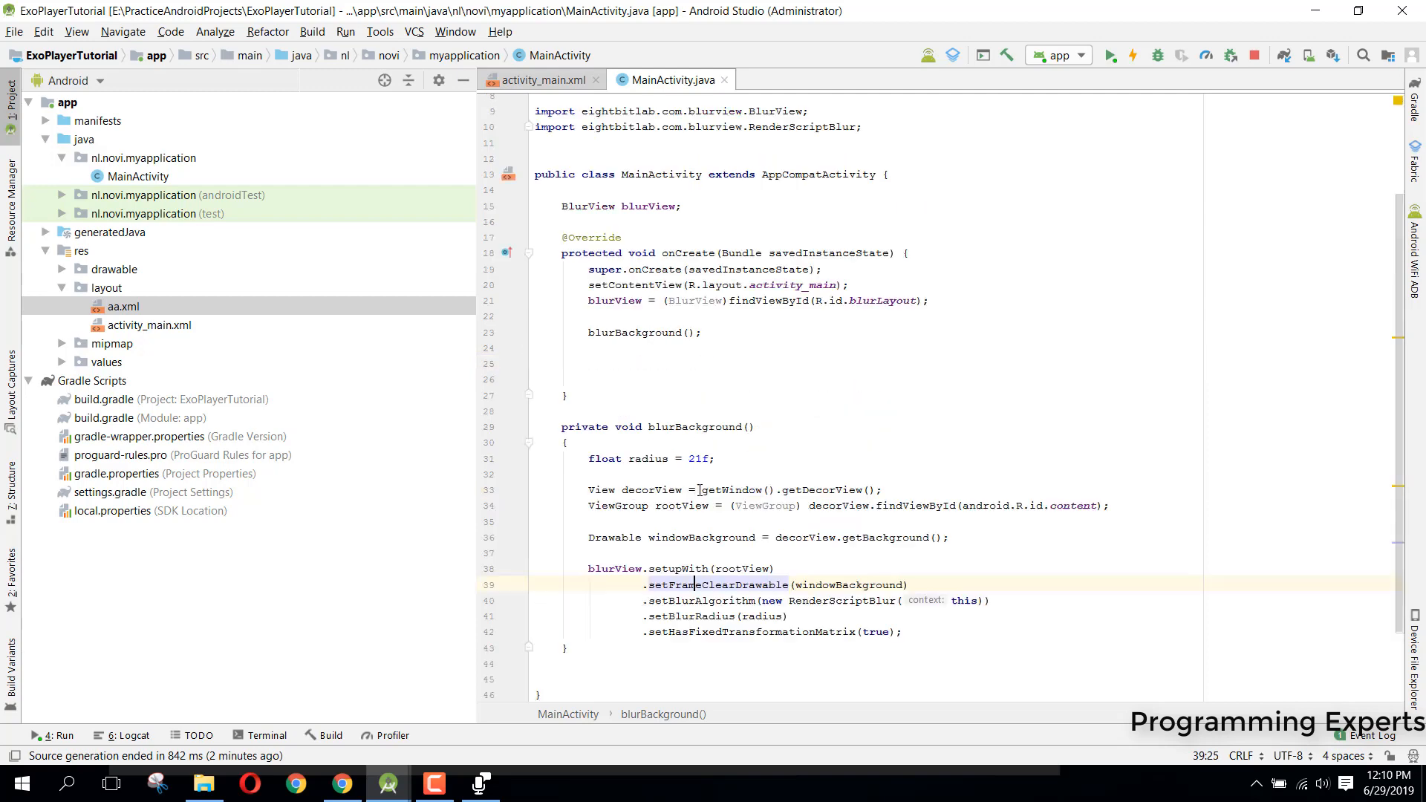
left_click(536, 81)
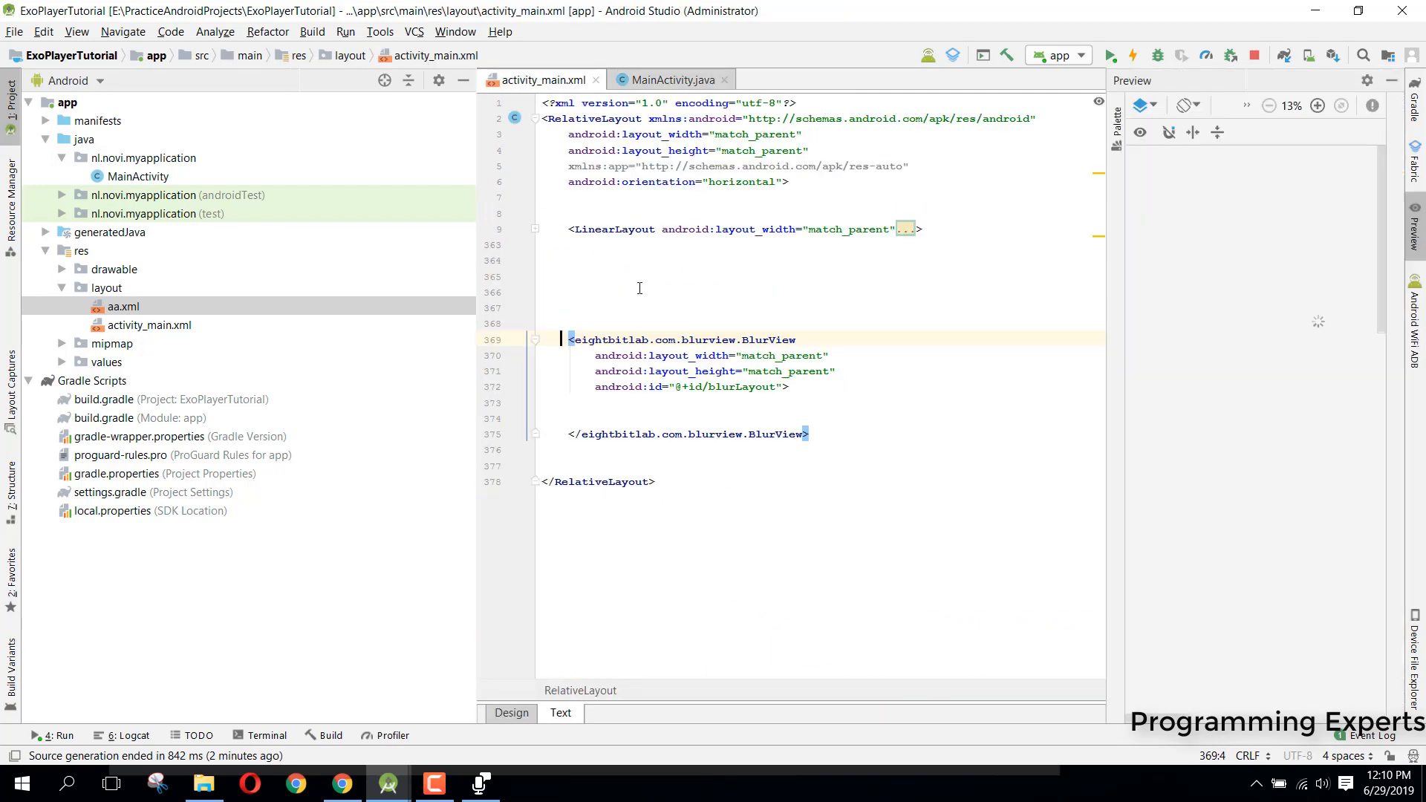
Show activity_main.xml in Design view, then search the Start menu for 's' (SideSync).
left_click(511, 713)
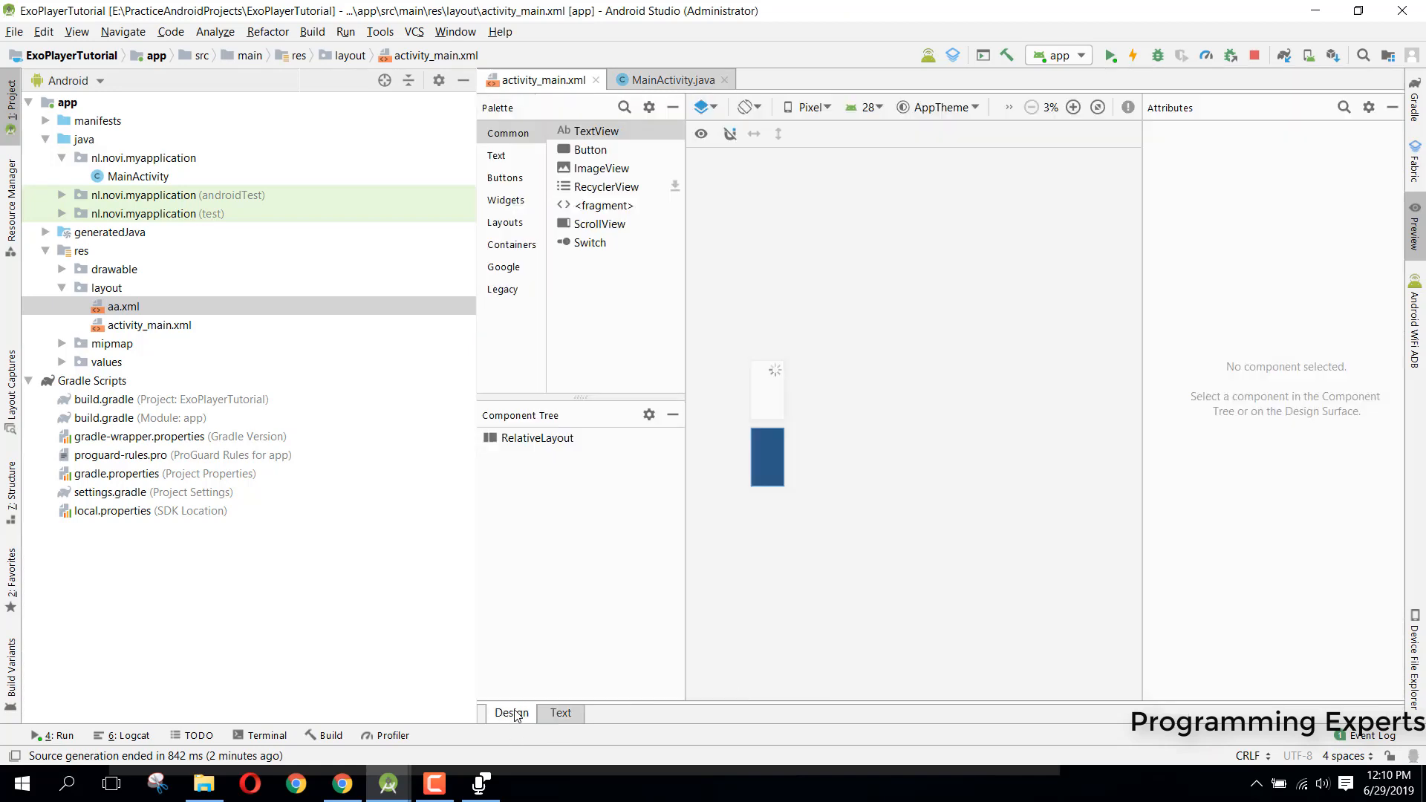
left_click(19, 783)
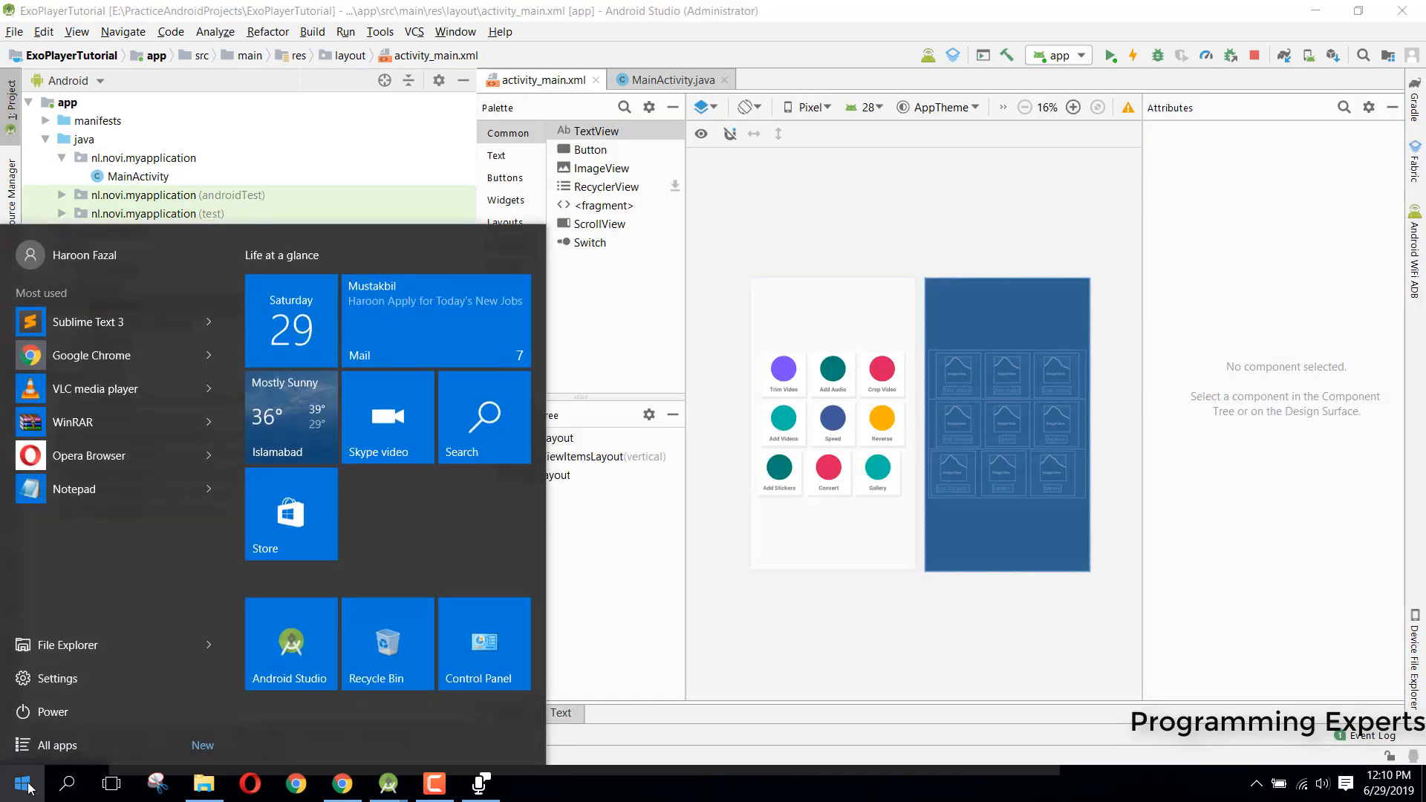
type("s")
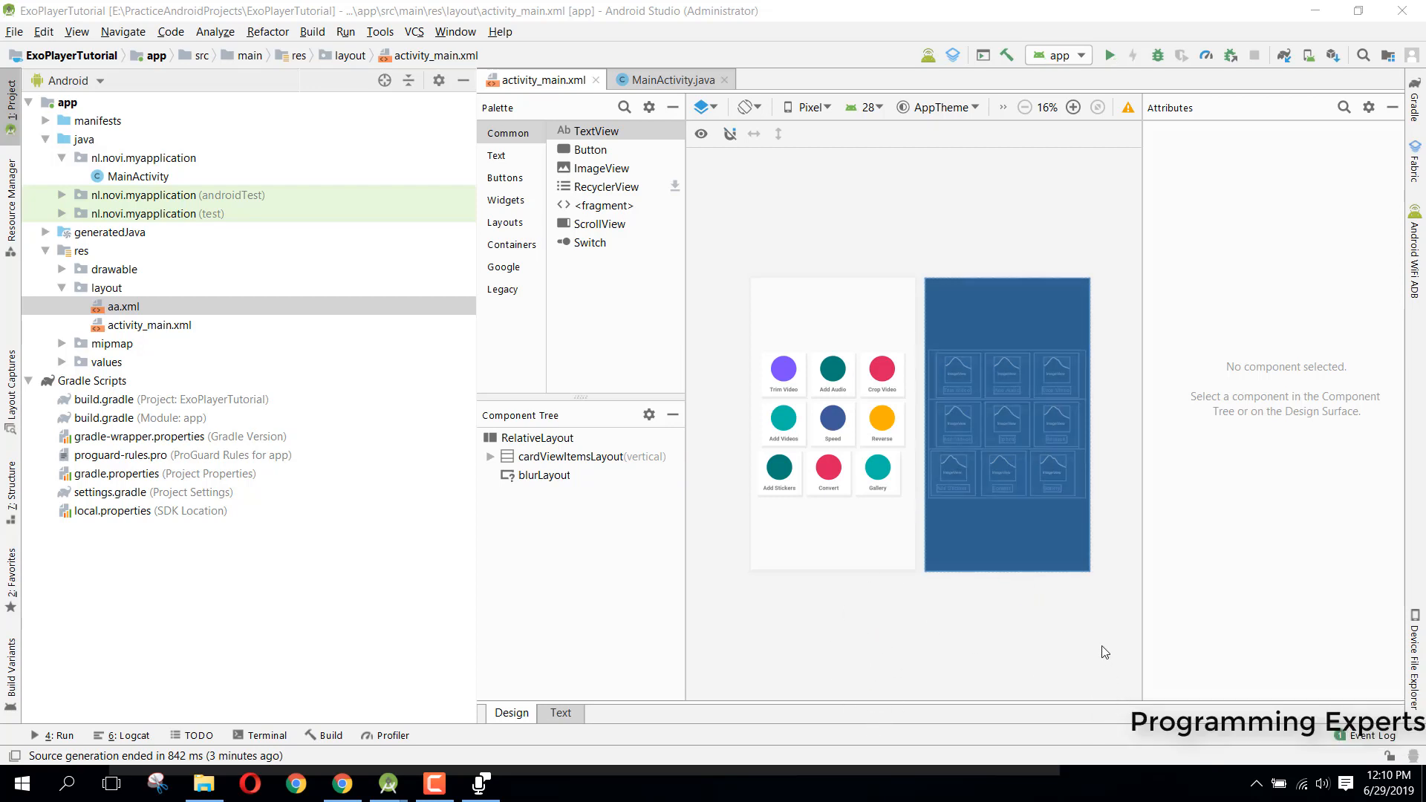
Mirror the Galaxy C7 screen via SideSync's Phone screen and run the app from Android Studio.
left_click(1255, 783)
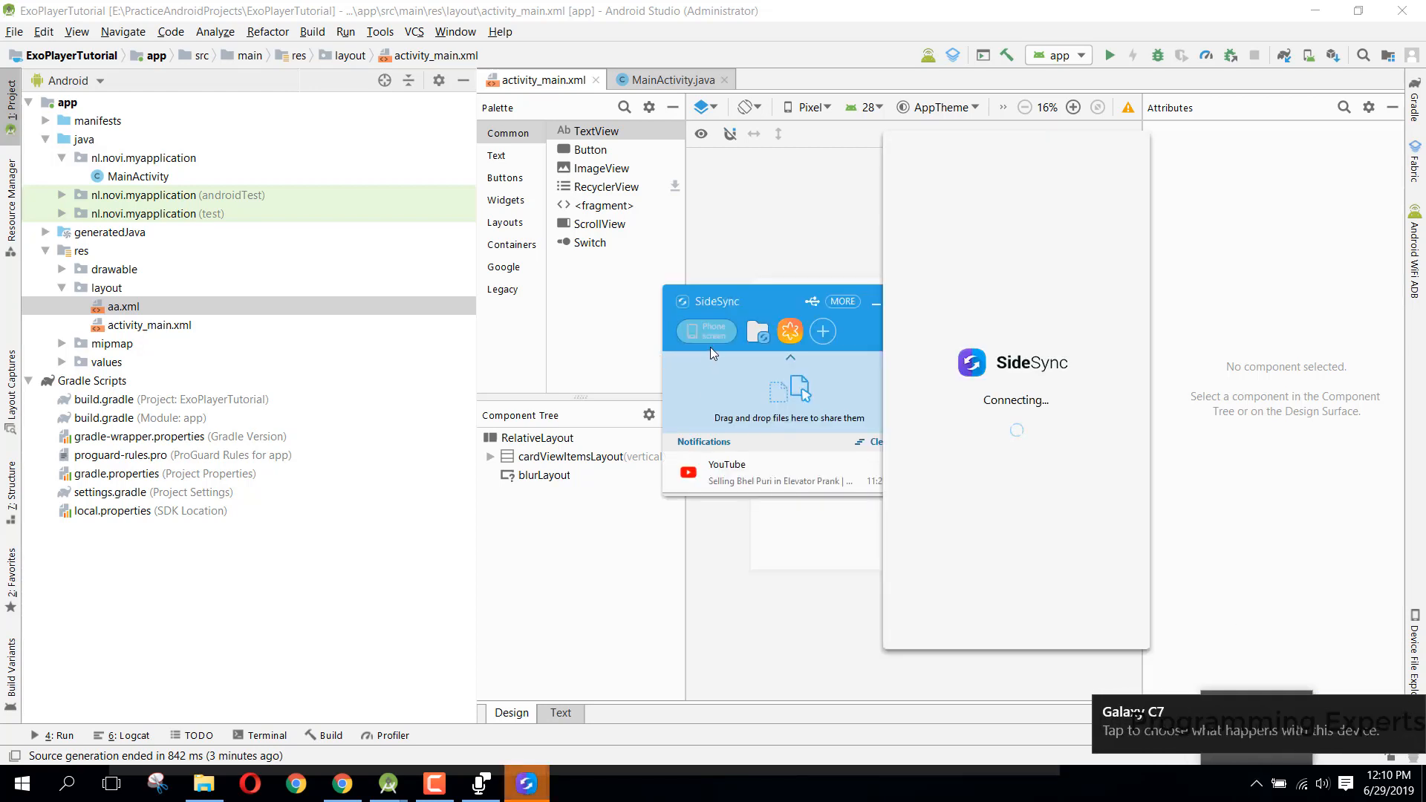
left_click(706, 330)
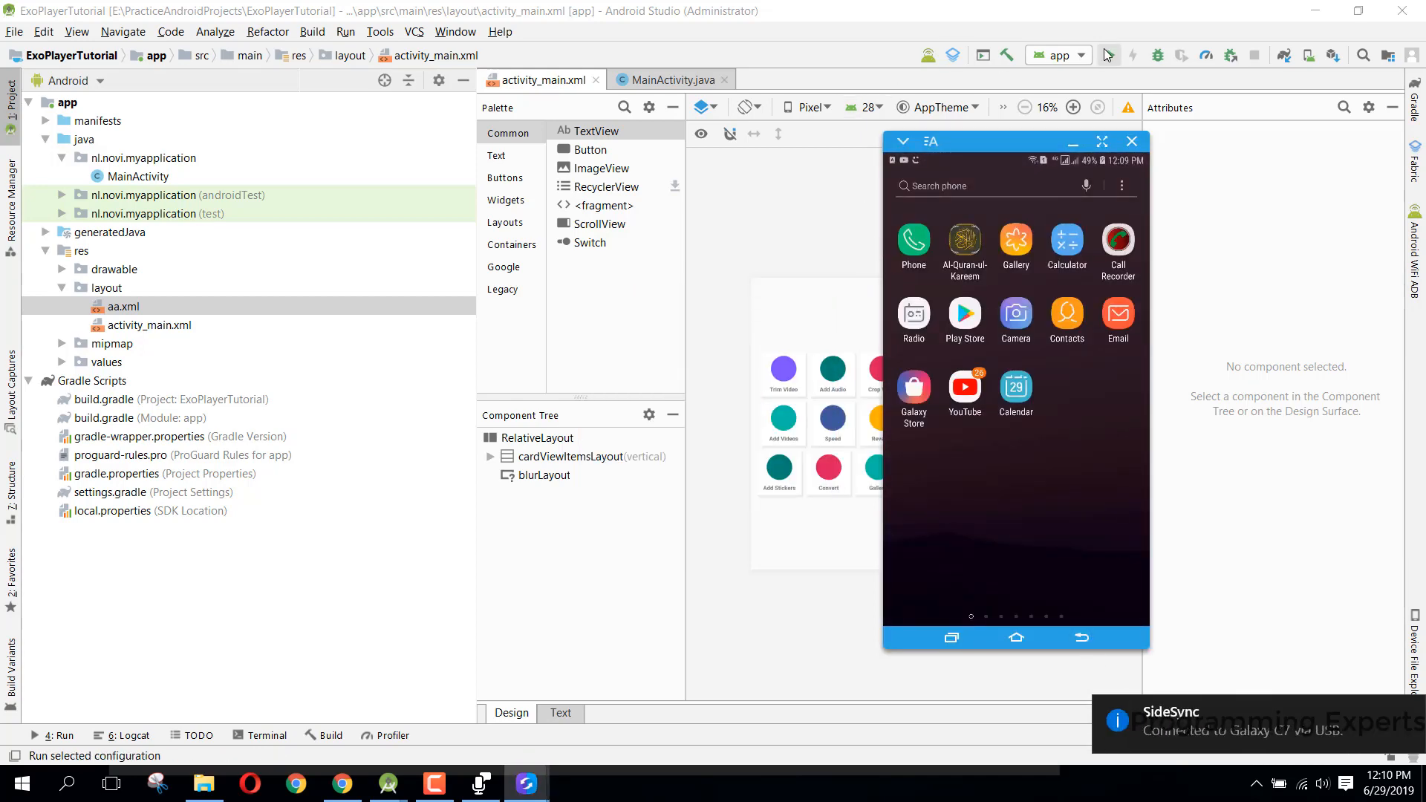
left_click(1131, 141)
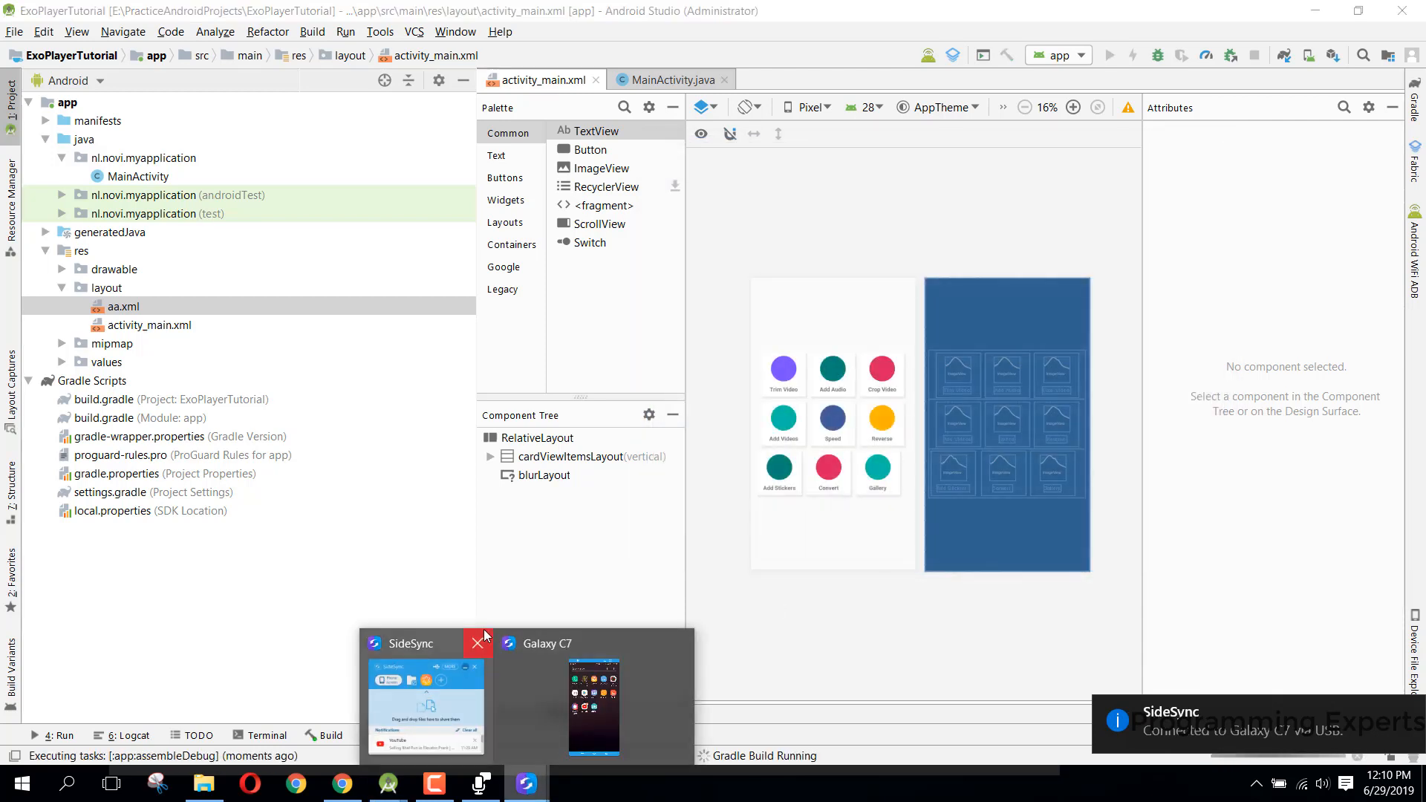
Bring up the mirrored Galaxy C7 window to watch the app install and show the blurred grid.
left_click(593, 707)
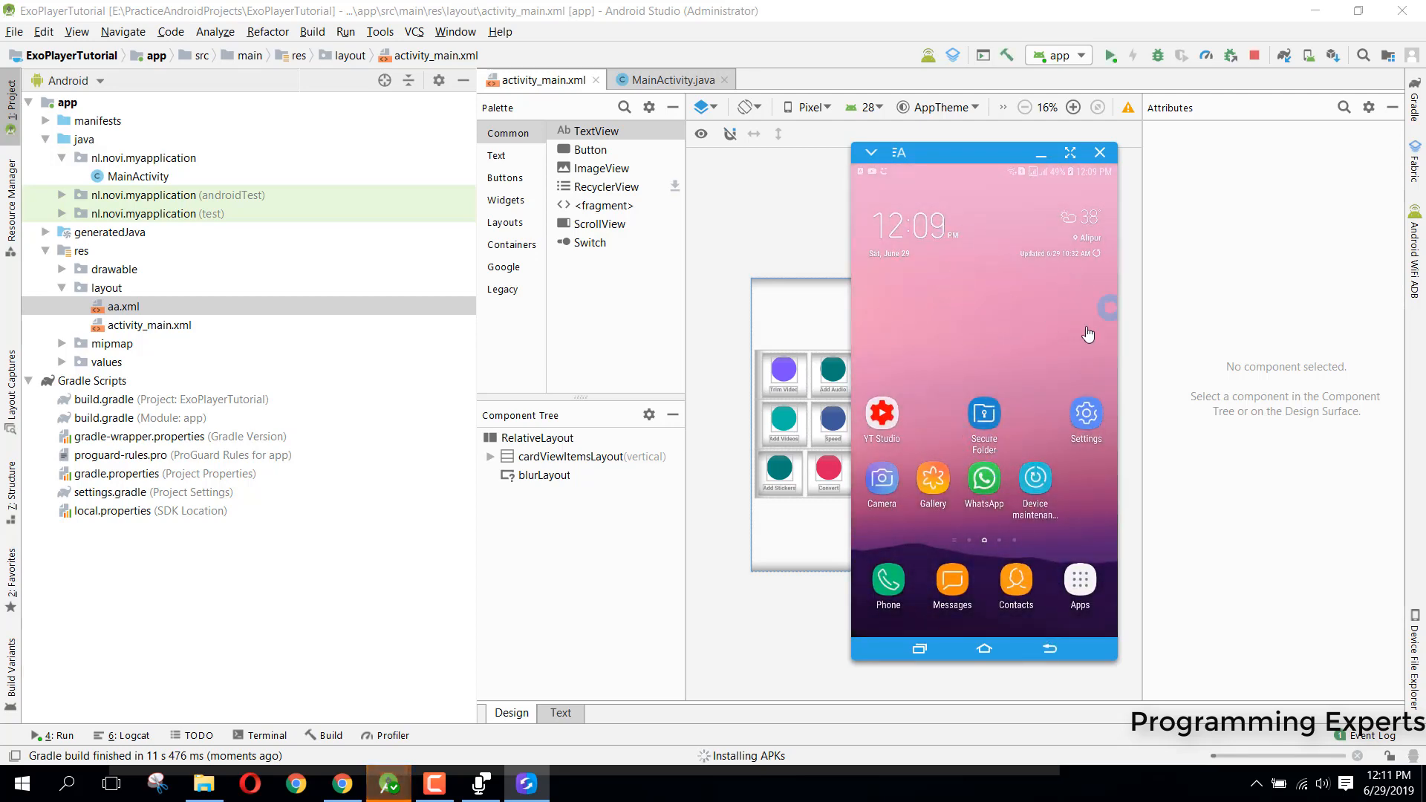
mouse_move(1089, 236)
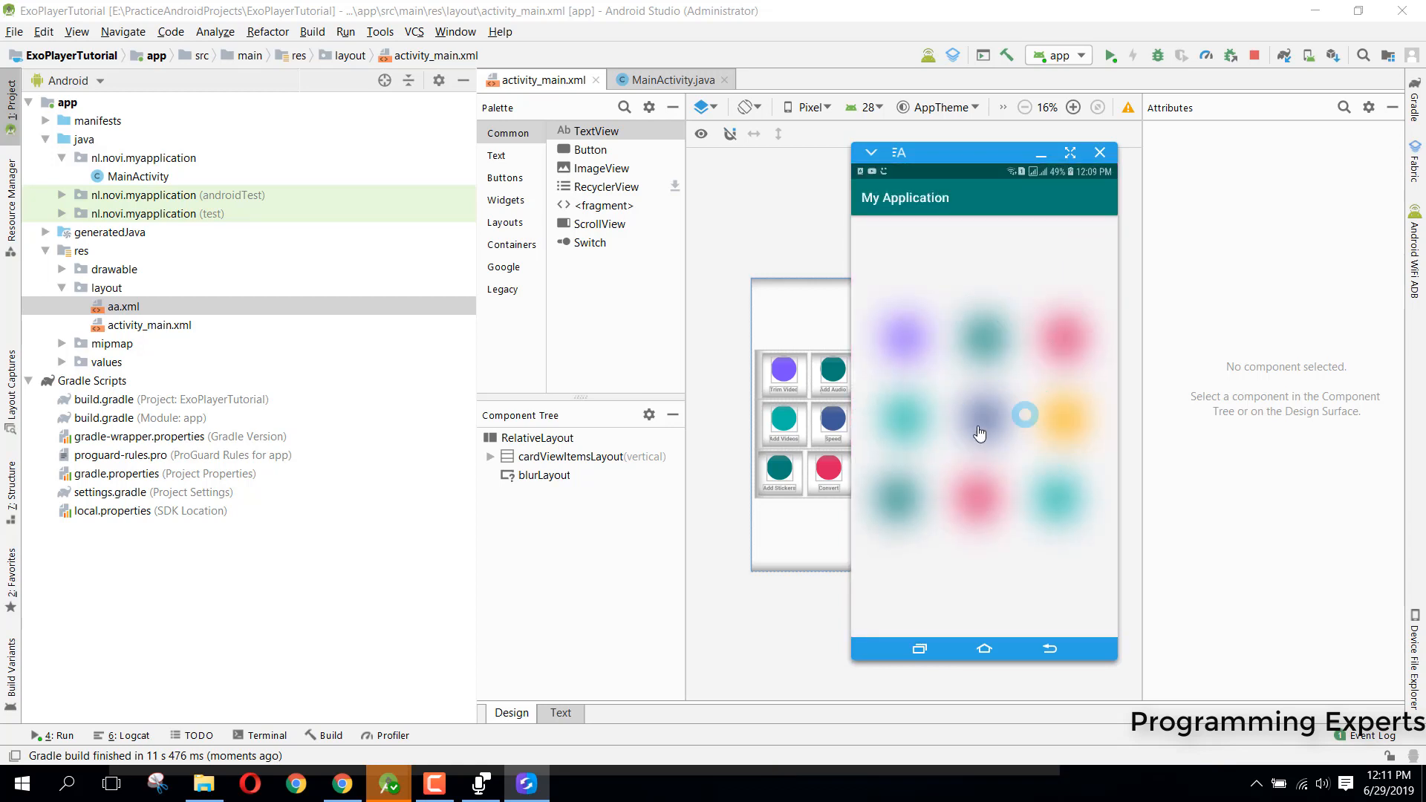
mouse_move(959, 223)
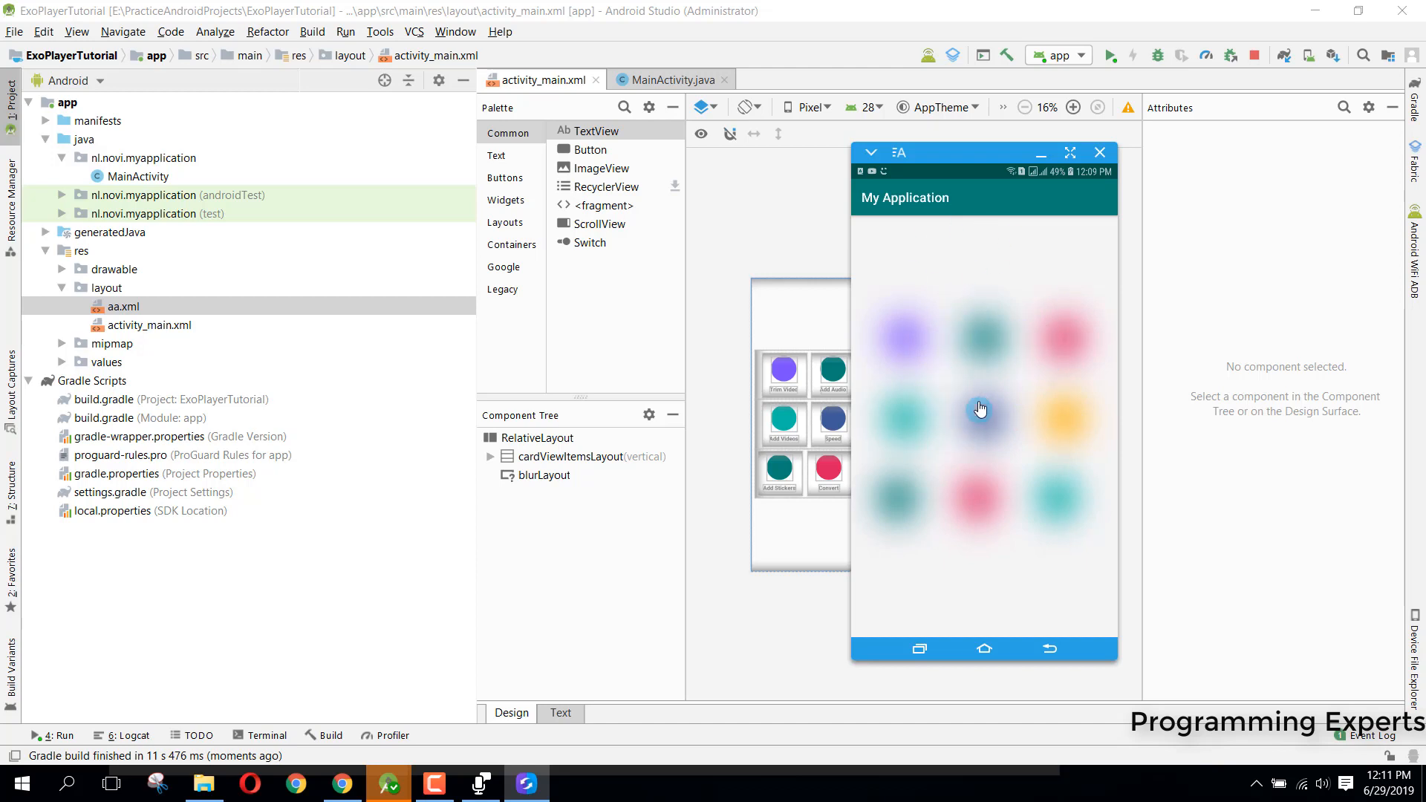
mouse_move(995, 451)
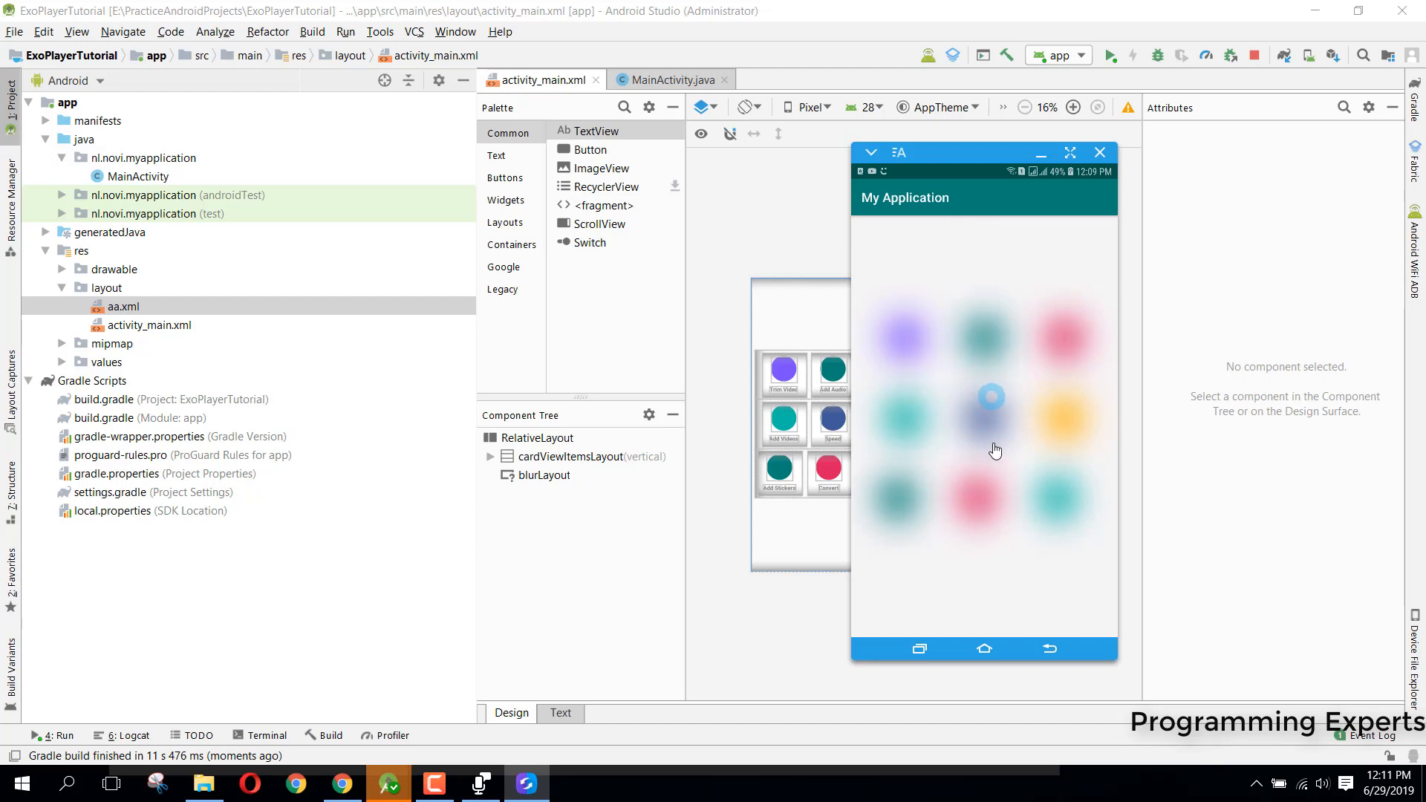
mouse_move(942, 447)
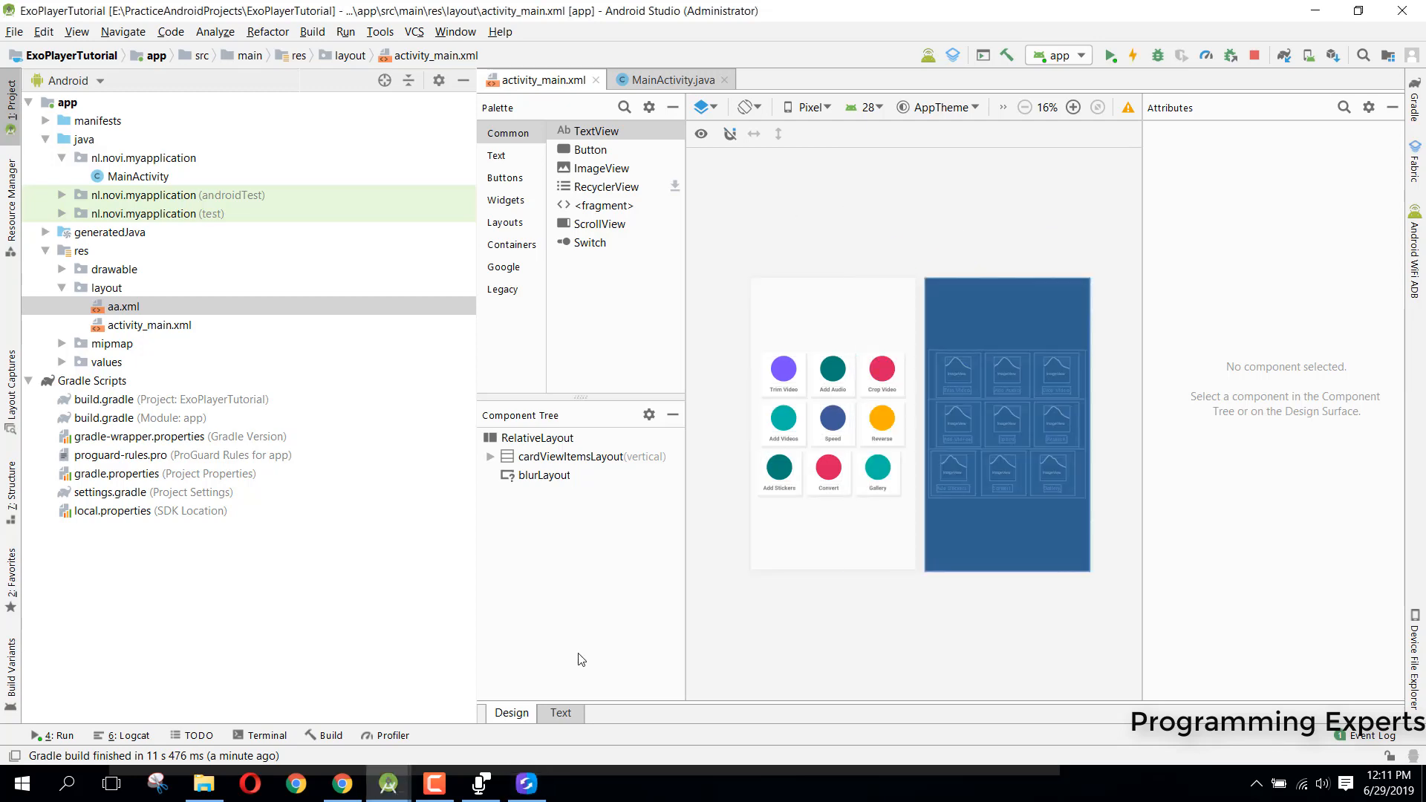
Add a Button with match_parent width and wrap_content height inside the BlurView, ready for a second below it.
left_click(561, 713)
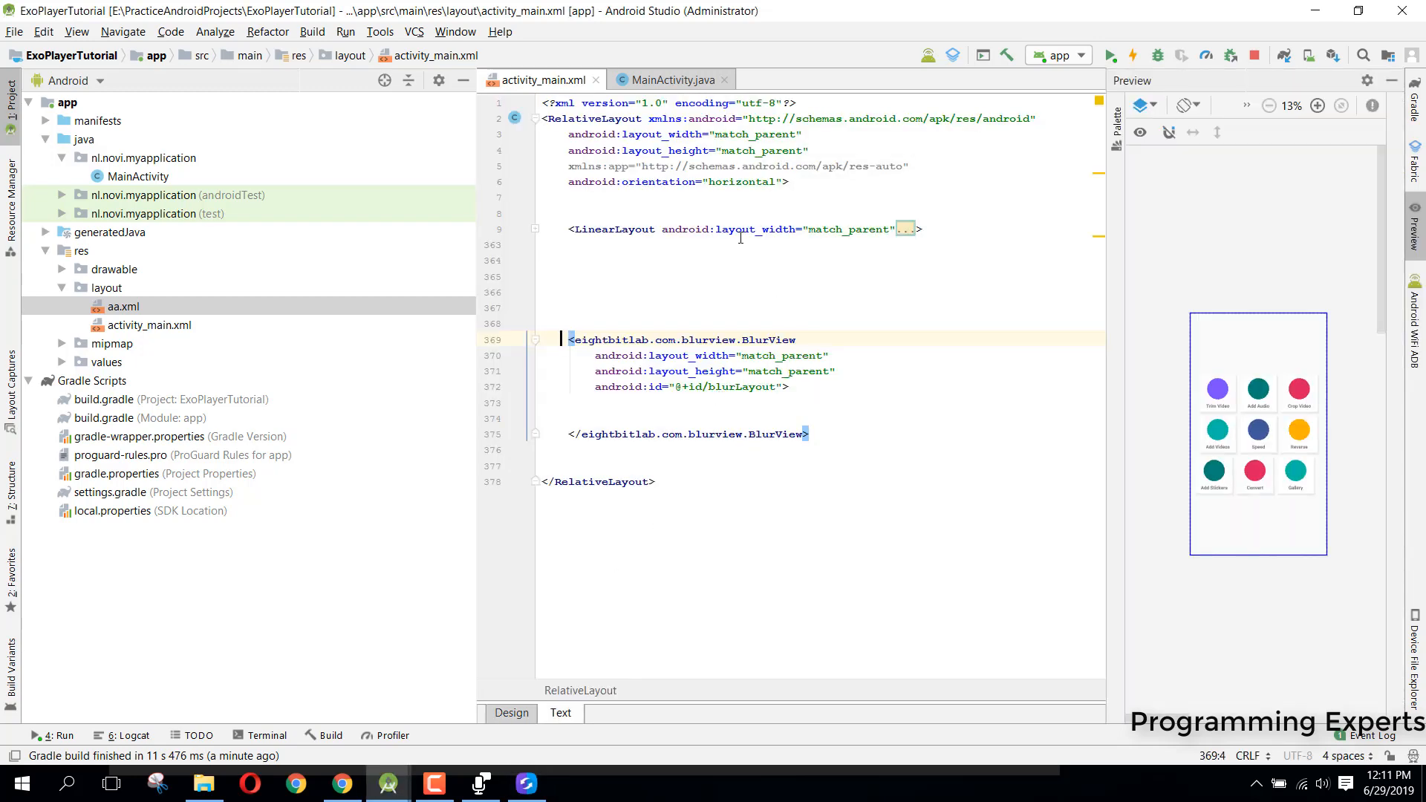
left_click(783, 262)
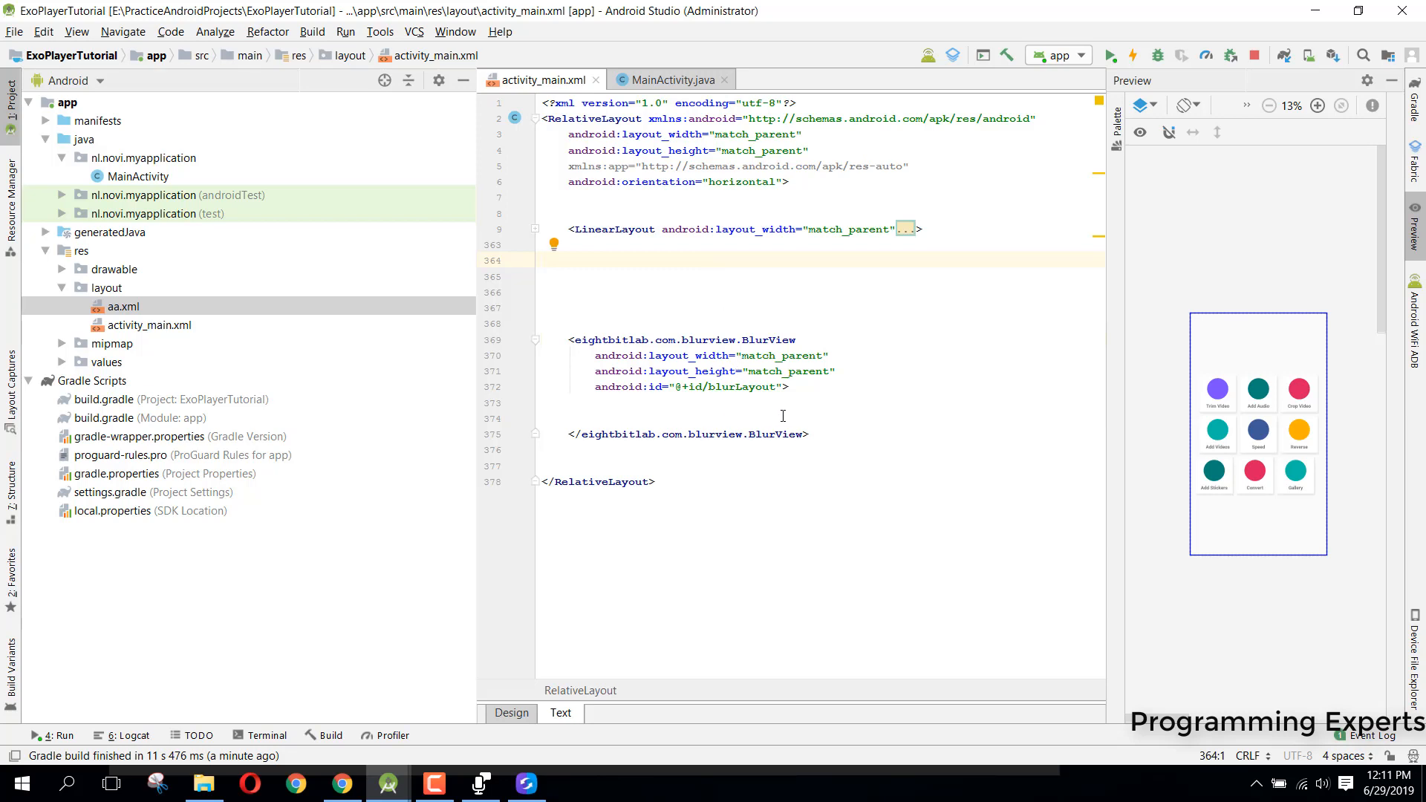
left_click(763, 401)
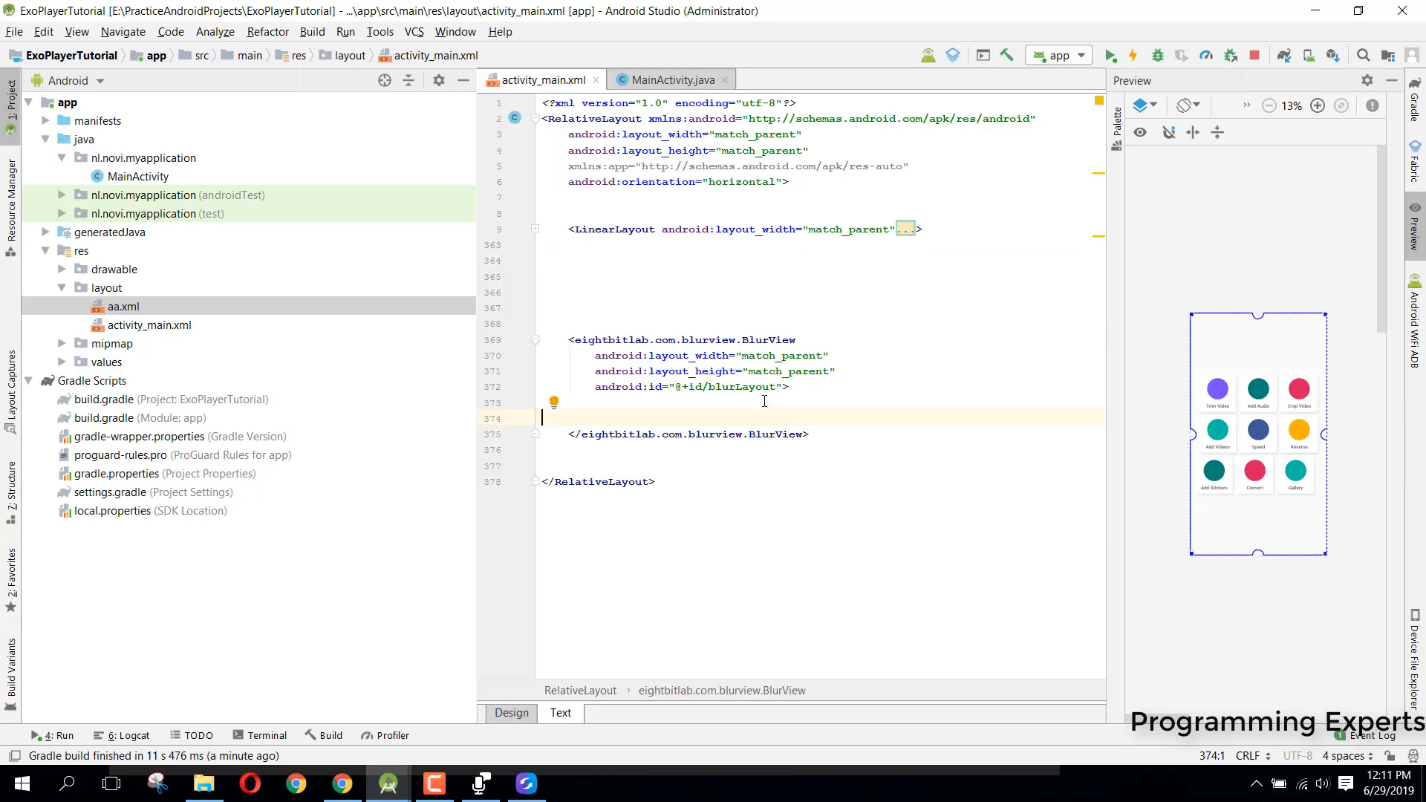
mouse_move(733, 450)
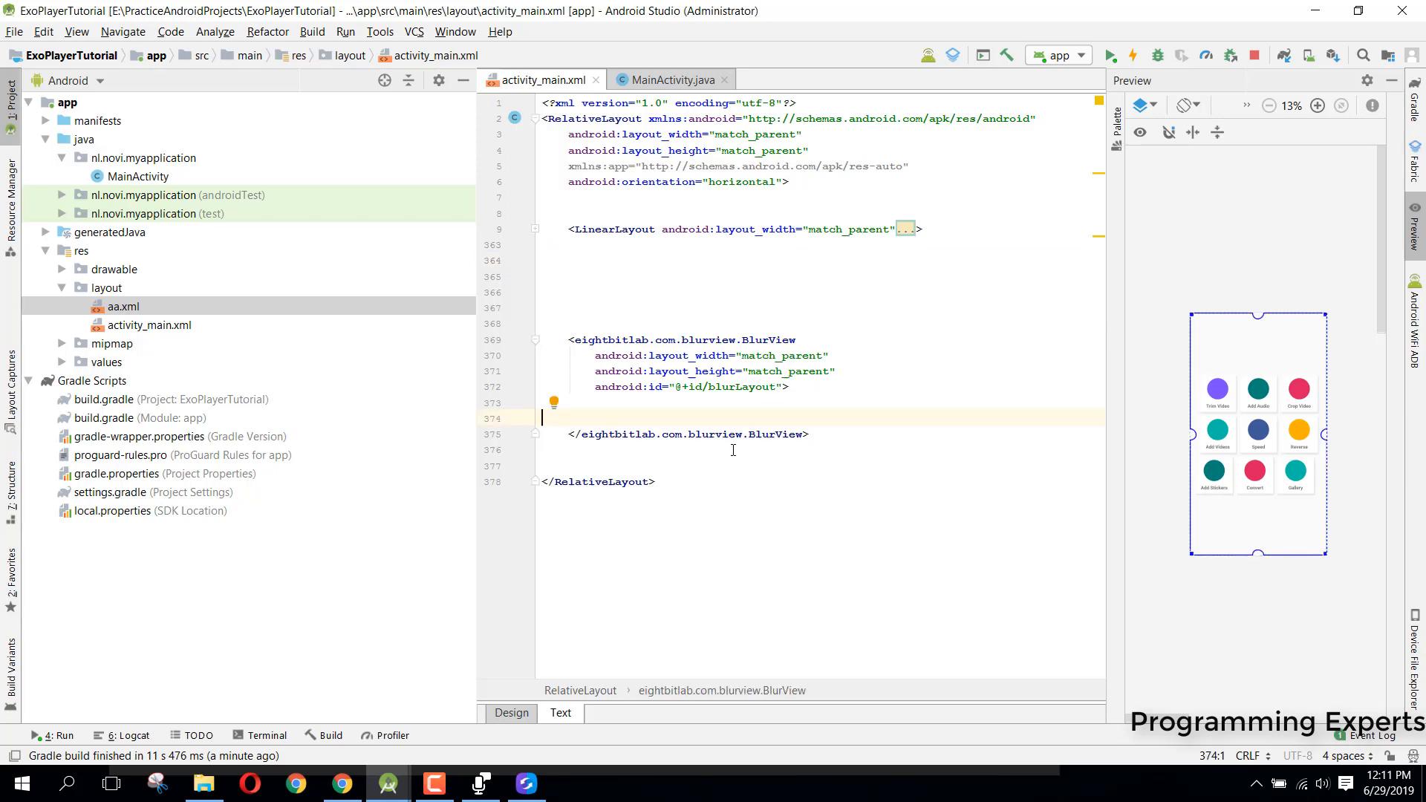
key("enter")
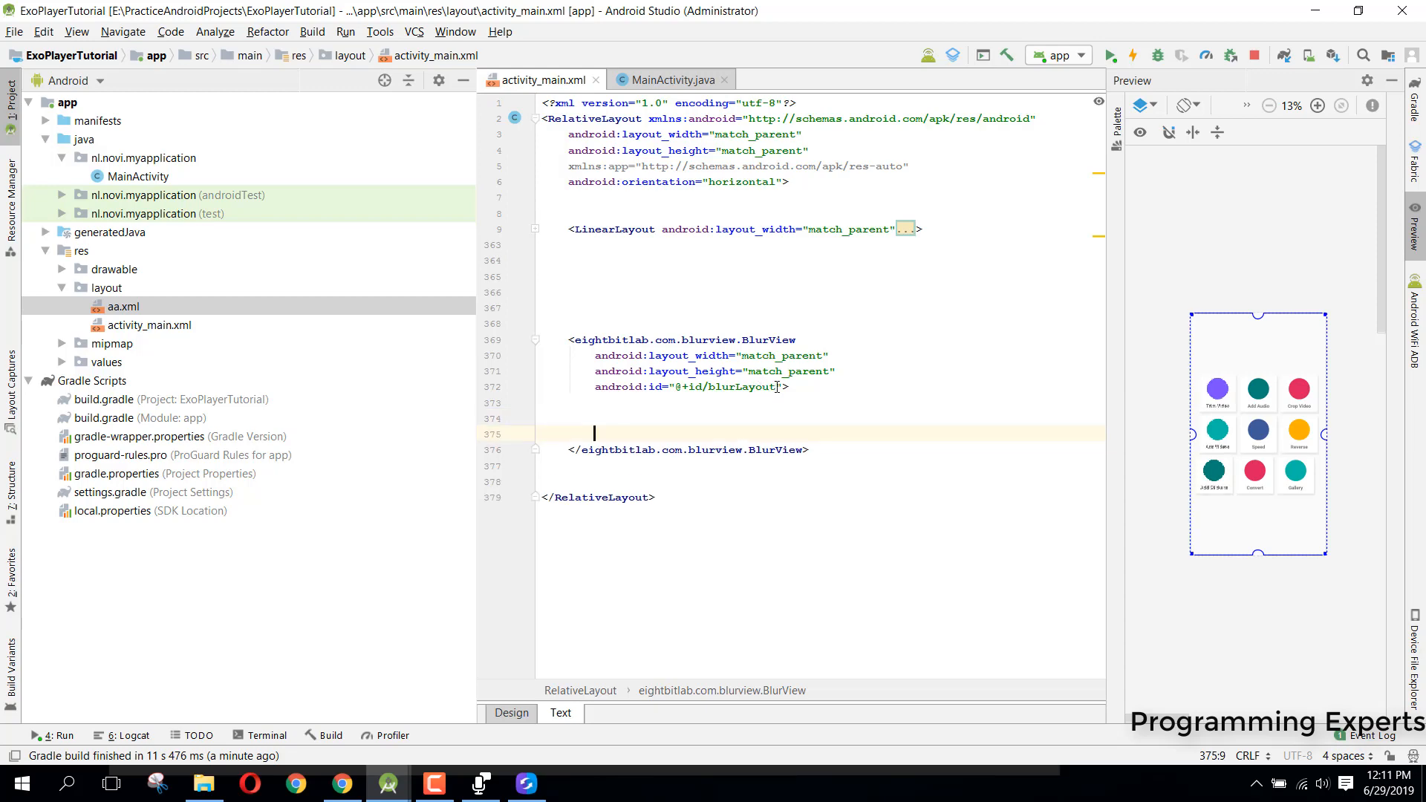
type("<b")
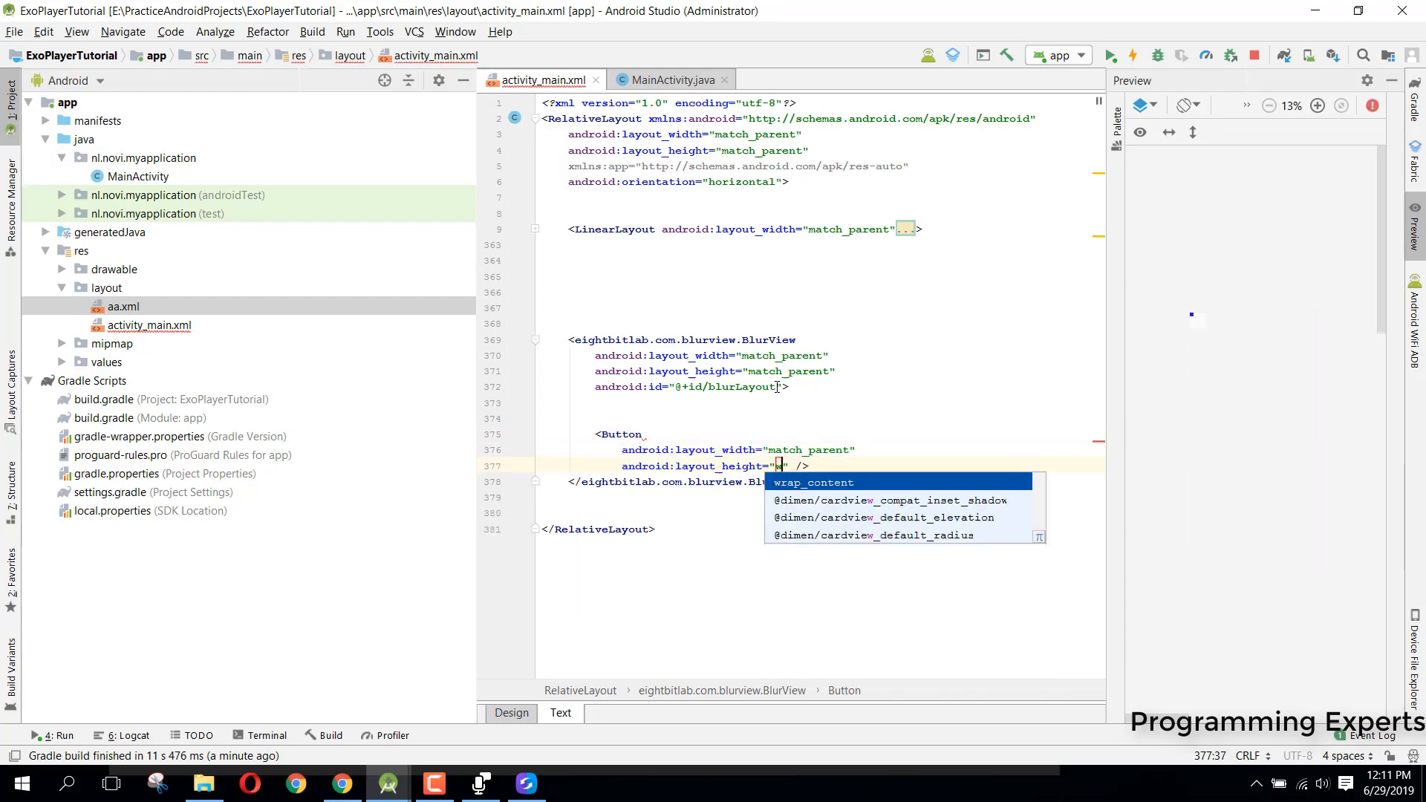
left_click(813, 482)
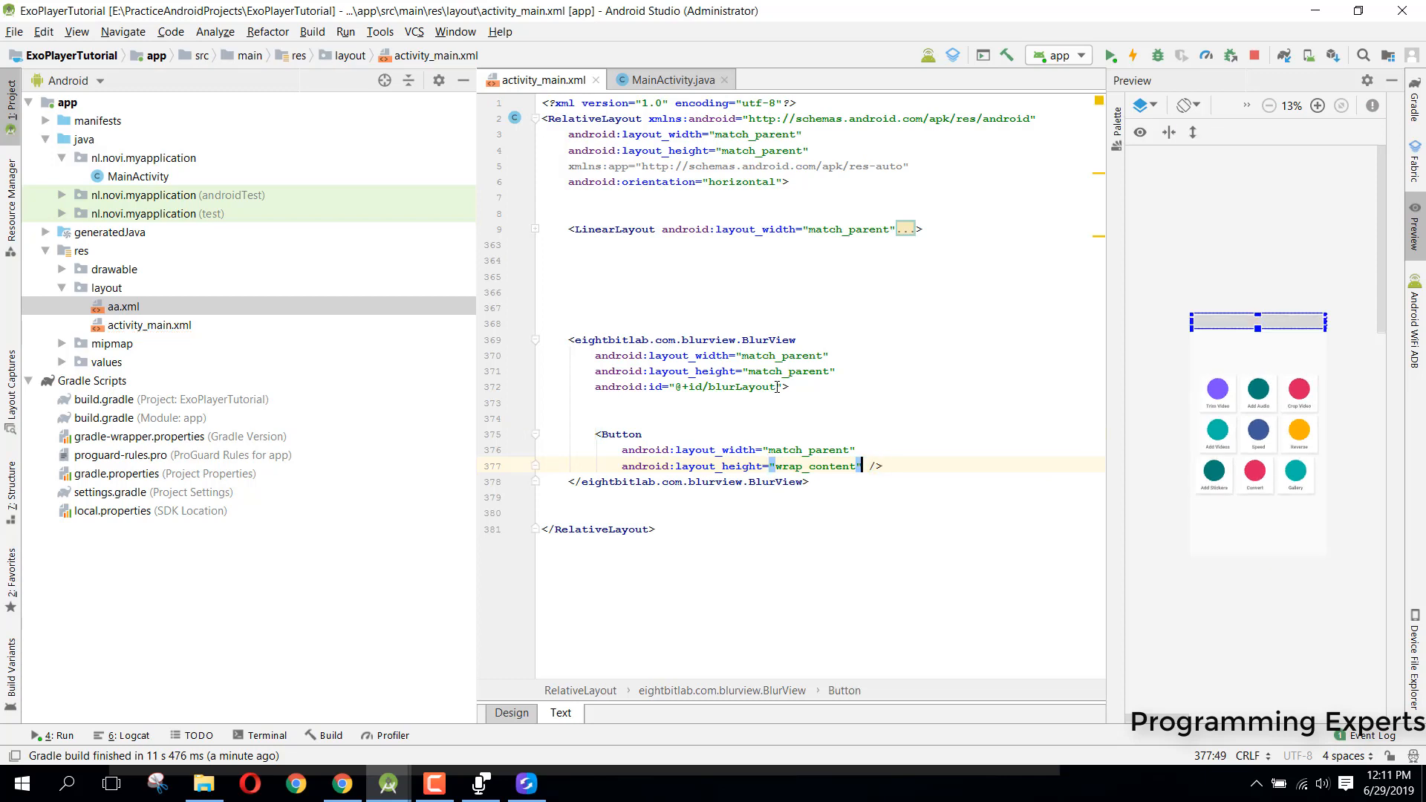
key("Return")
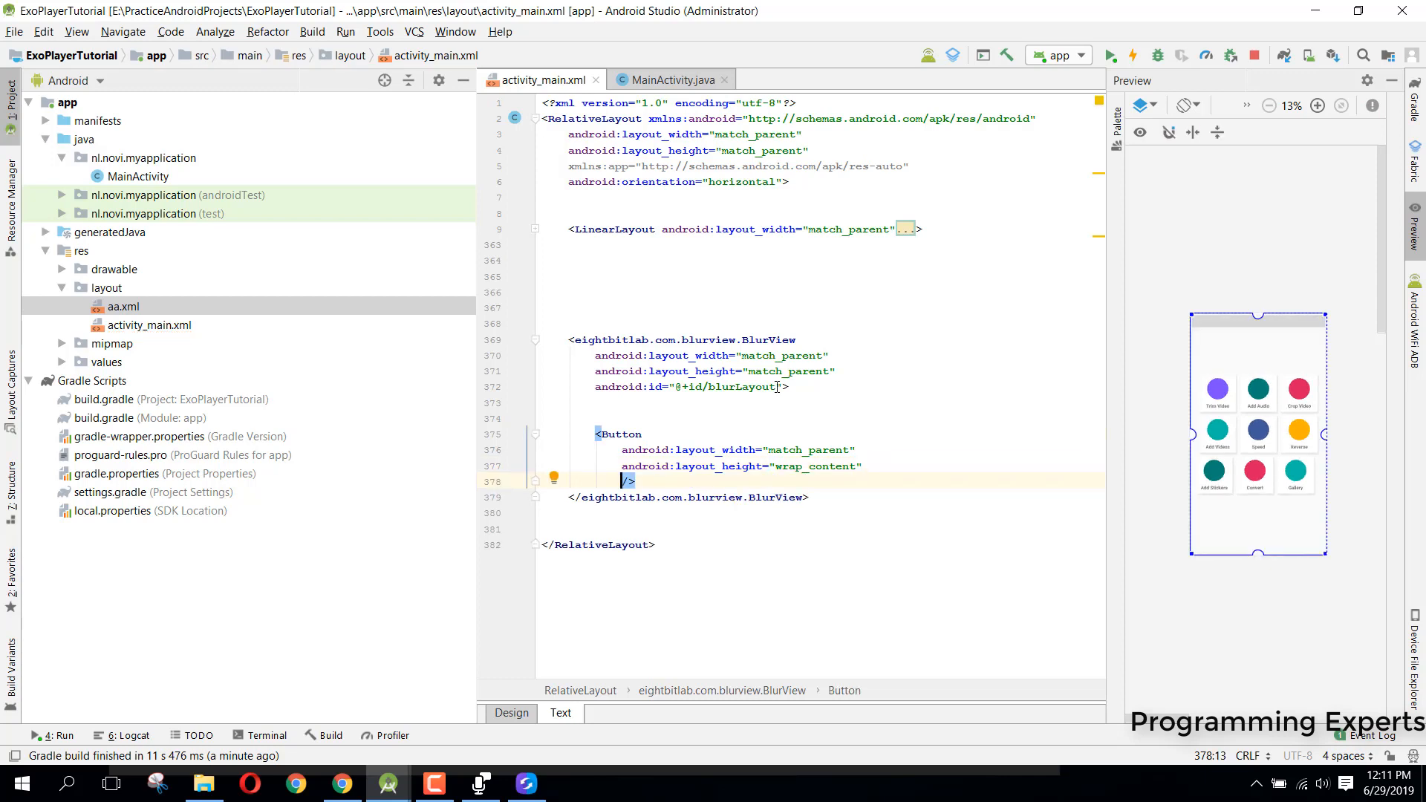
left_click(634, 480)
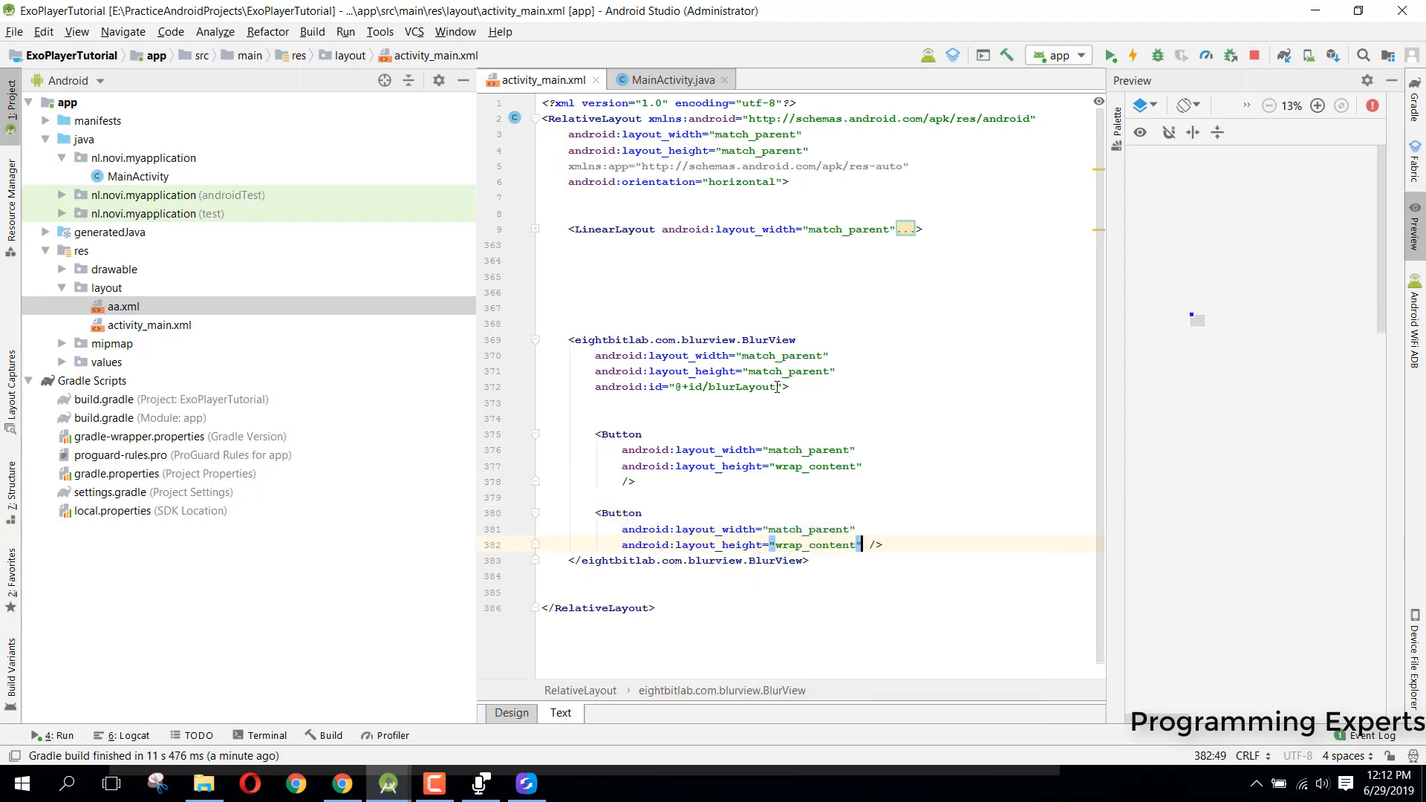
Give the second Button android:text="Blurred button" so it shows above the grid in the preview.
type("android:text=\"T\"")
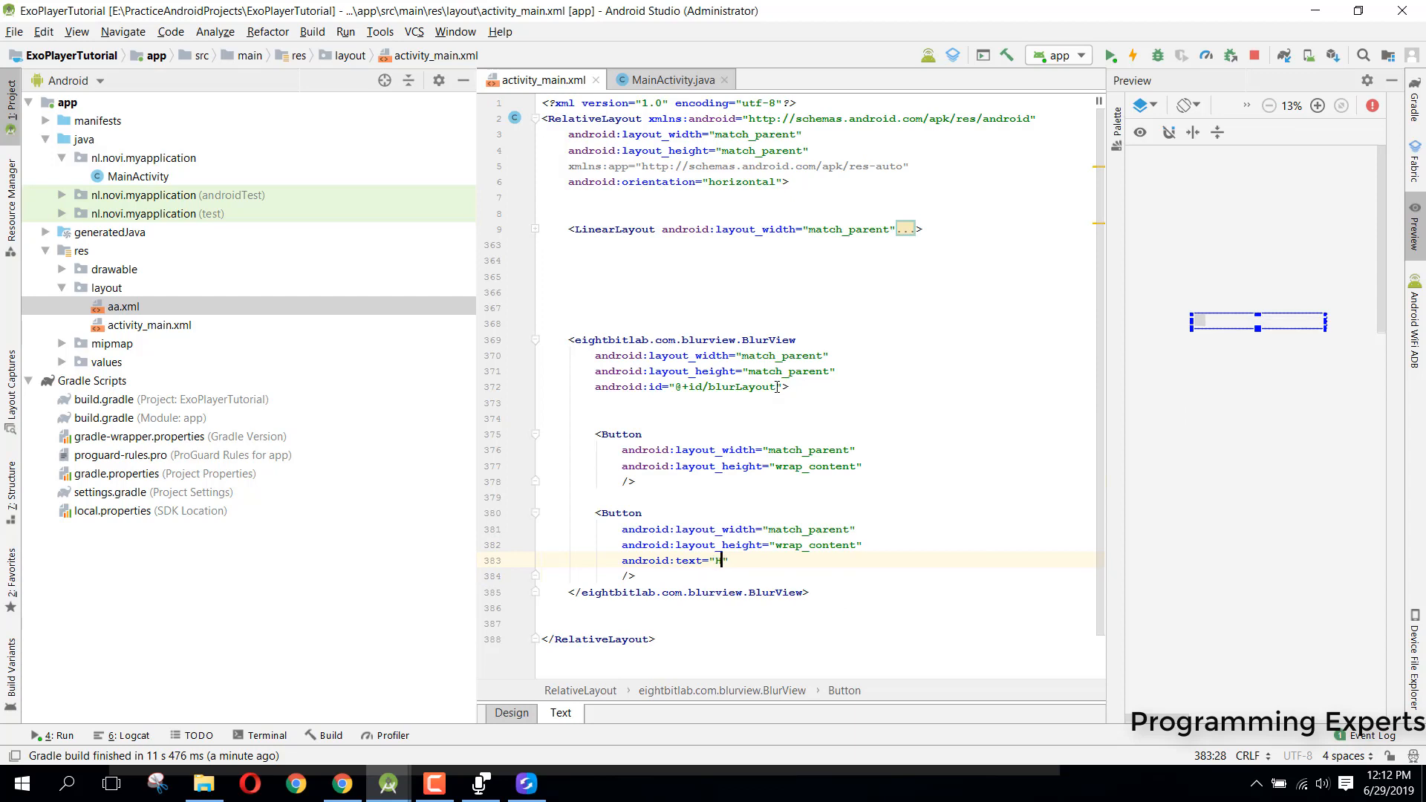
type("Blurrede")
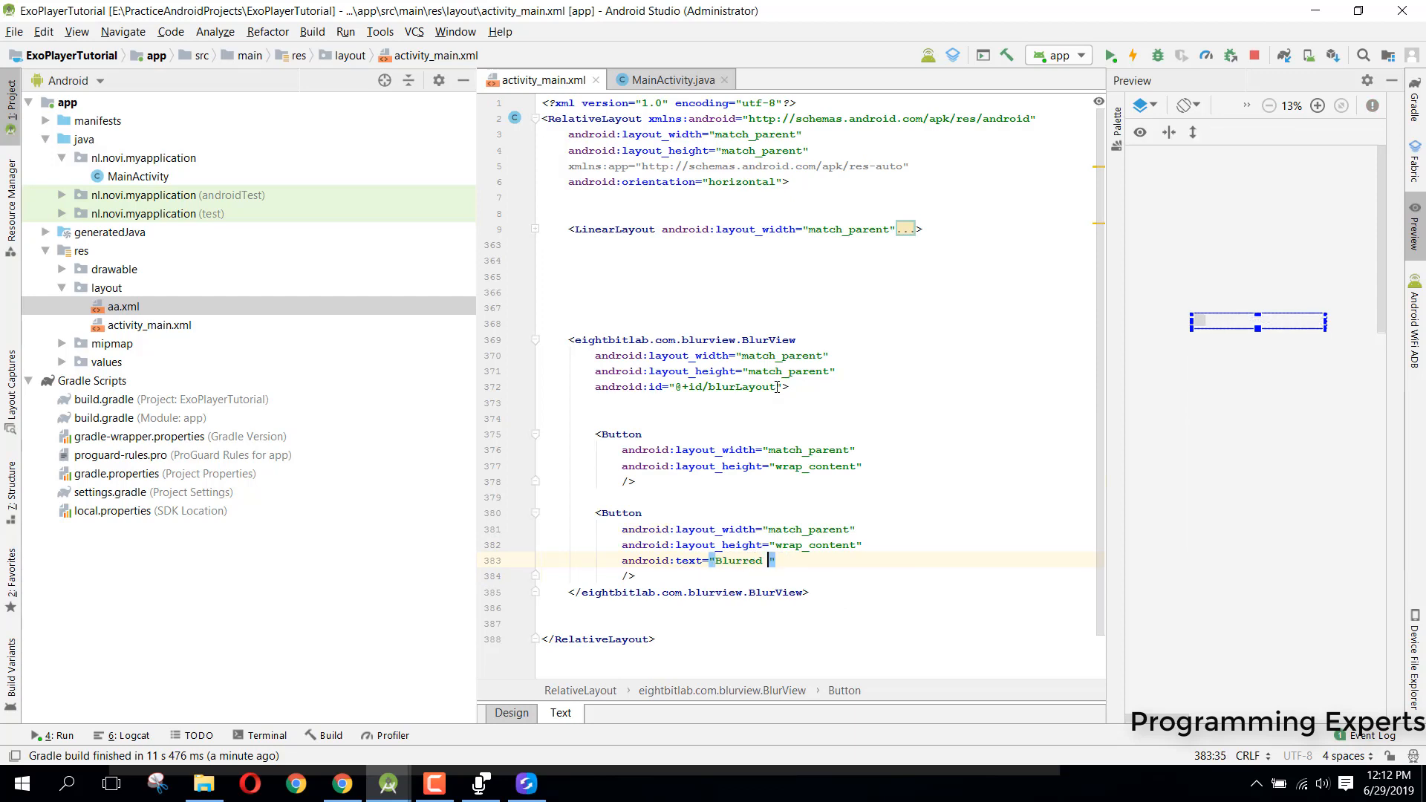
type("button")
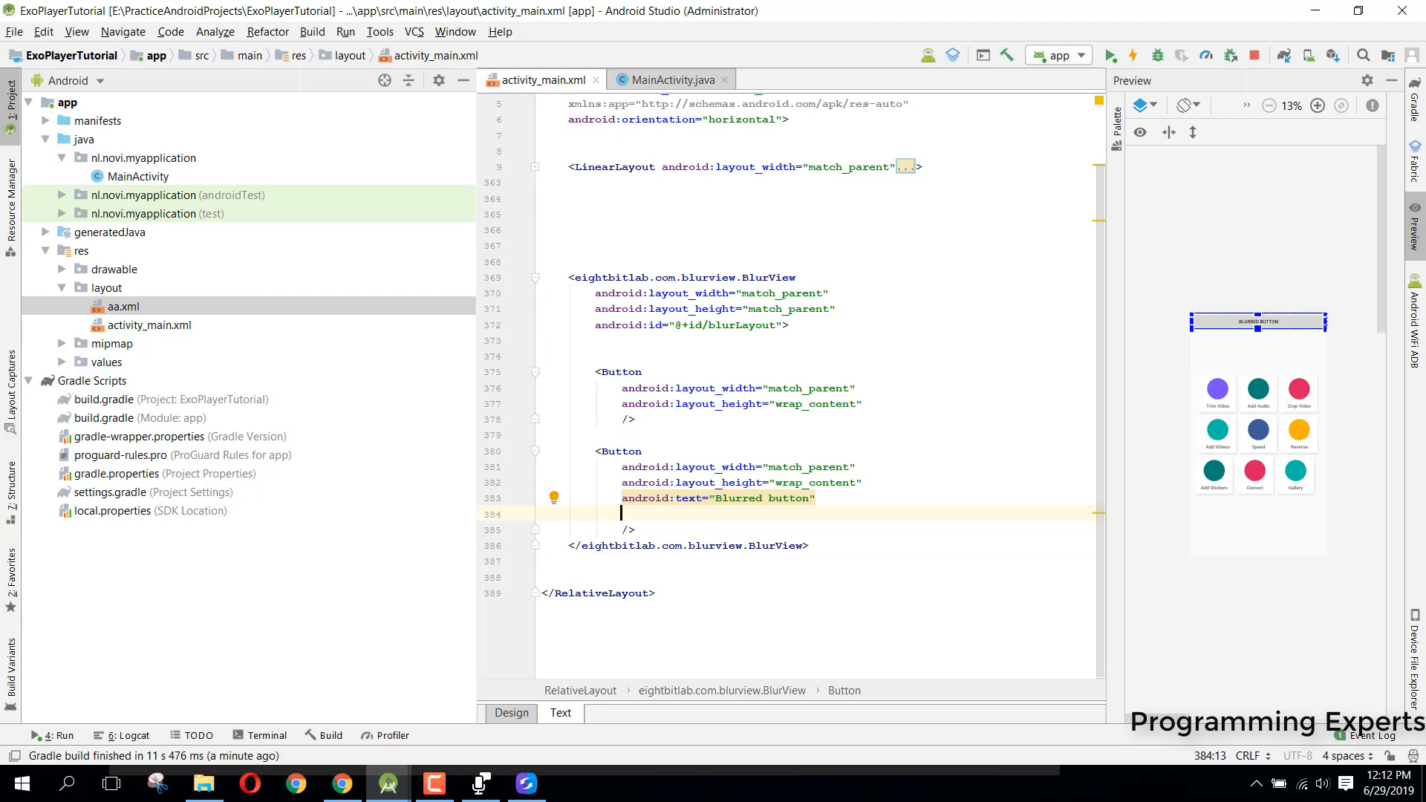
scroll("up", 3)
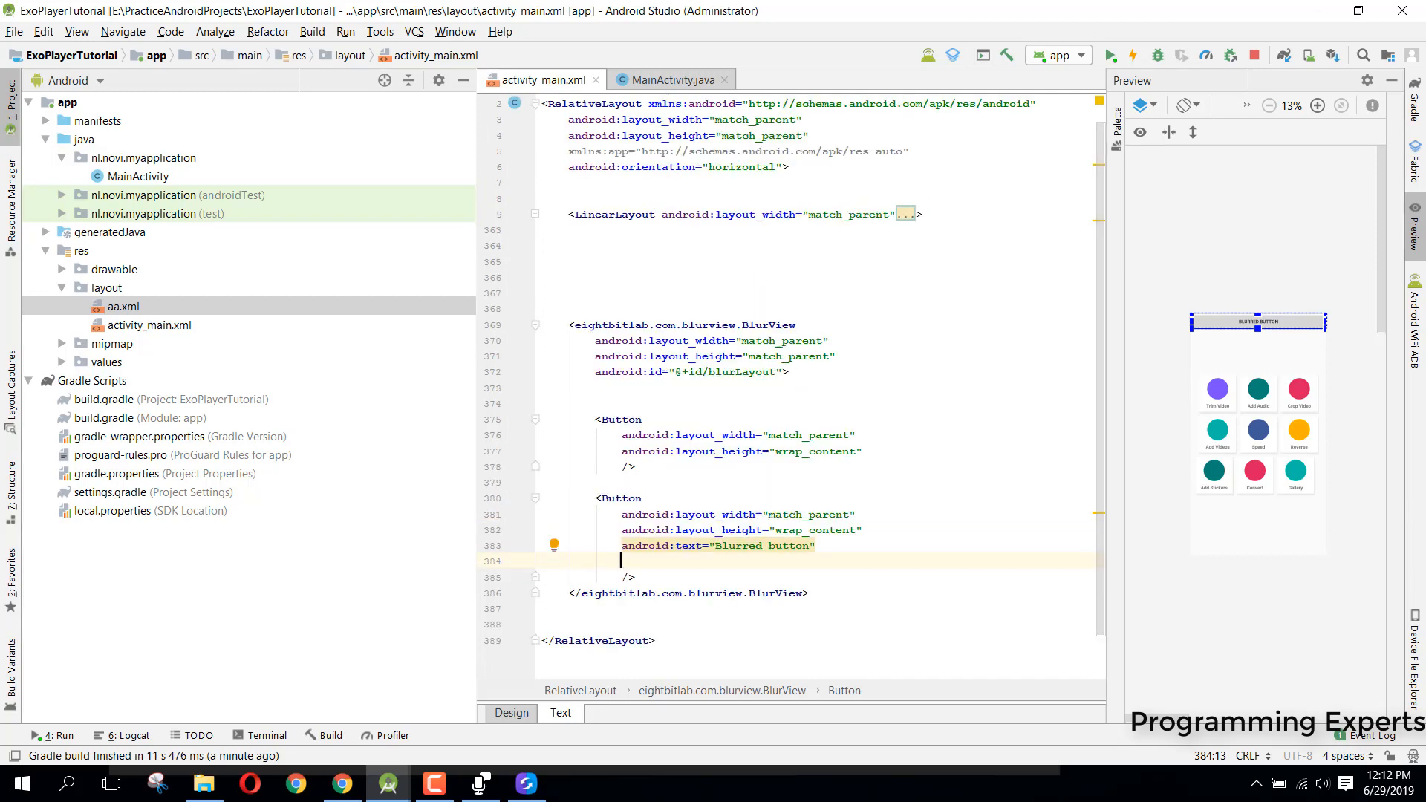
type("cer")
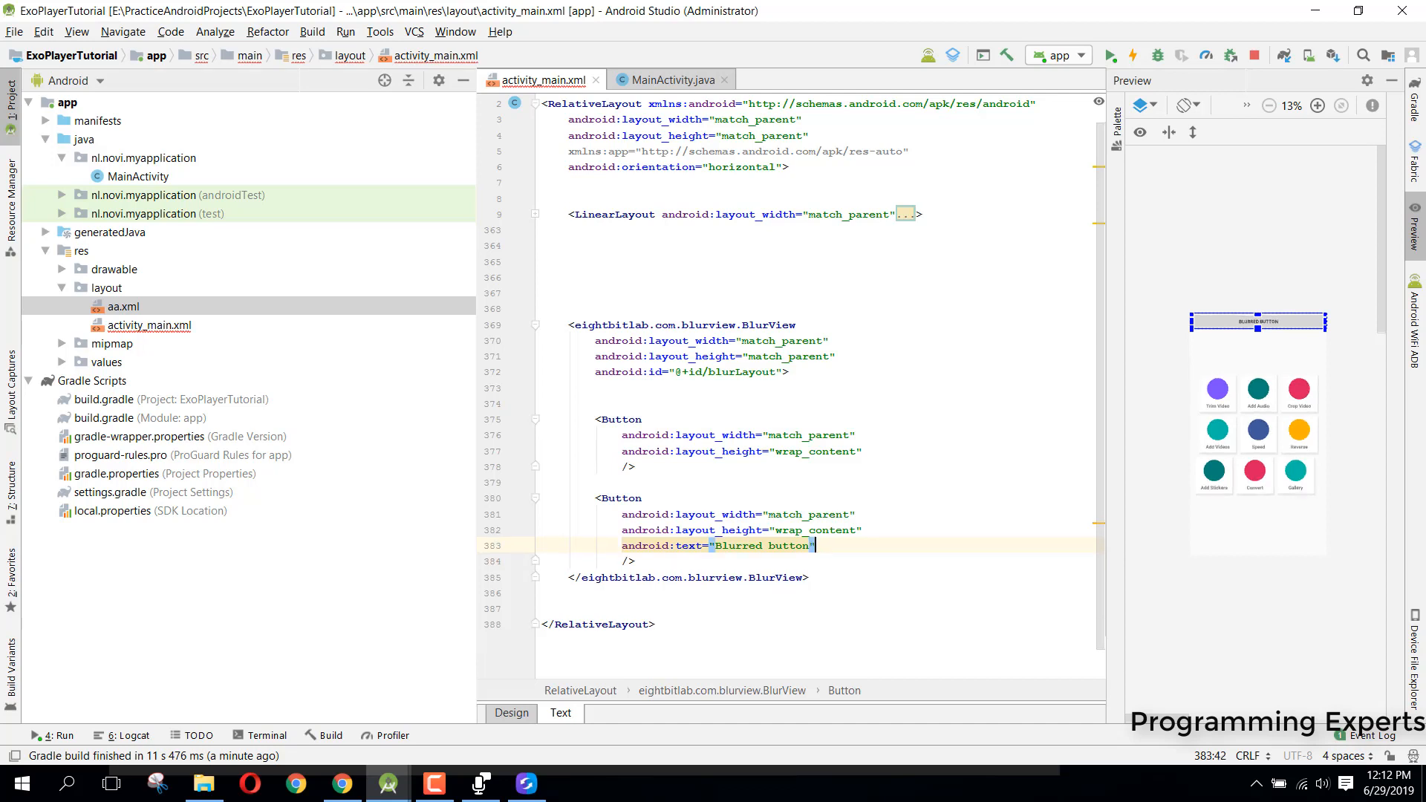
left_click(672, 390)
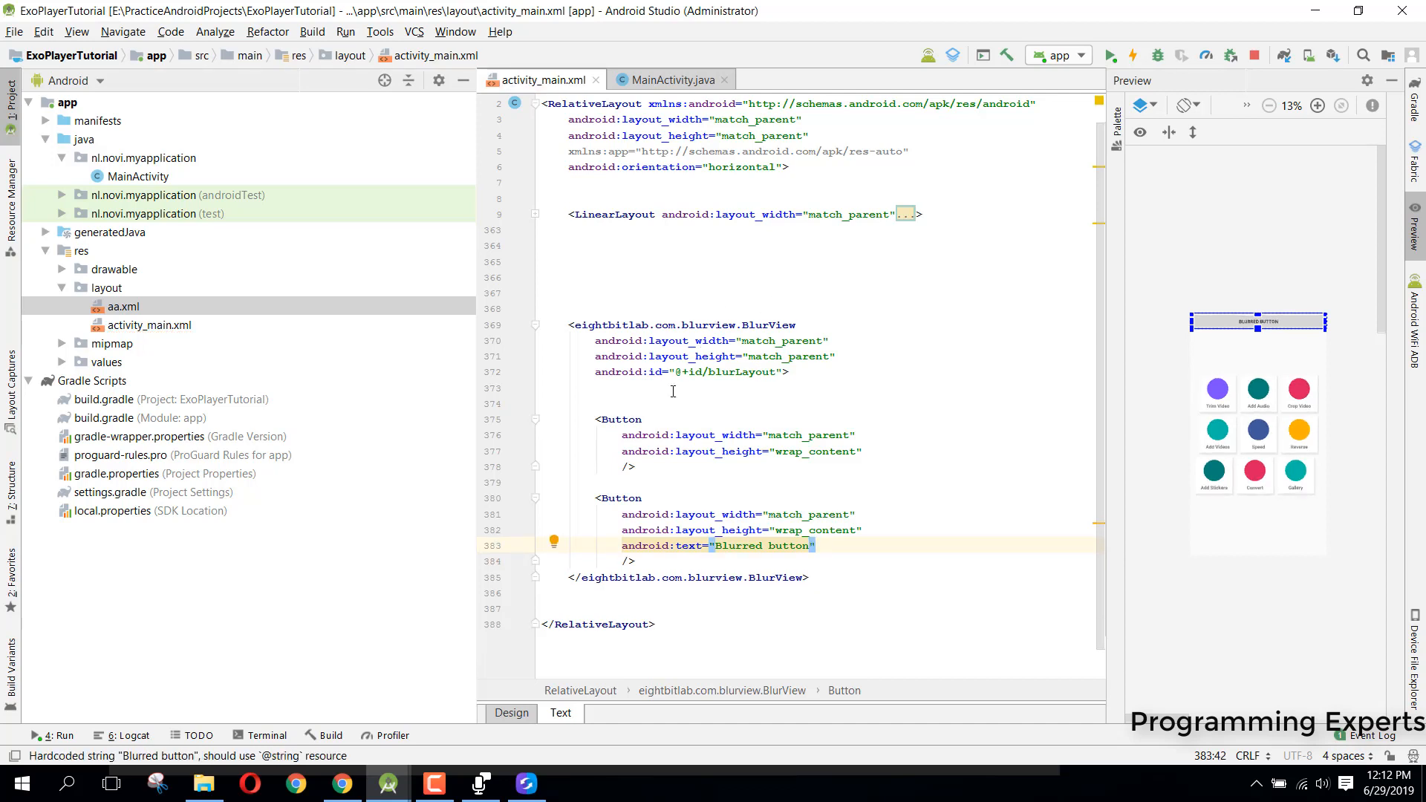
mouse_move(773, 422)
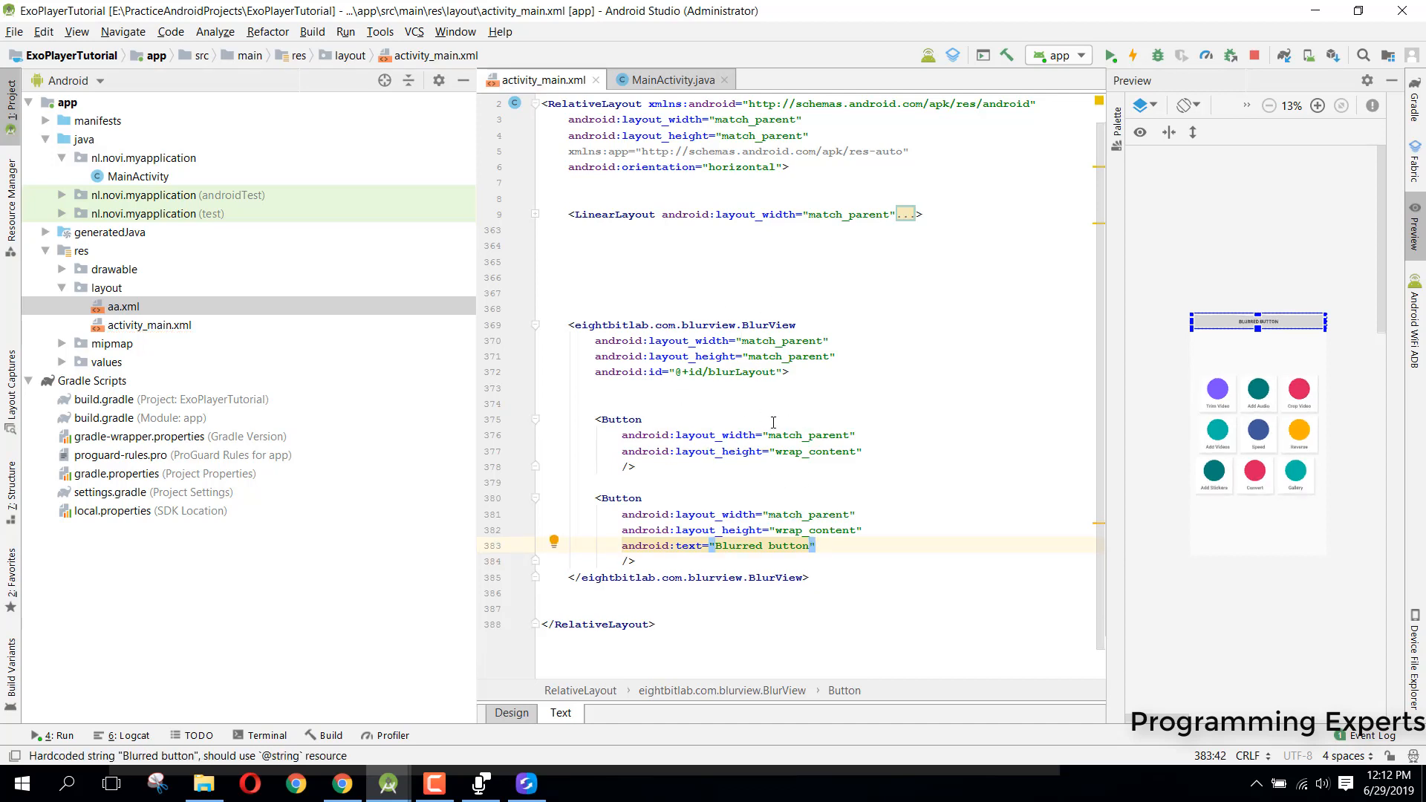
left_click(642, 419)
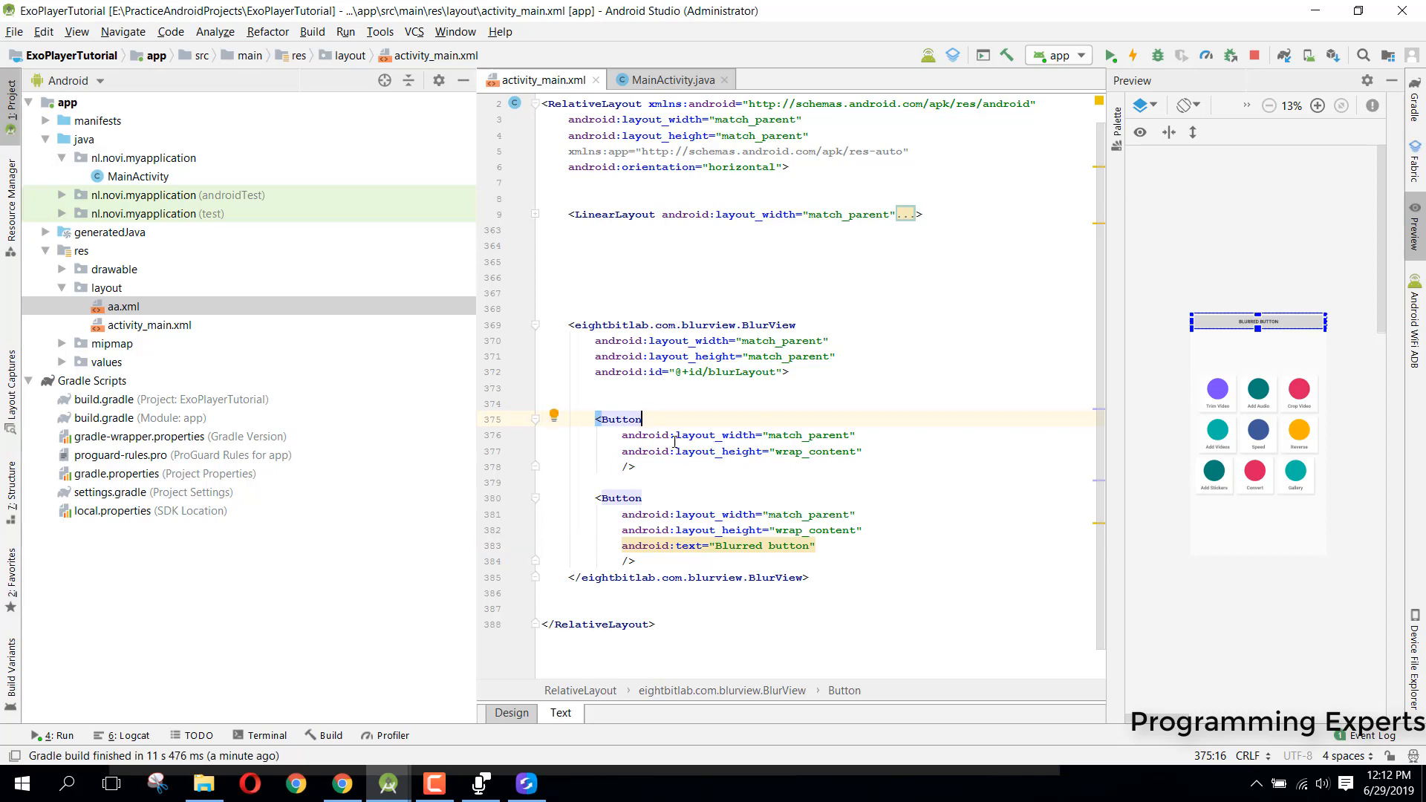
Wrap both Buttons in a vertical-orientation LinearLayout, label the first "First button", and rebuild the app.
left_click(654, 387)
type("<LinearLayout")
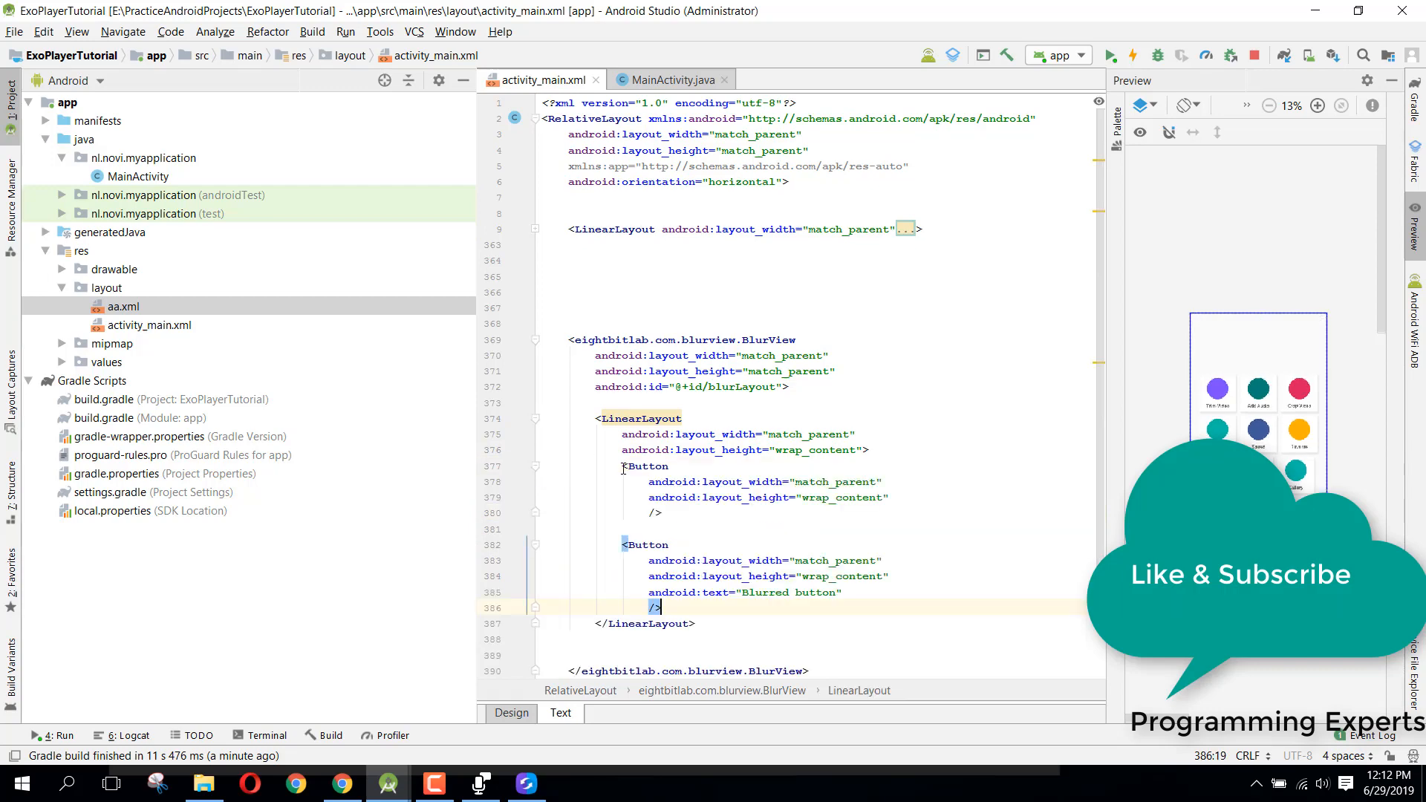
mouse_move(639, 419)
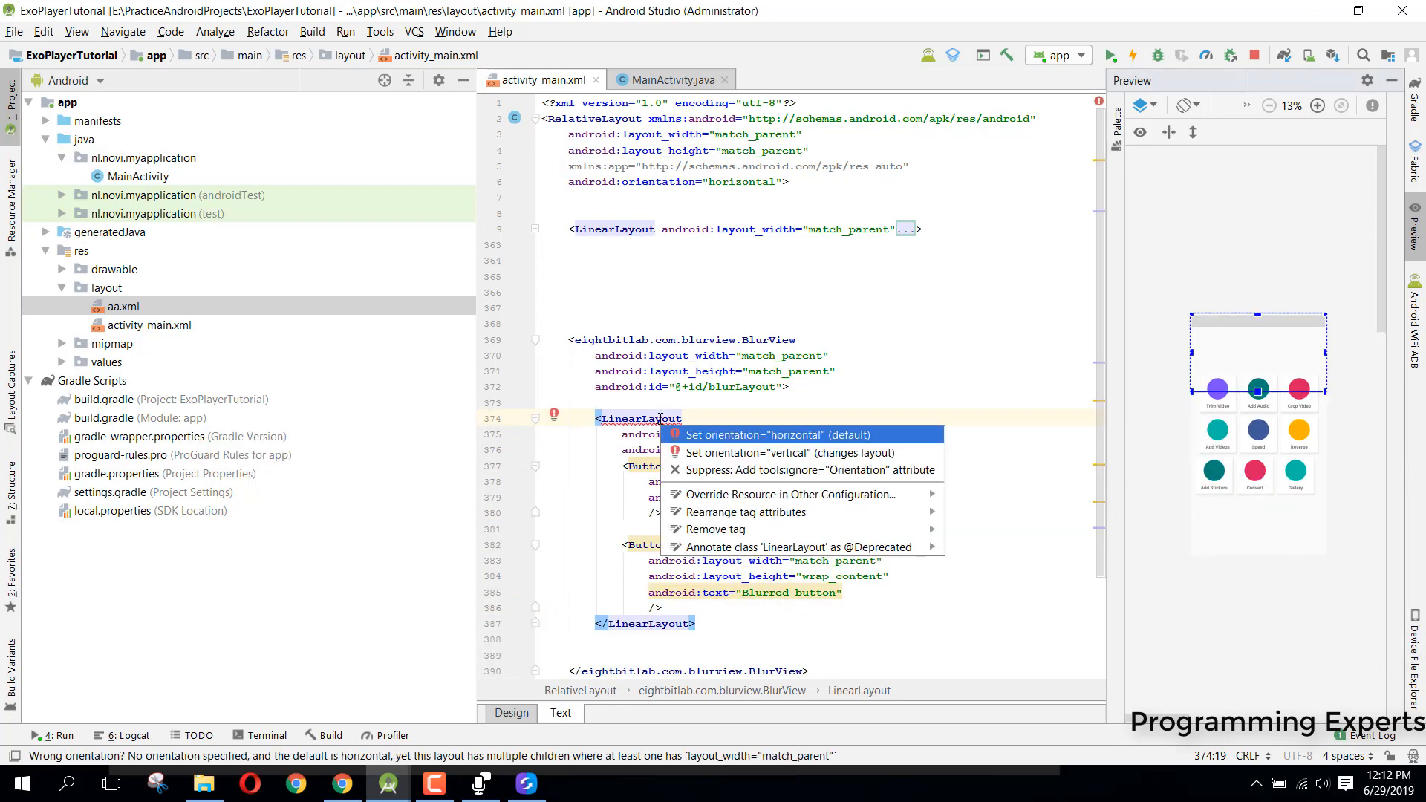
left_click(775, 436)
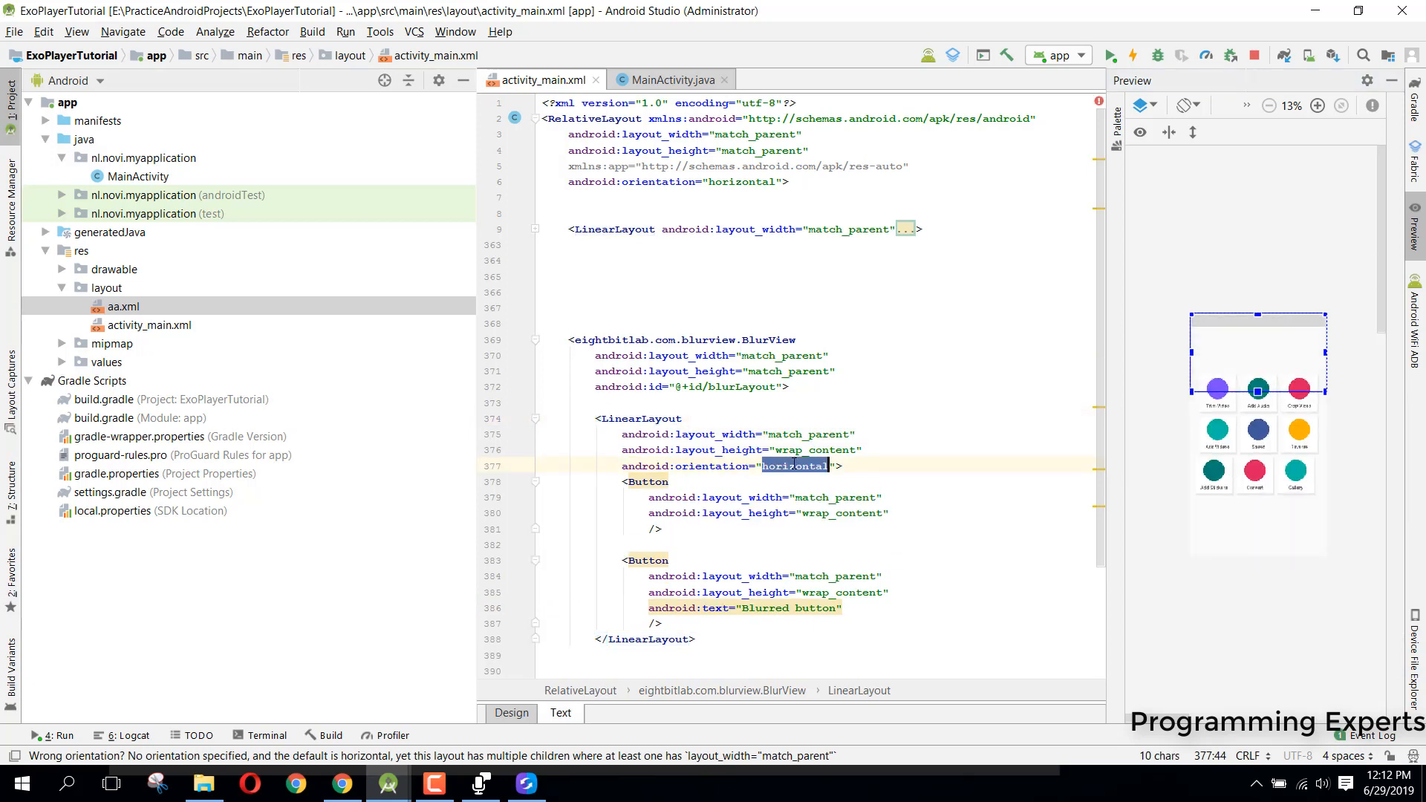
type("vertical")
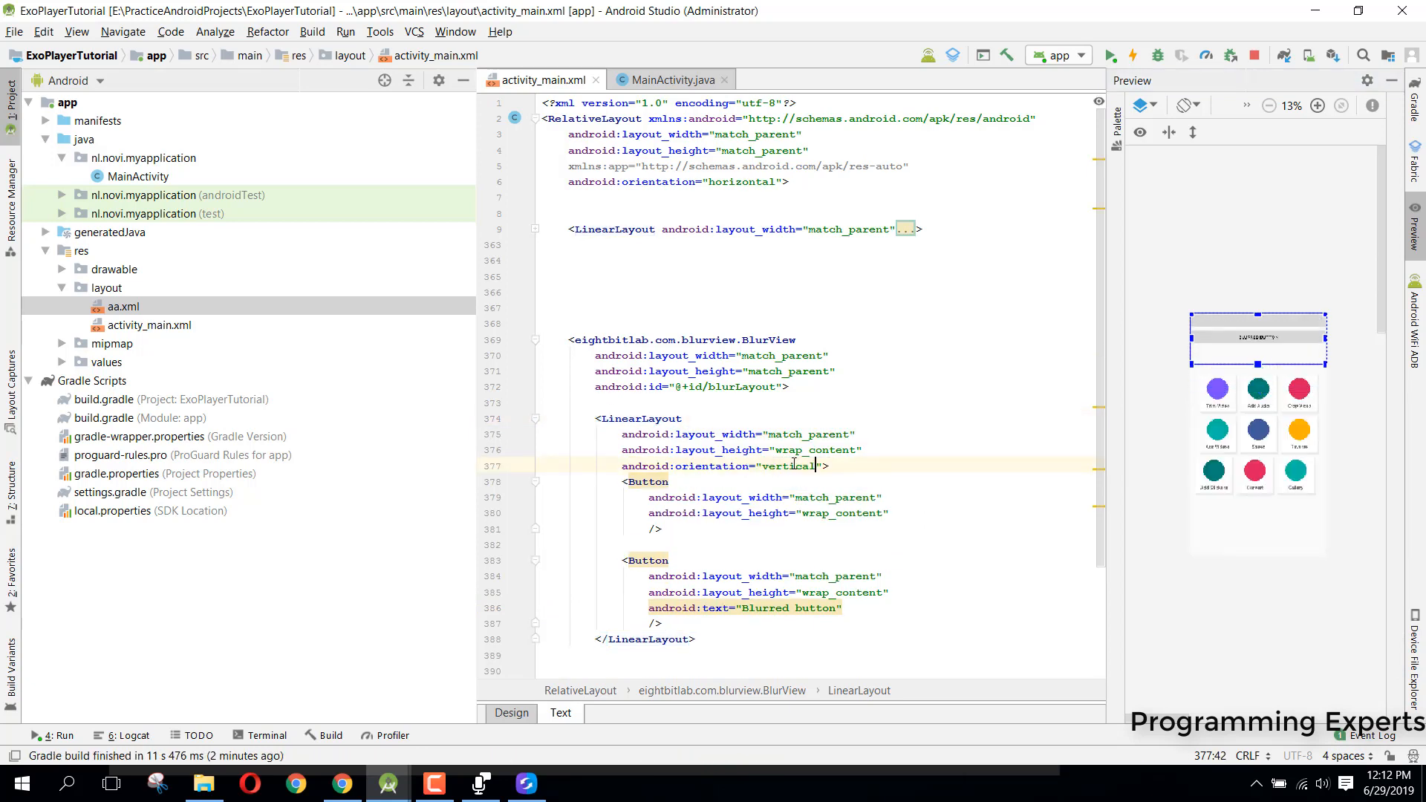
scroll("down", 3)
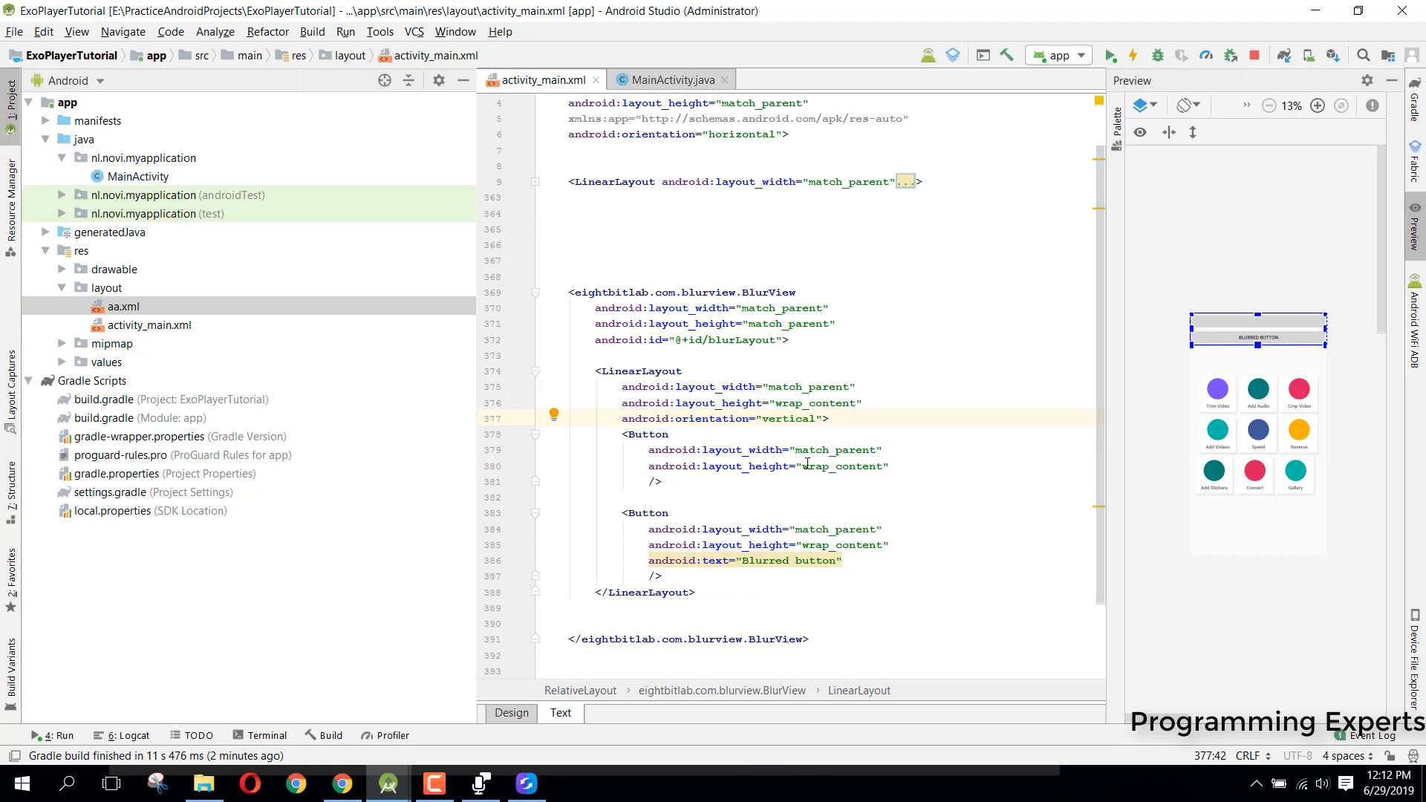
type("text=\"First button")
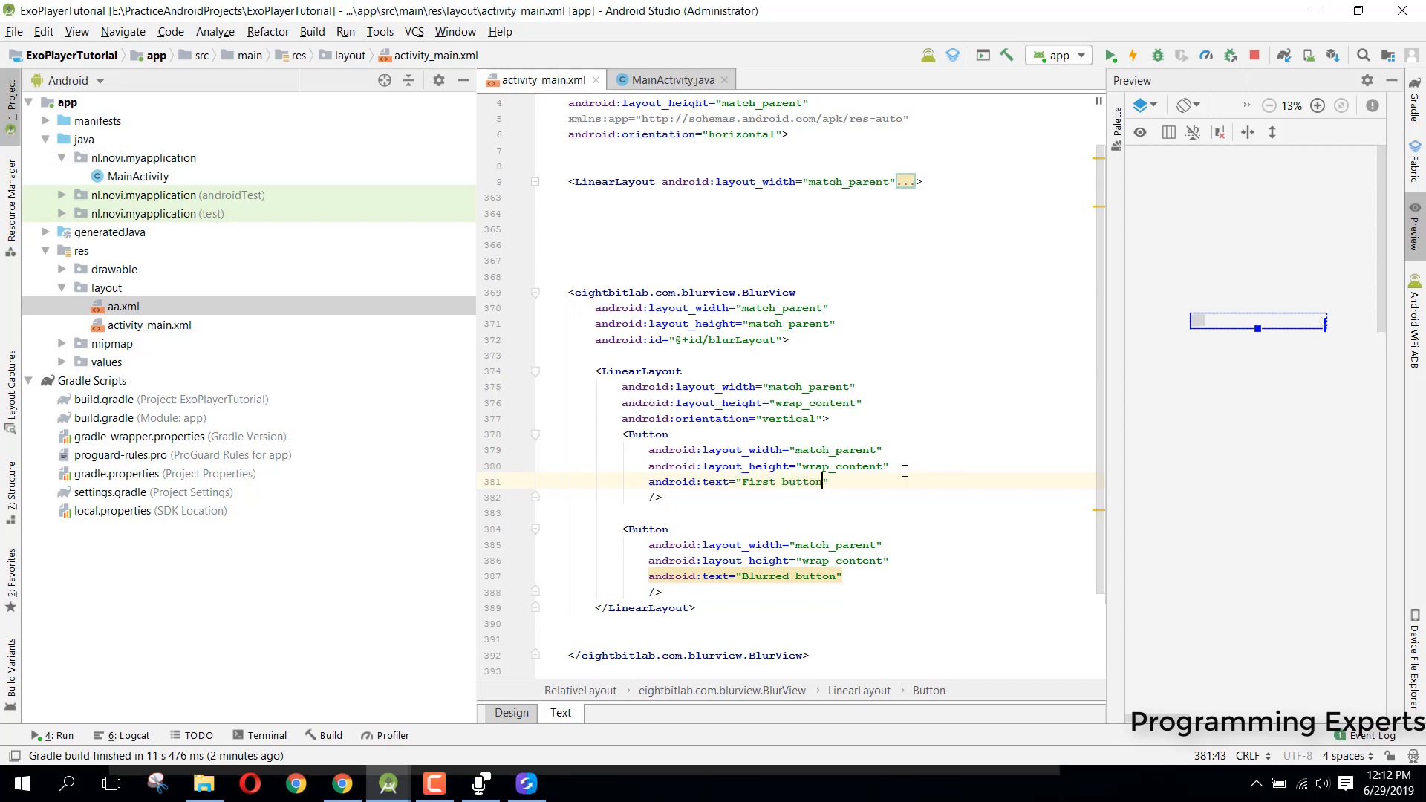
left_click(511, 713)
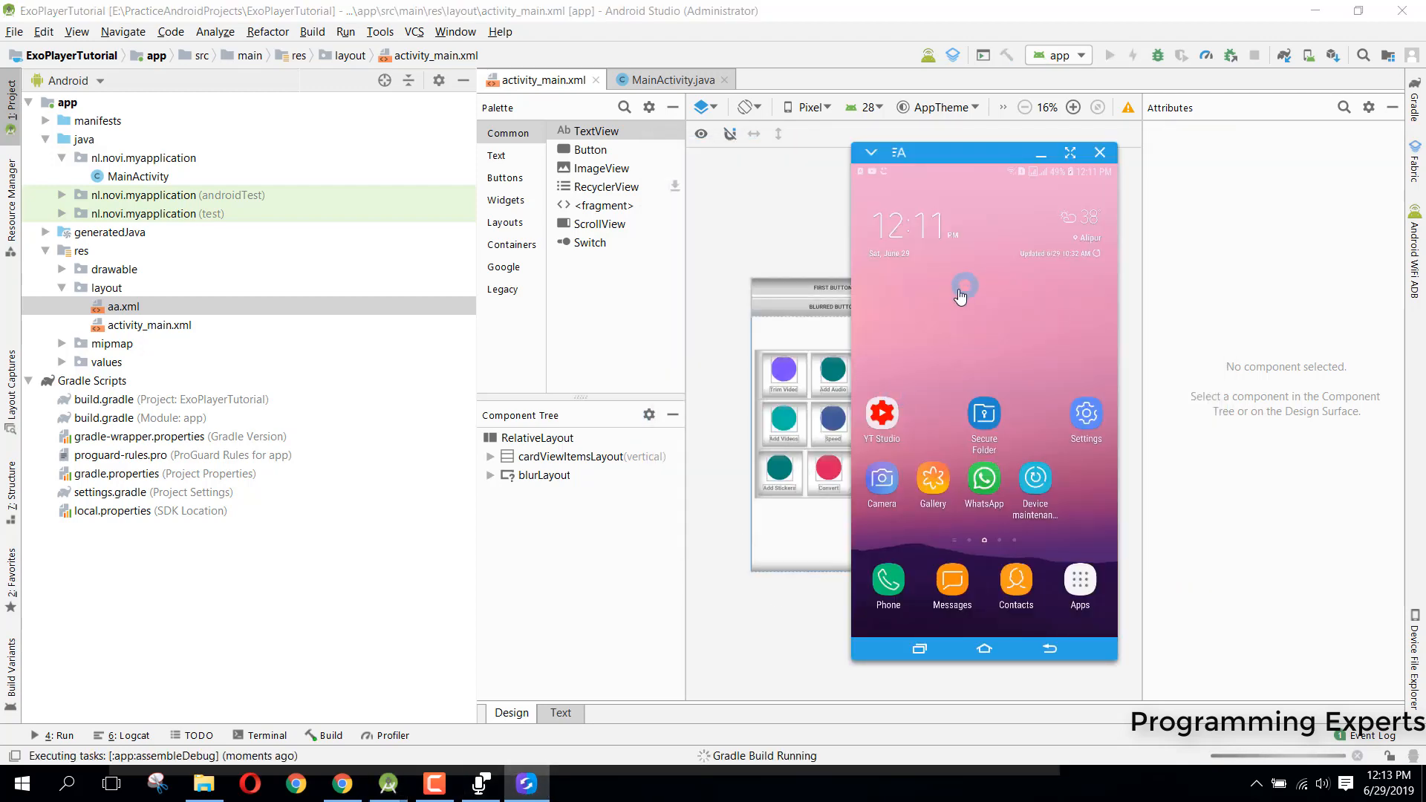
mouse_move(947, 297)
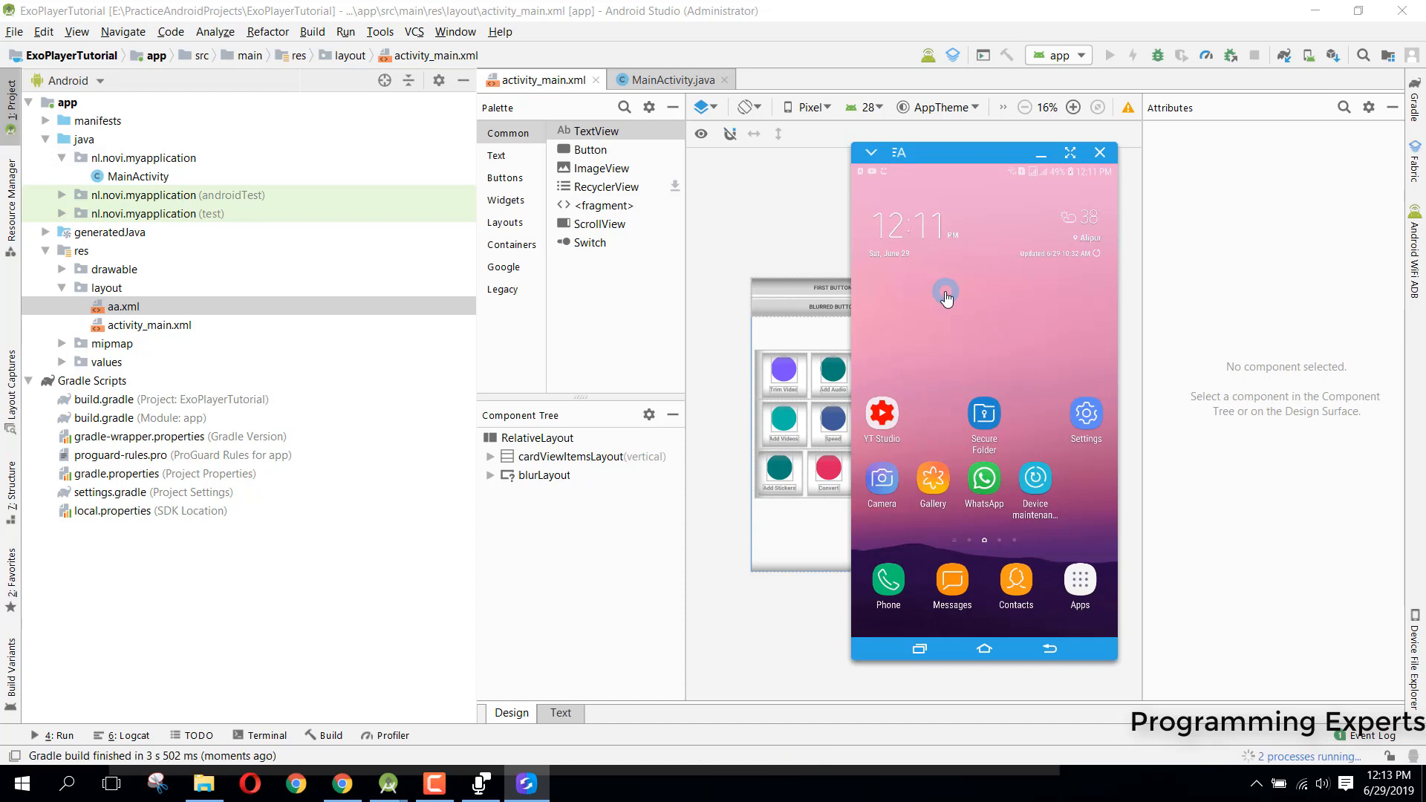
Run the app, unlock the phone to see both sharp buttons over the blurred grid, then load build.gradle (Module: app).
left_click(1110, 55)
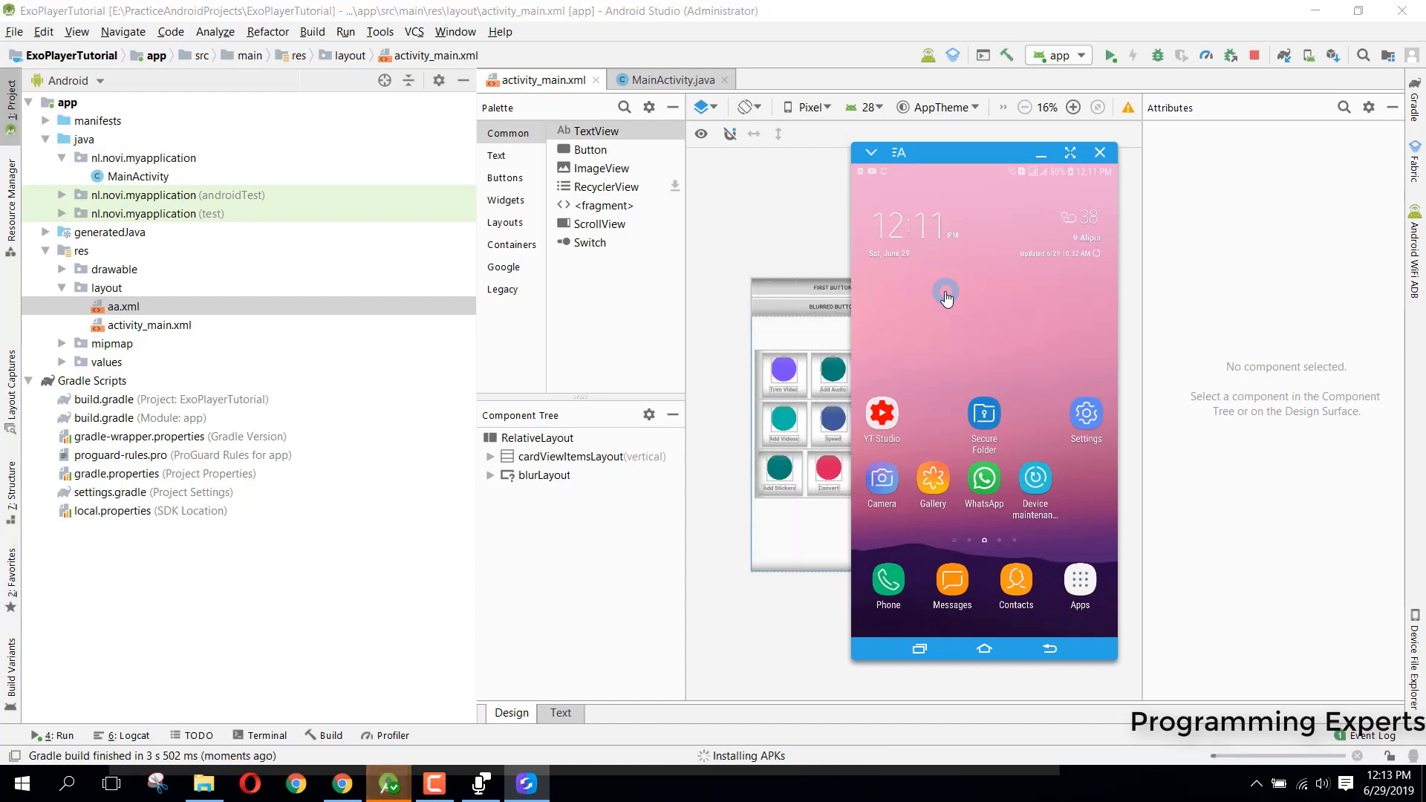
left_click_drag(946, 152, 1006, 125)
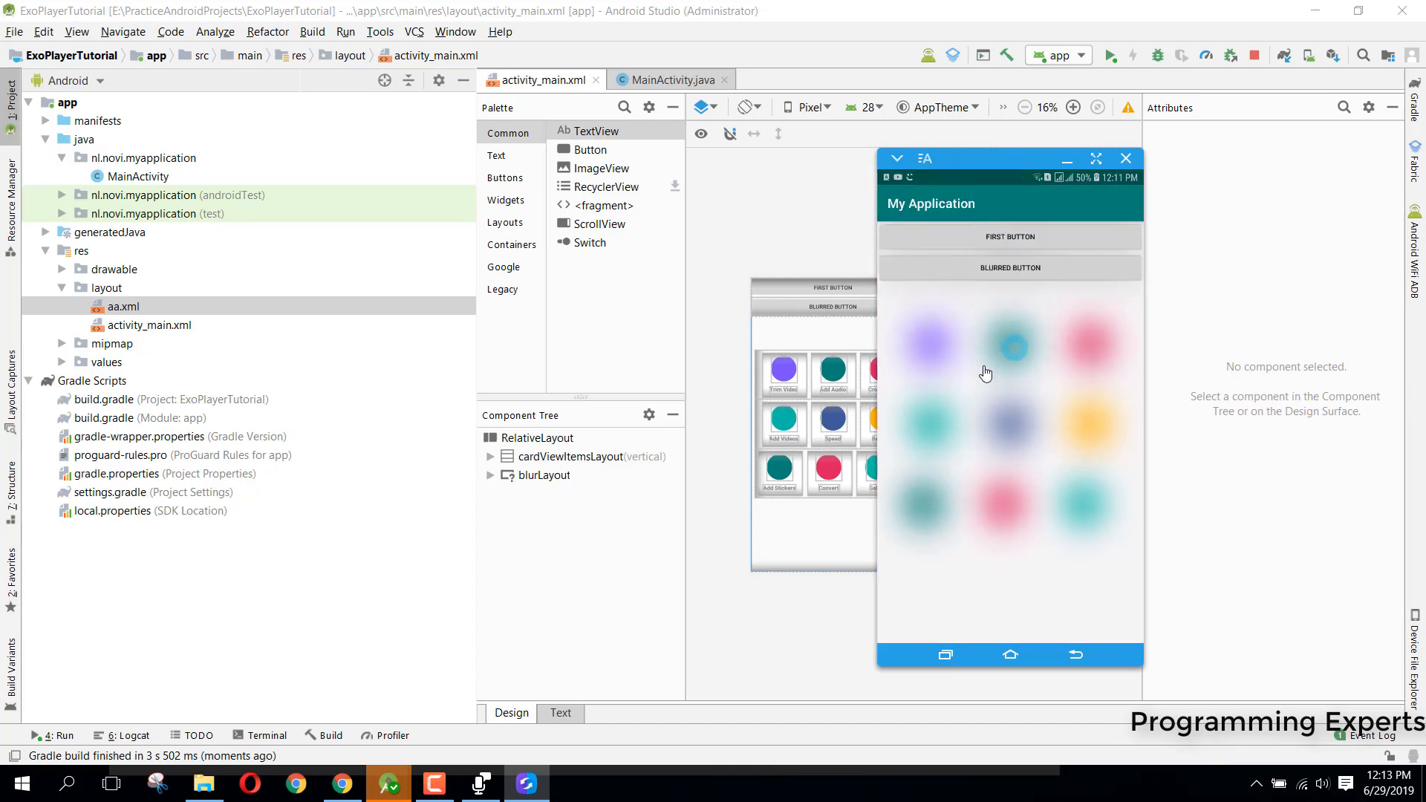
mouse_move(1081, 409)
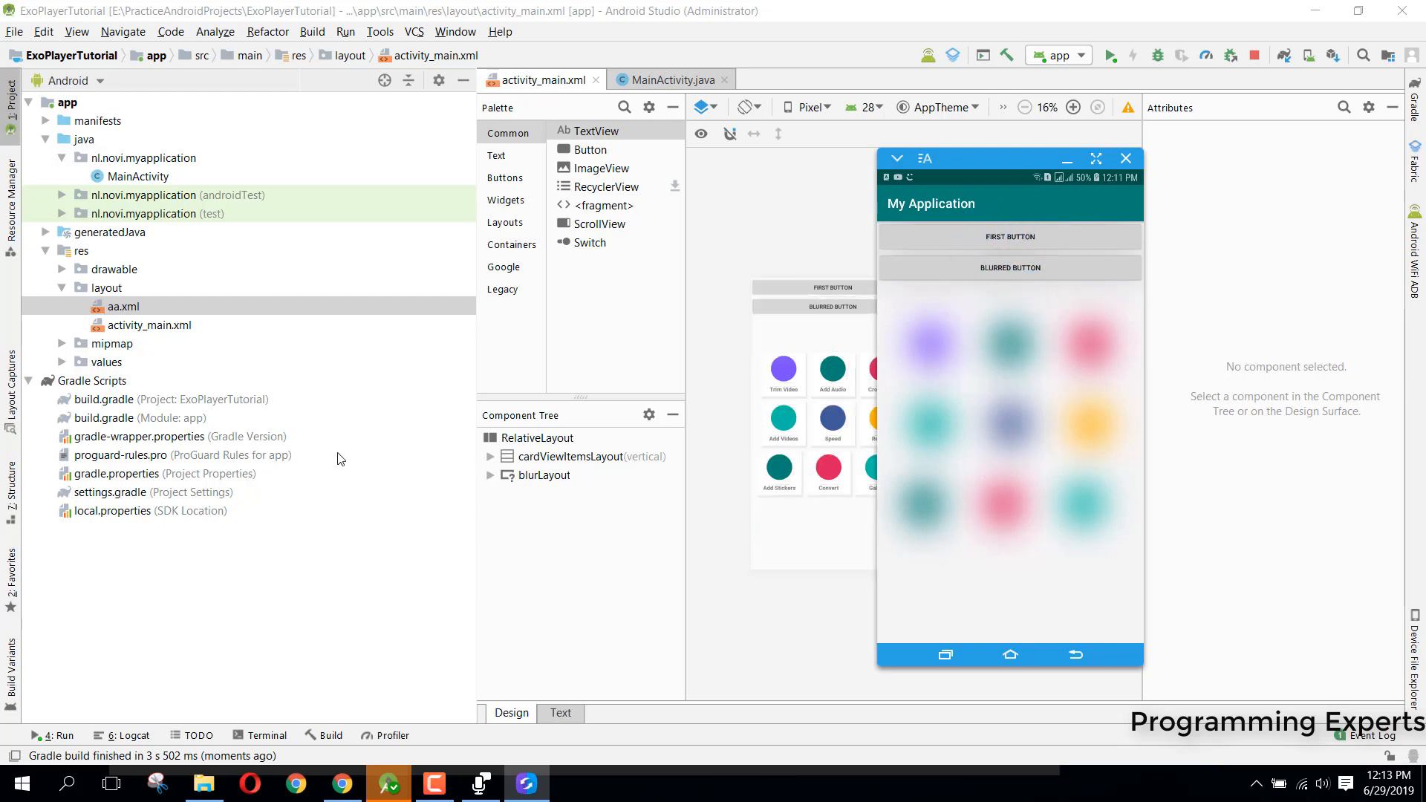
double_click(139, 417)
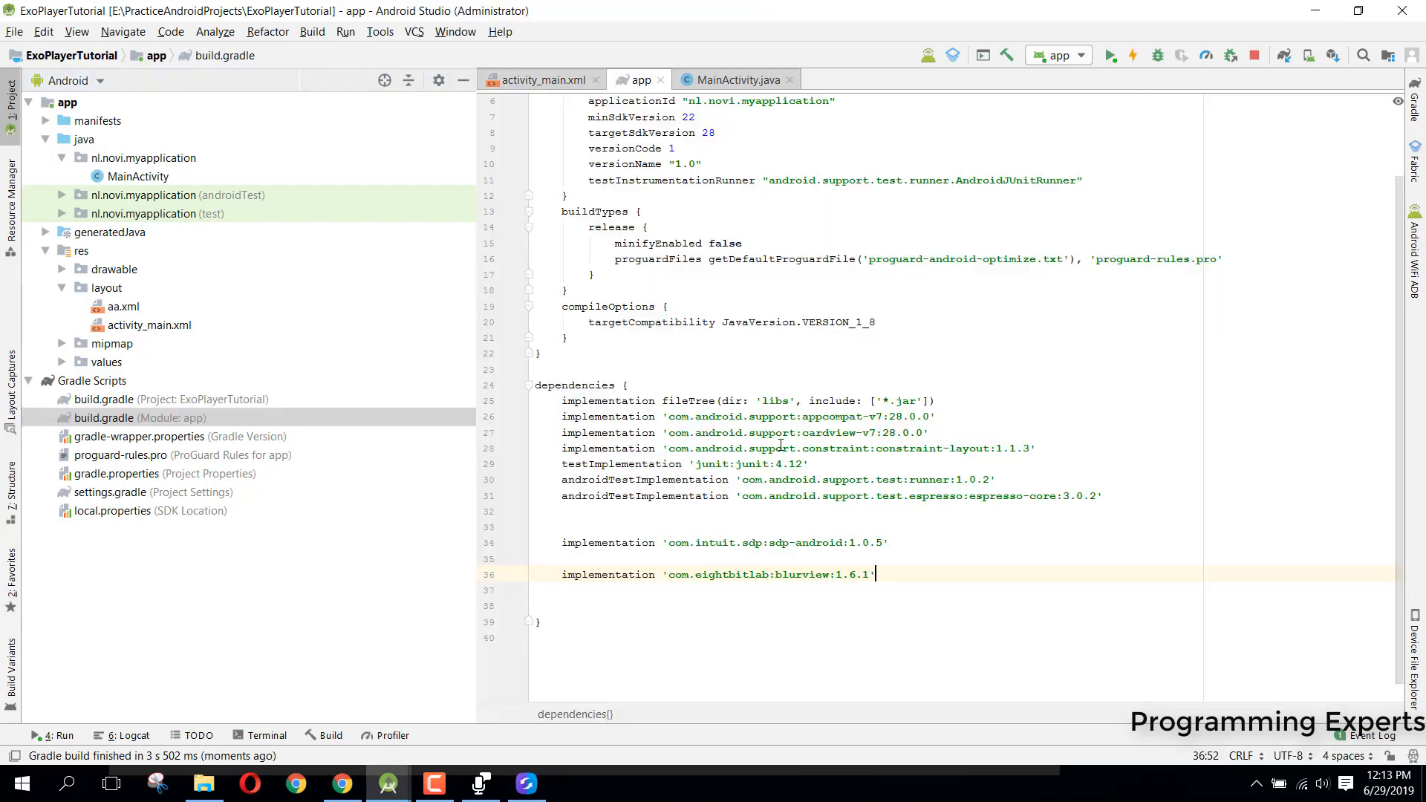
Close the build.gradle editor and return to activity_main.xml's design preview.
scroll("up", 3)
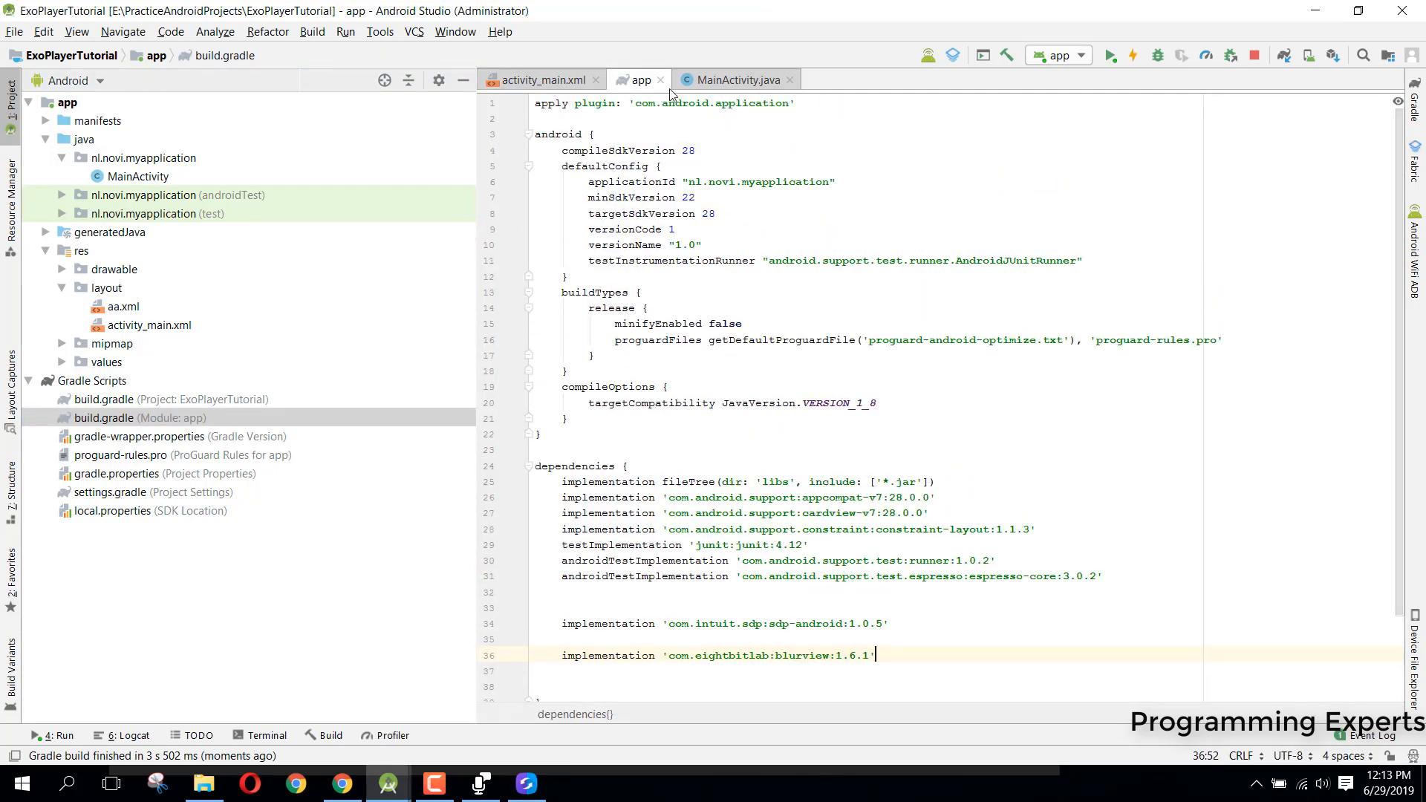
left_click(540, 79)
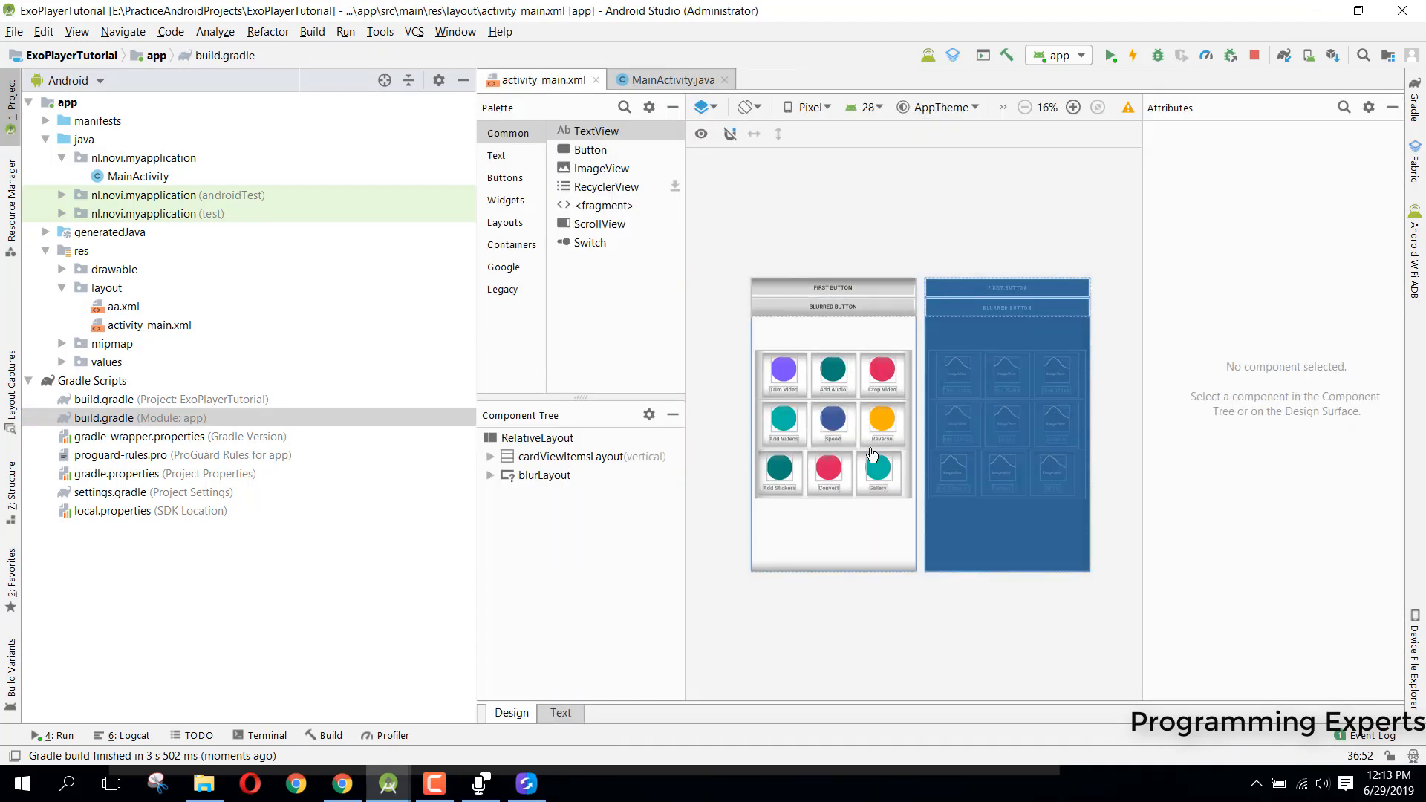